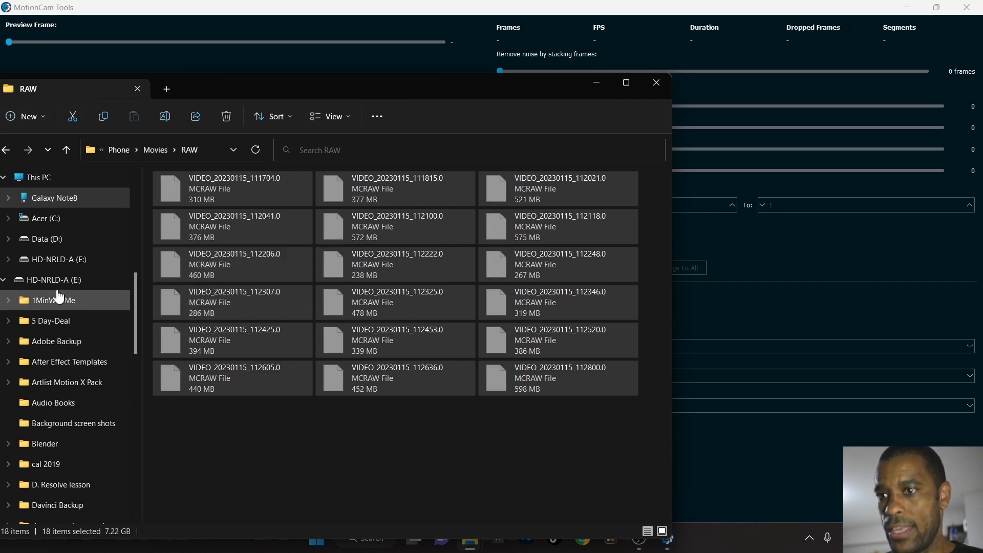
Step: Paste the 18 copied MCRAW clips into the project's 02_FOOTAGE > 01_VIDEO > RAW folder
left_click(51, 239)
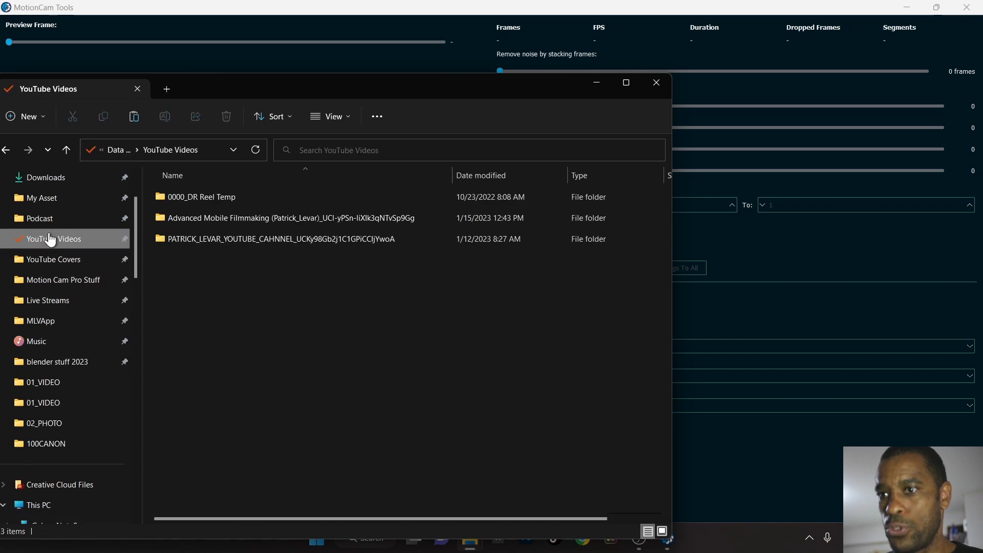
double_click(291, 217)
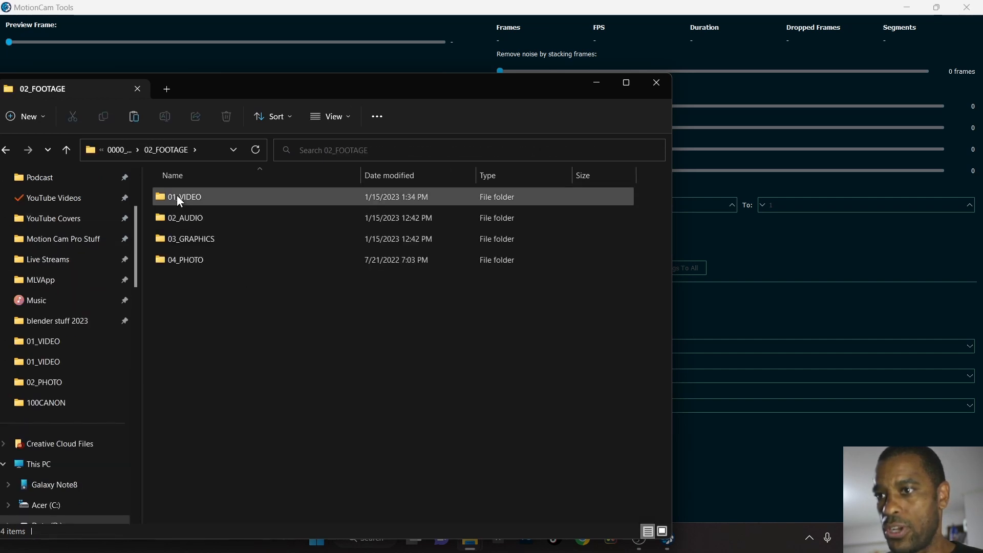
double_click(184, 197)
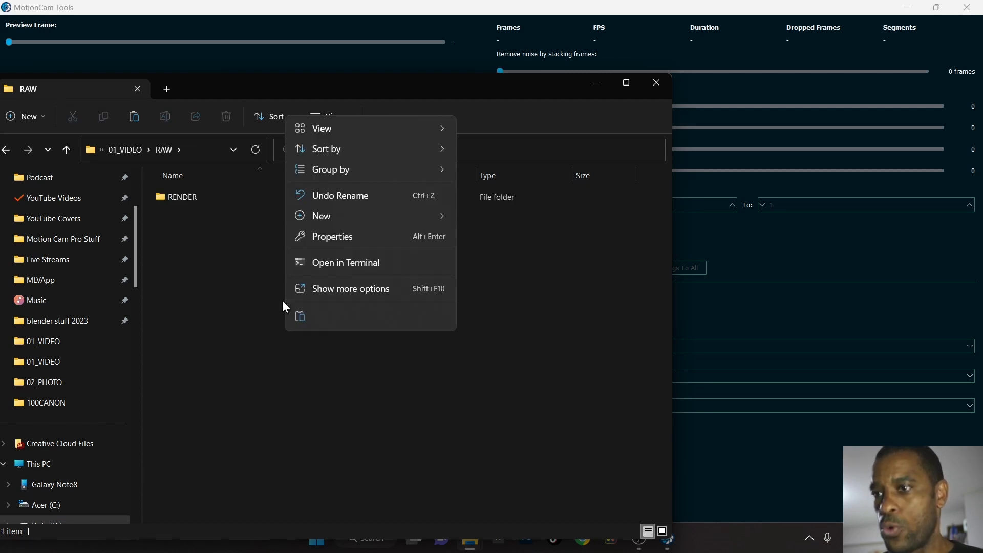
left_click(284, 433)
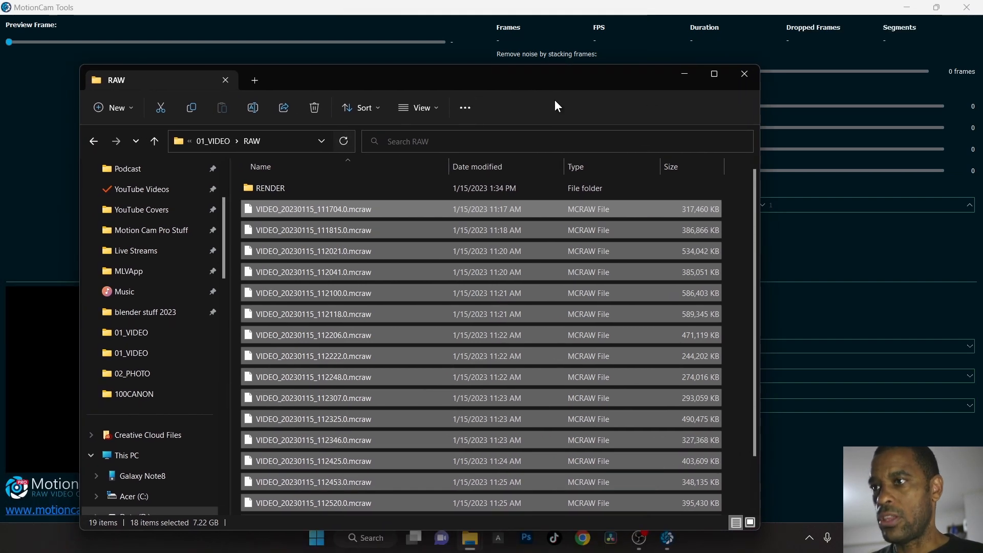
left_click(744, 74)
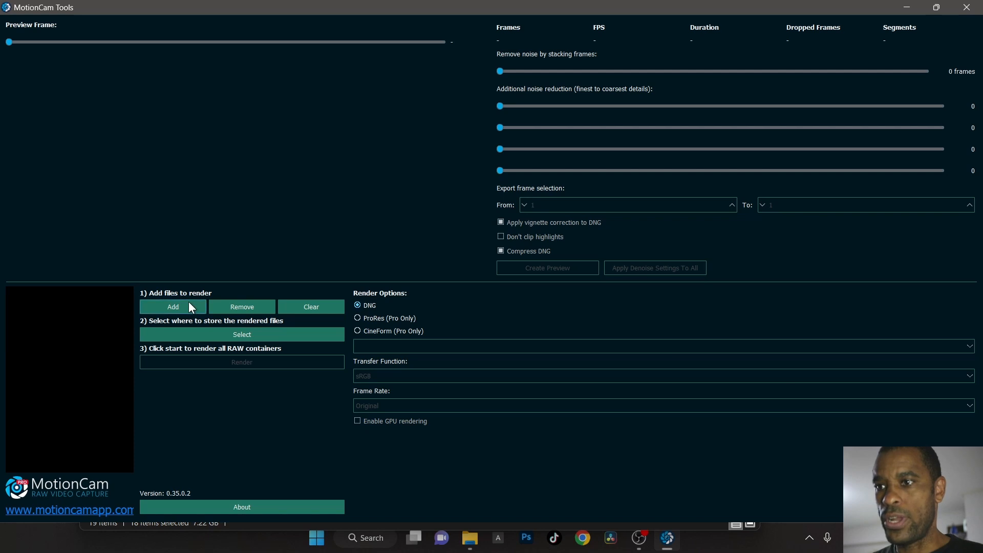
Step: Add the MCRAW clips from the RAW folder to MotionCam Tools' render list
left_click(173, 307)
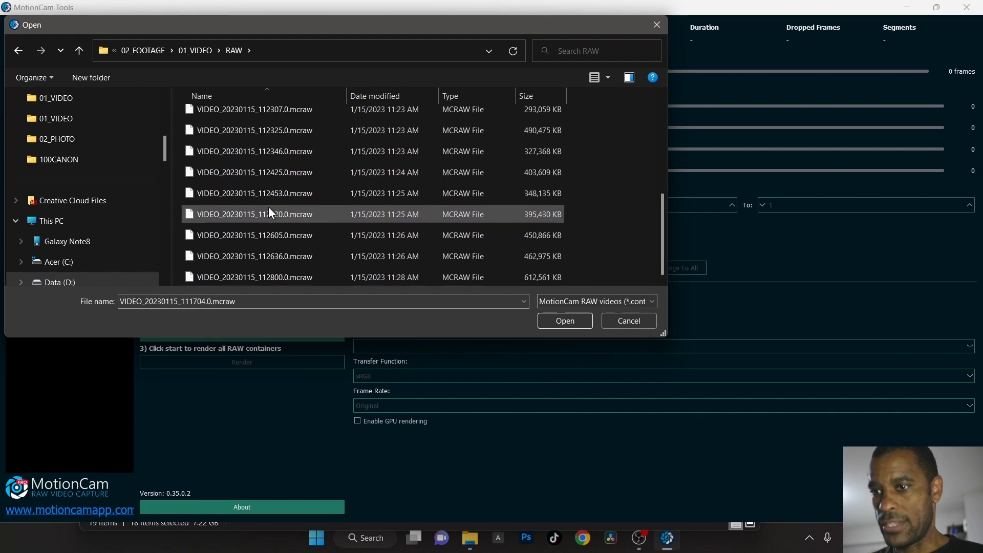
left_click(565, 320)
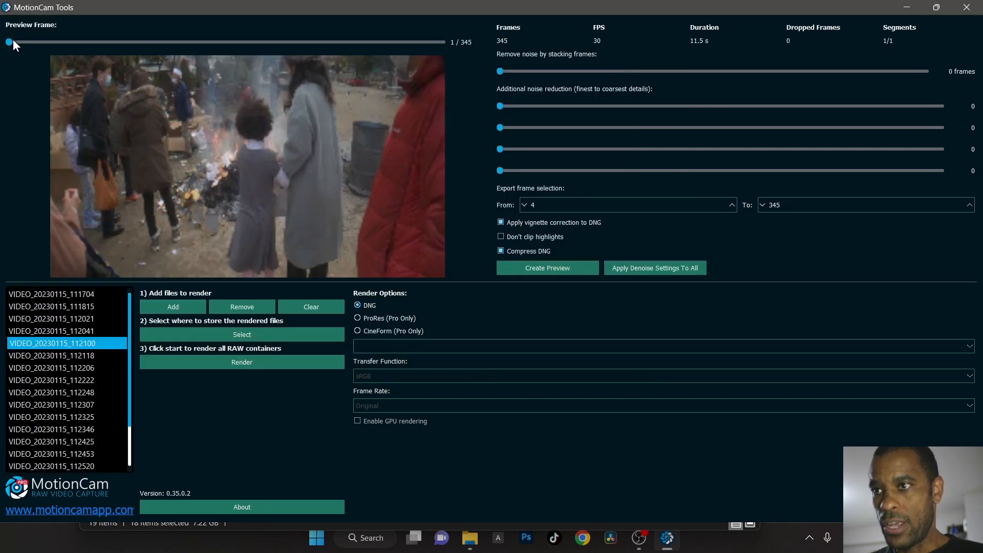
Step: Scrub the Preview Frame slider through the bonfire clip
left_click_drag(9, 42, 94, 42)
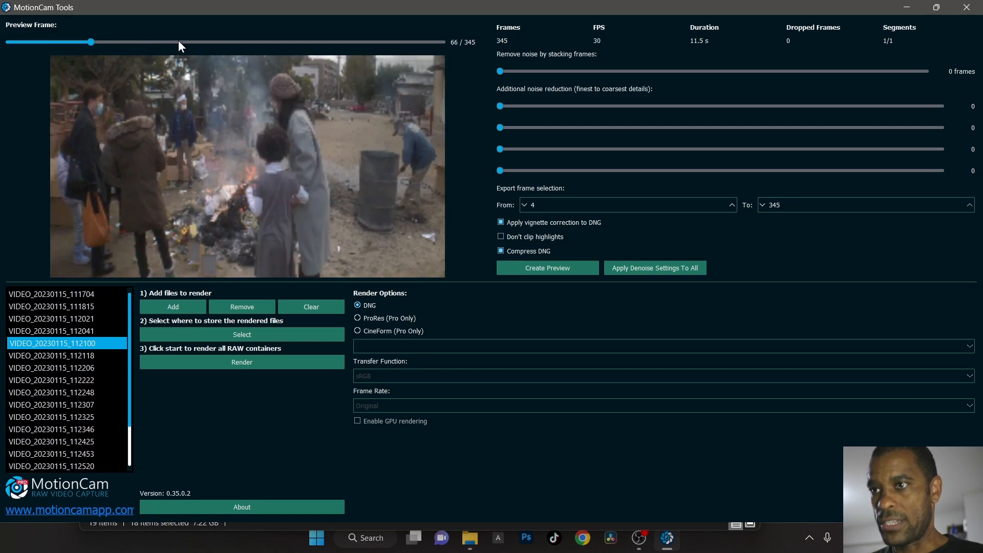
left_click_drag(94, 42, 129, 42)
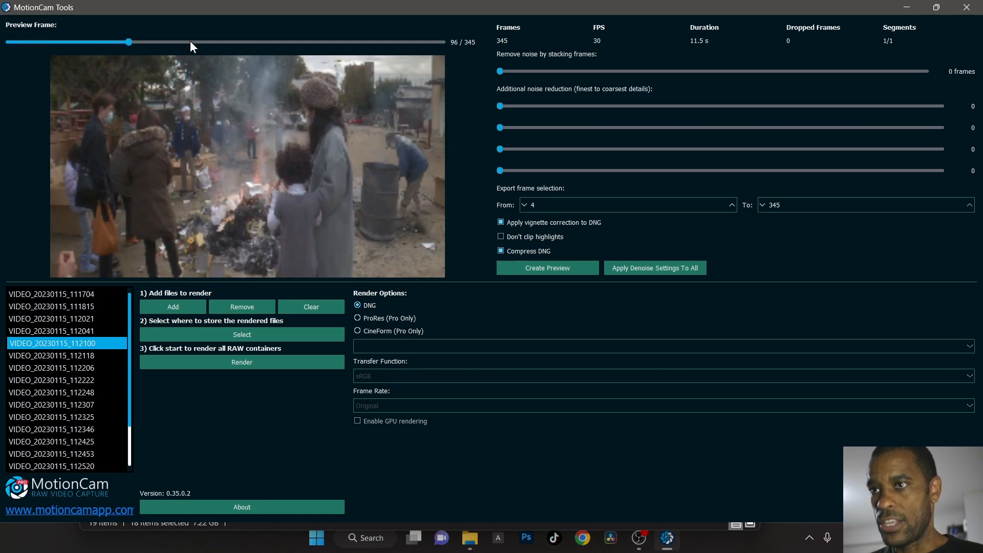
left_click_drag(129, 42, 308, 42)
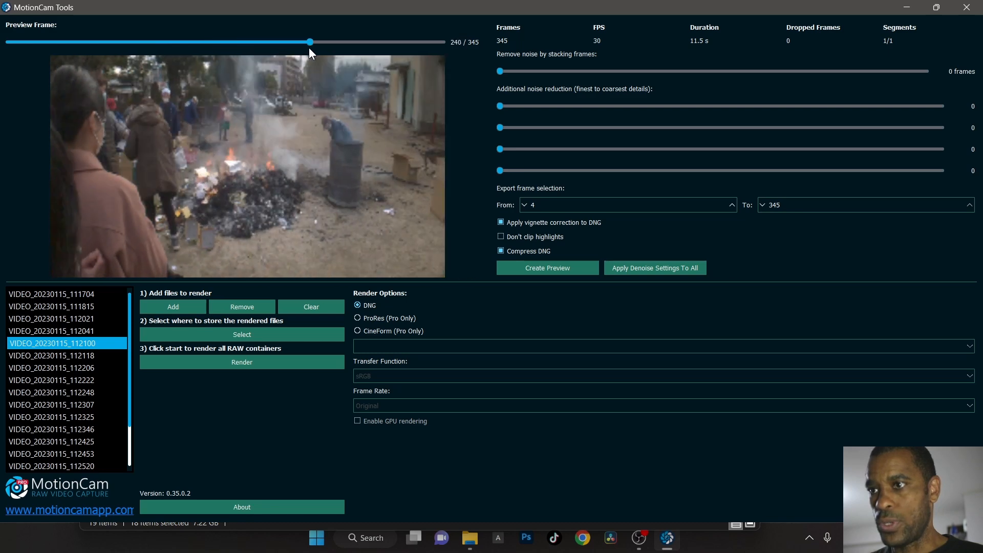
Step: Select VIDEO_20230115_112307 and scrub through its shrine preview frames
left_click(51, 405)
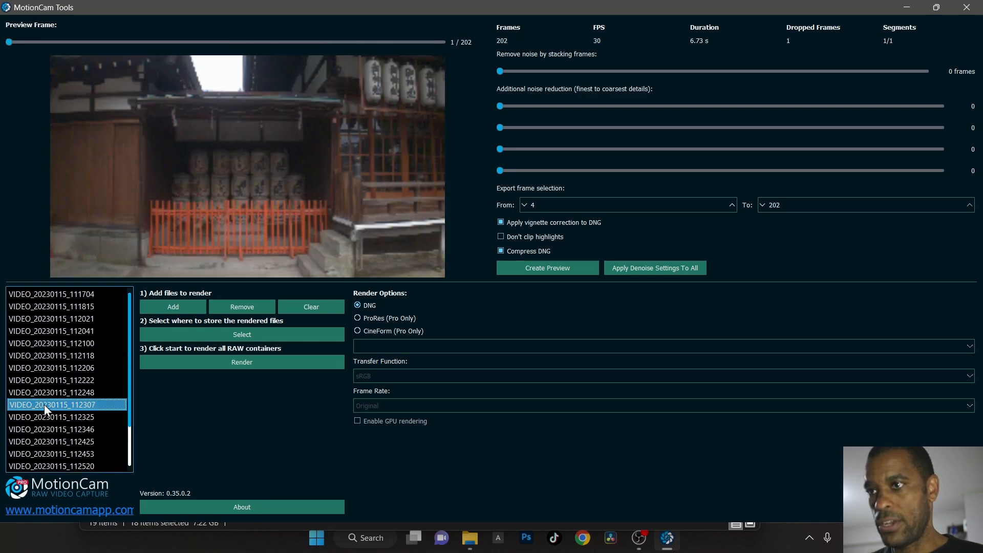
left_click_drag(9, 42, 374, 42)
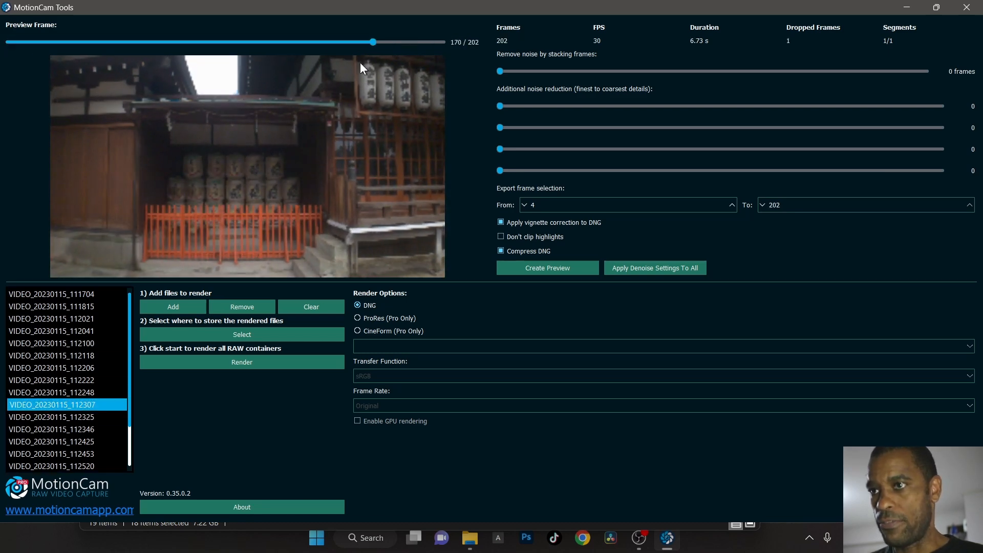
left_click_drag(373, 42, 52, 42)
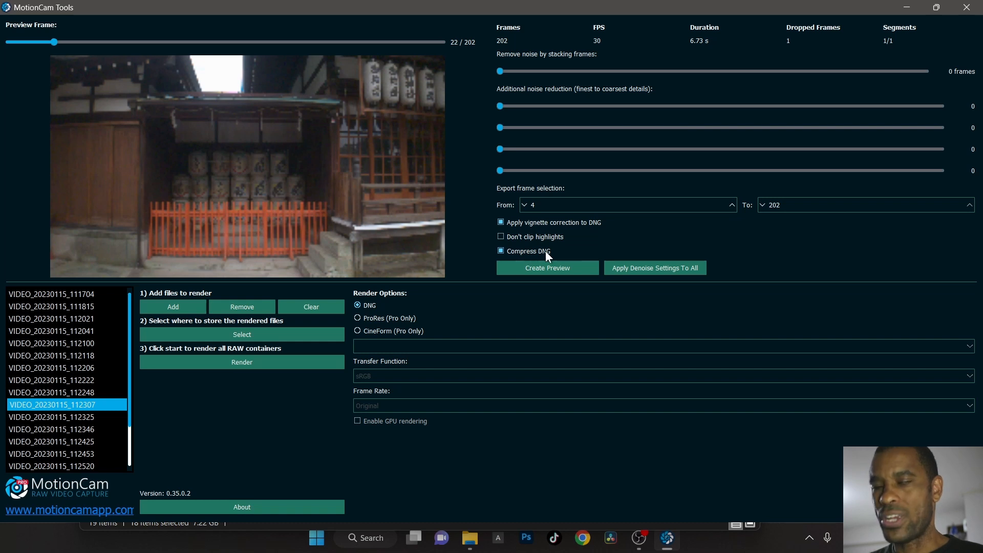
mouse_move(198, 343)
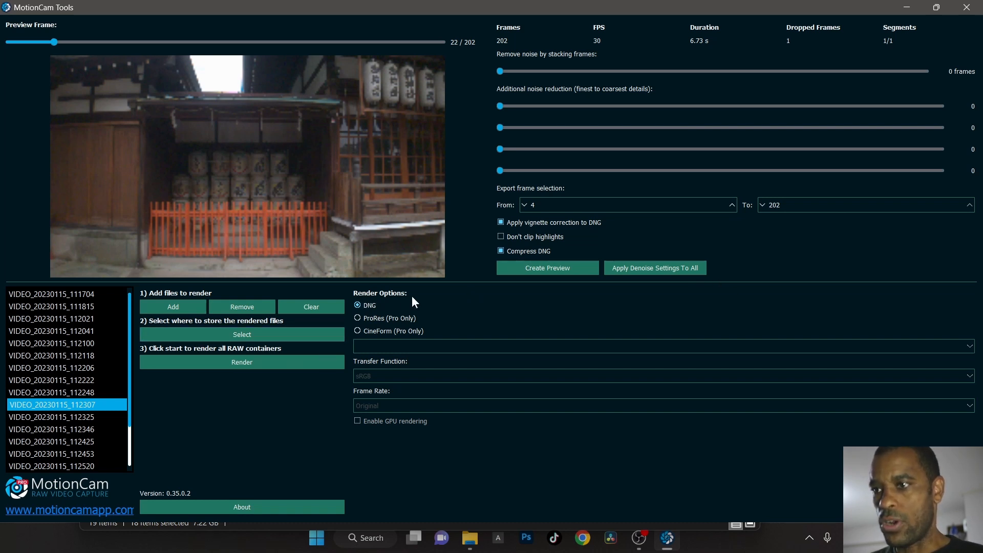
mouse_move(383, 404)
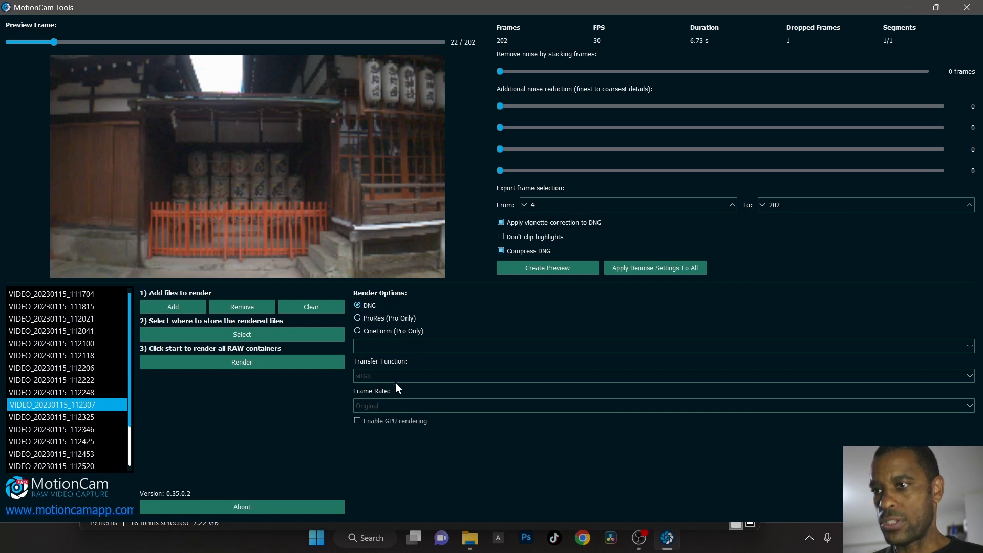
mouse_move(401, 342)
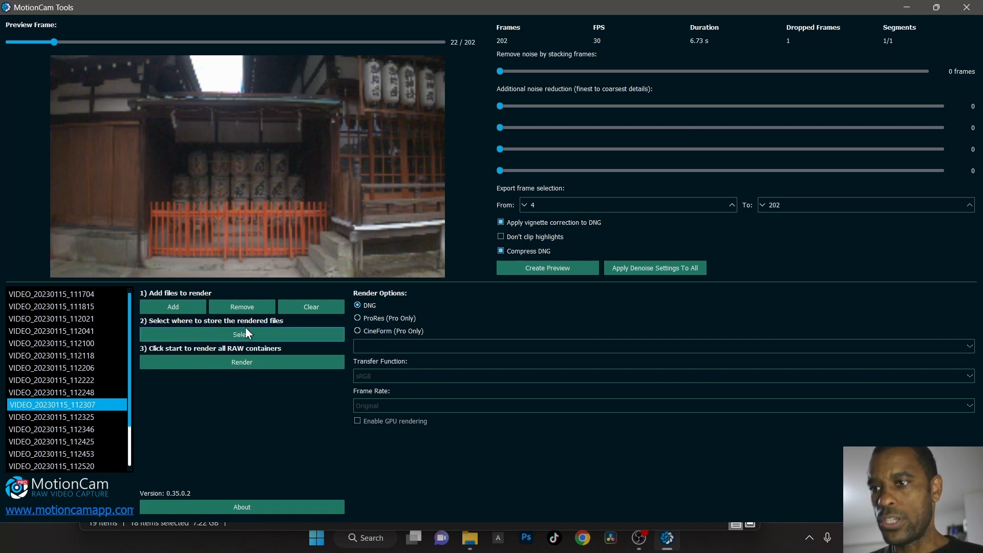
Step: Set the render destination to the smartphone footage project folder and start rendering
left_click(242, 334)
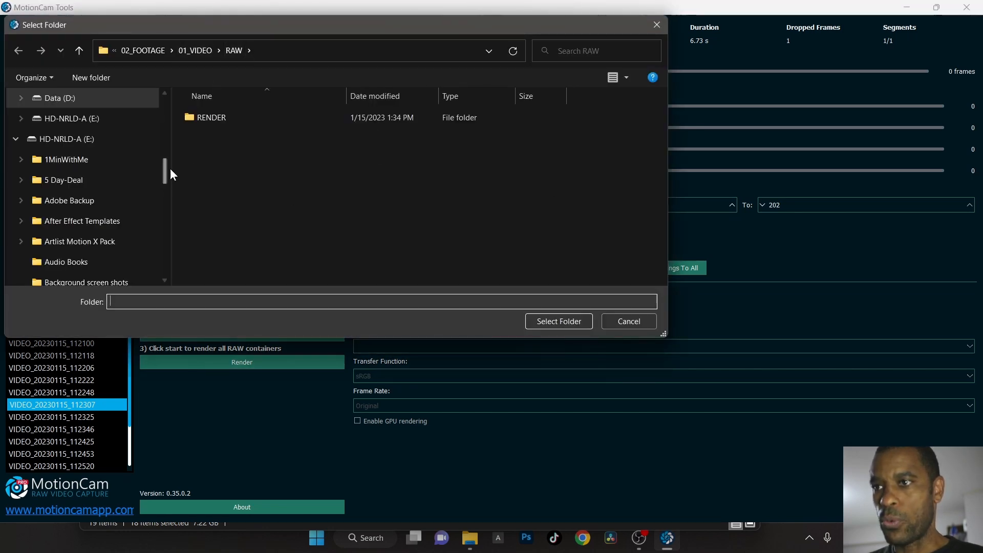
double_click(211, 118)
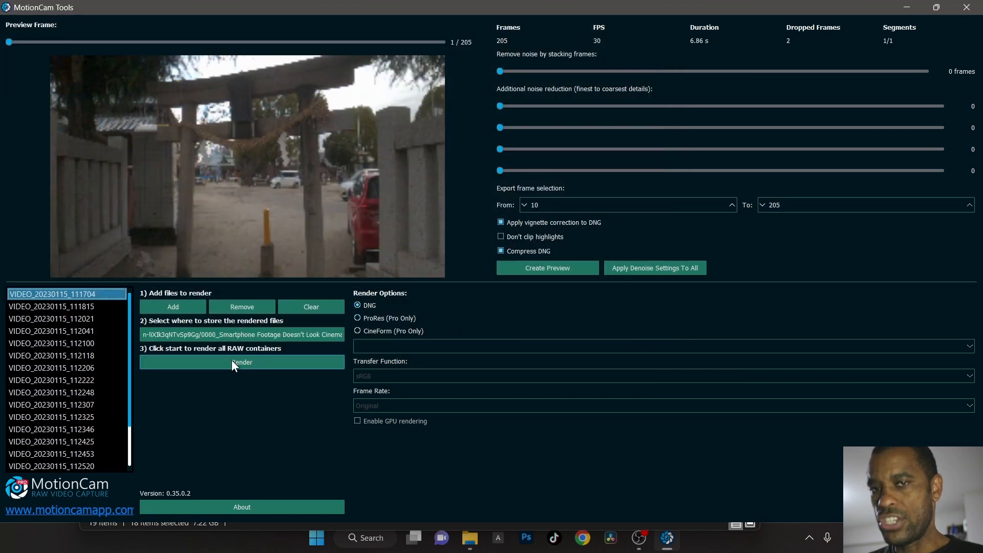
left_click(242, 362)
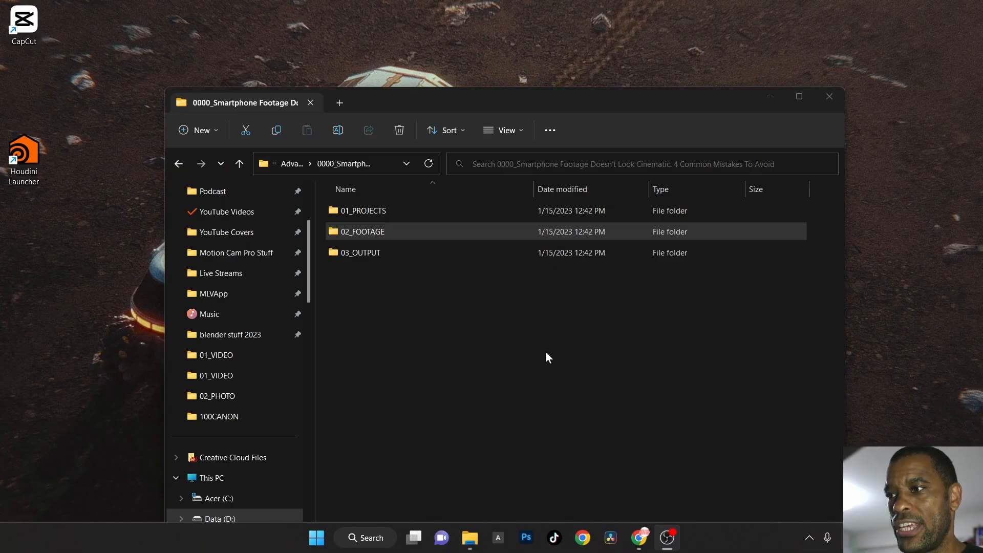
mouse_move(562, 353)
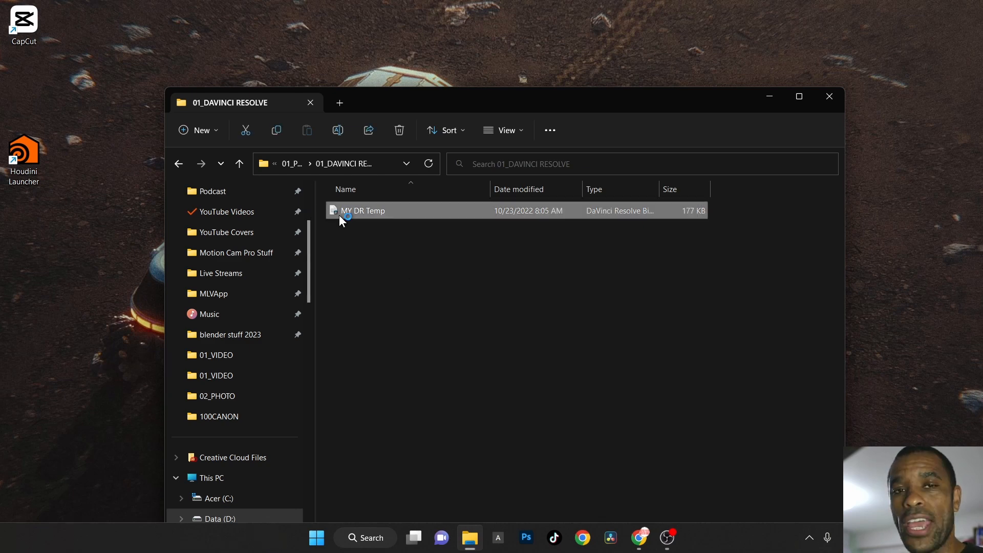
mouse_move(337, 216)
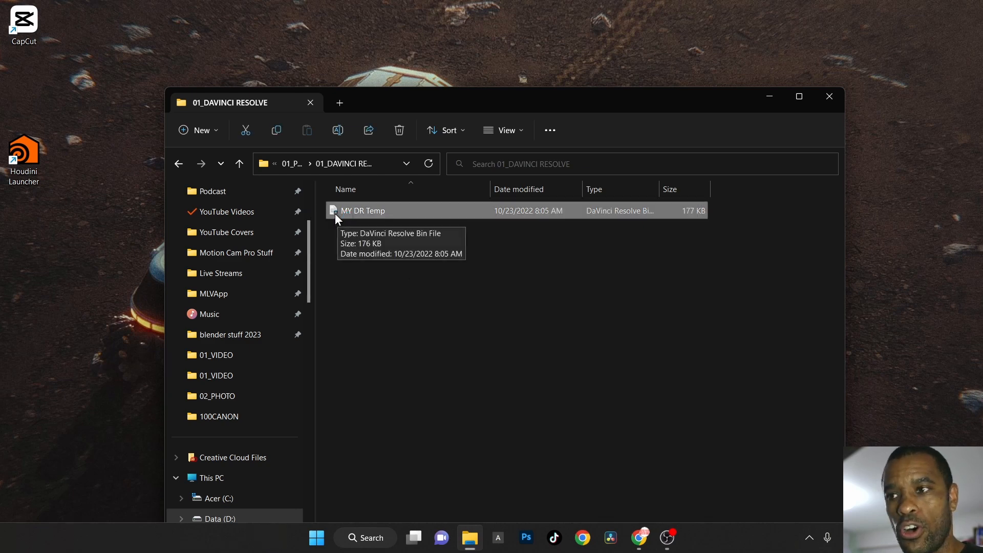
Step: Open the MY DR Temp bin file from 01_PROJECTS > 01_DAVINCI RESOLVE
double_click(362, 211)
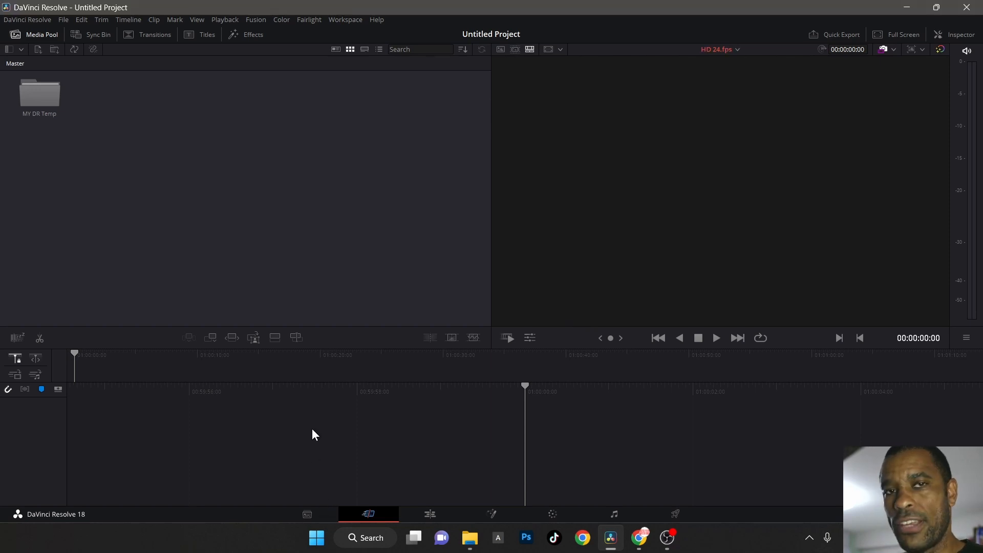
Step: Switch to the Media page and open Project Settings
left_click(307, 515)
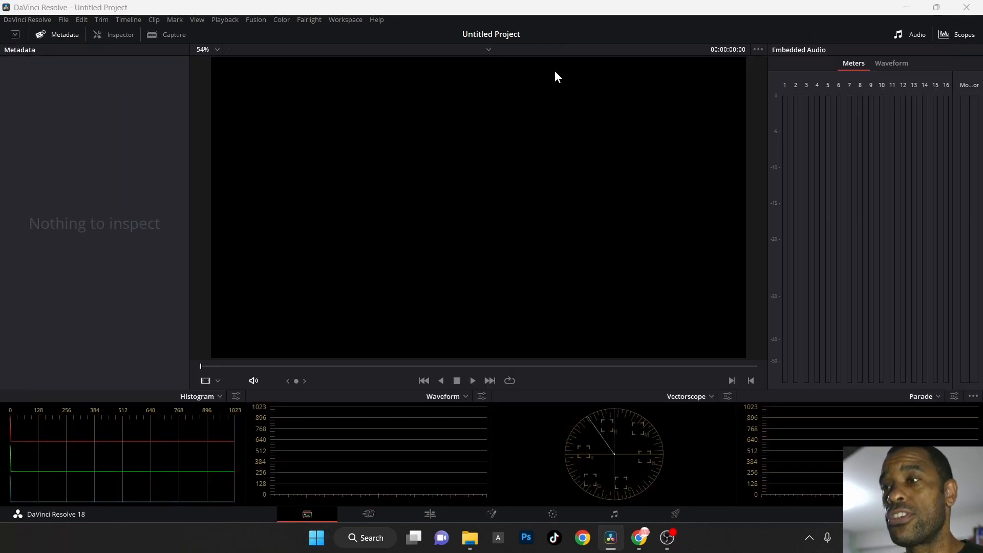
left_click(345, 20)
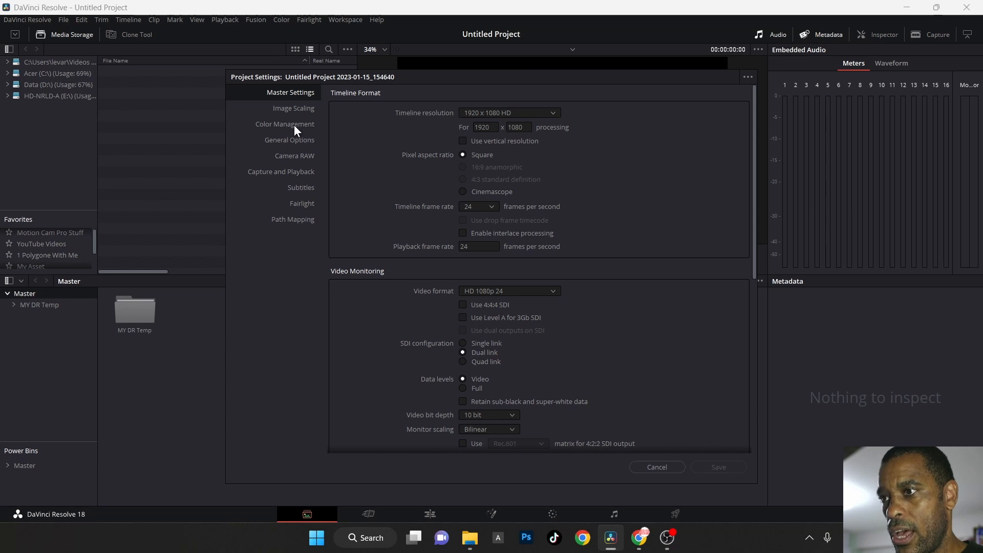
mouse_move(307, 145)
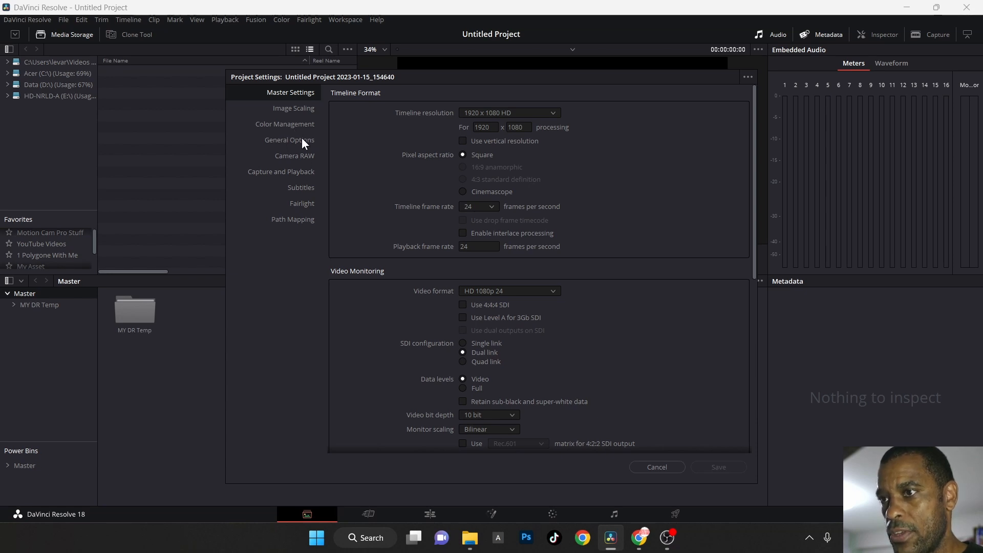
Step: Set CinemaDNG Camera RAW to project decode with Blackmagic Design colour space and Film gamma, then save
left_click(284, 123)
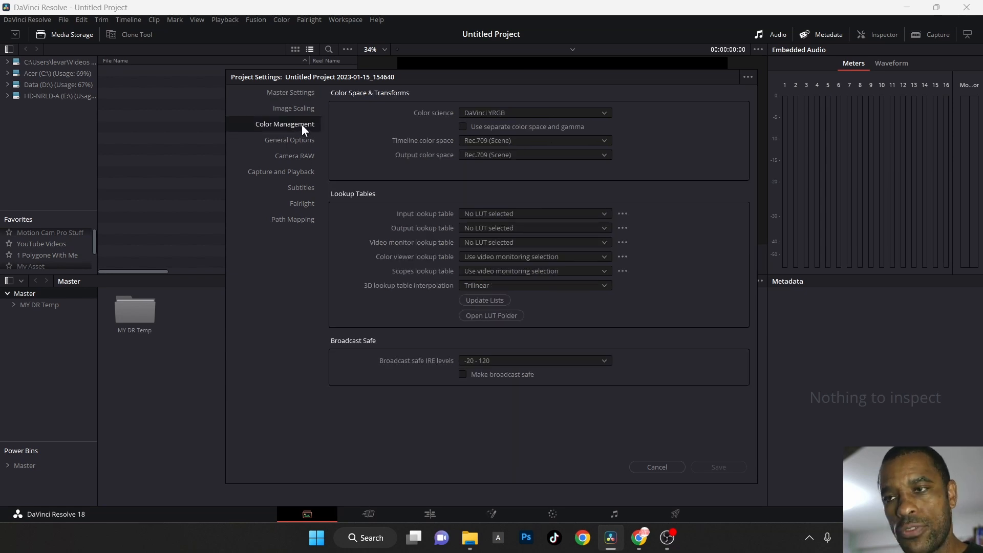
mouse_move(306, 157)
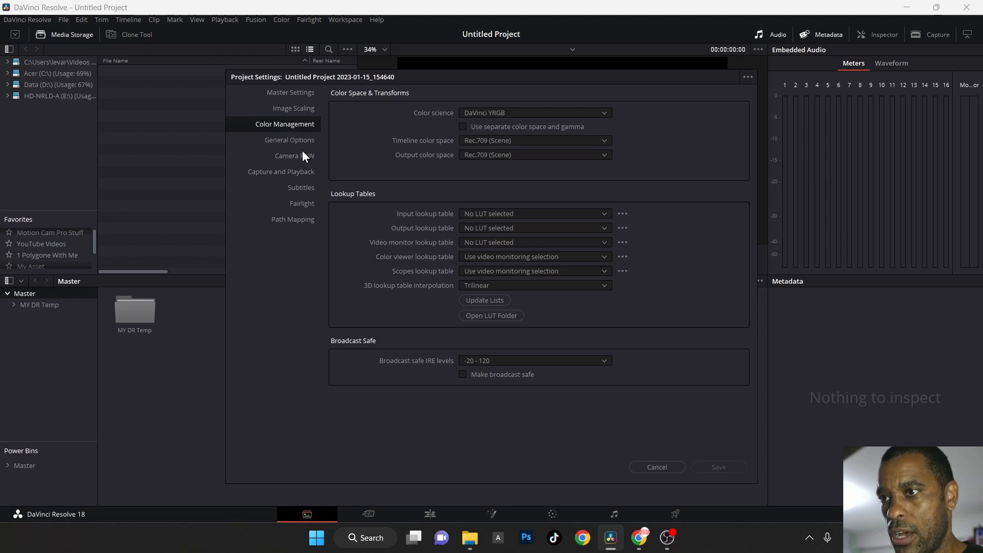
left_click(294, 155)
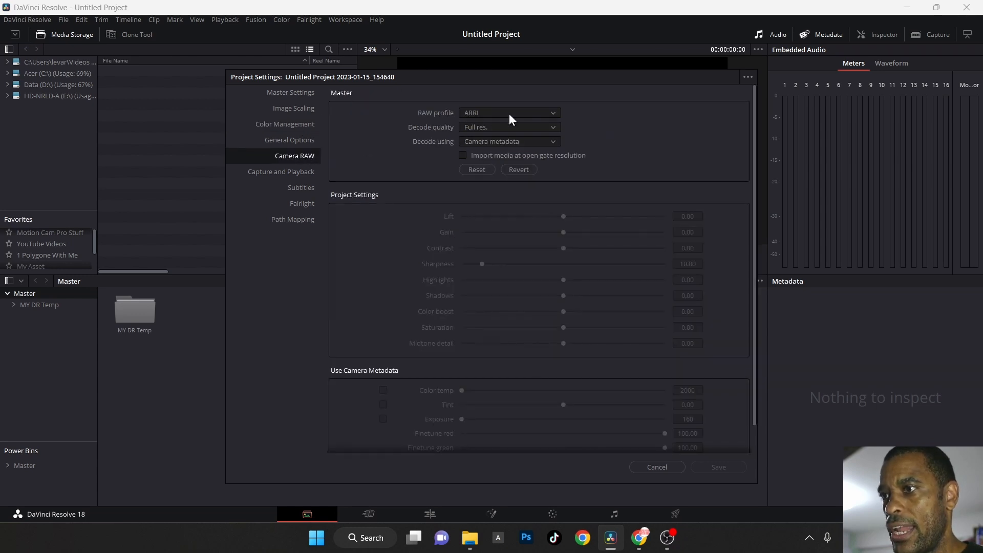
left_click(510, 112)
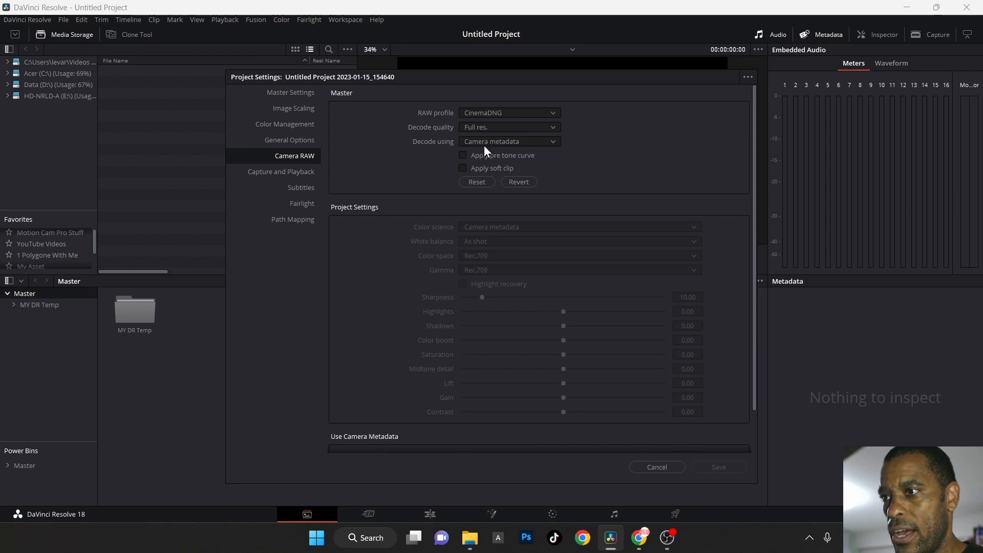
left_click(510, 141)
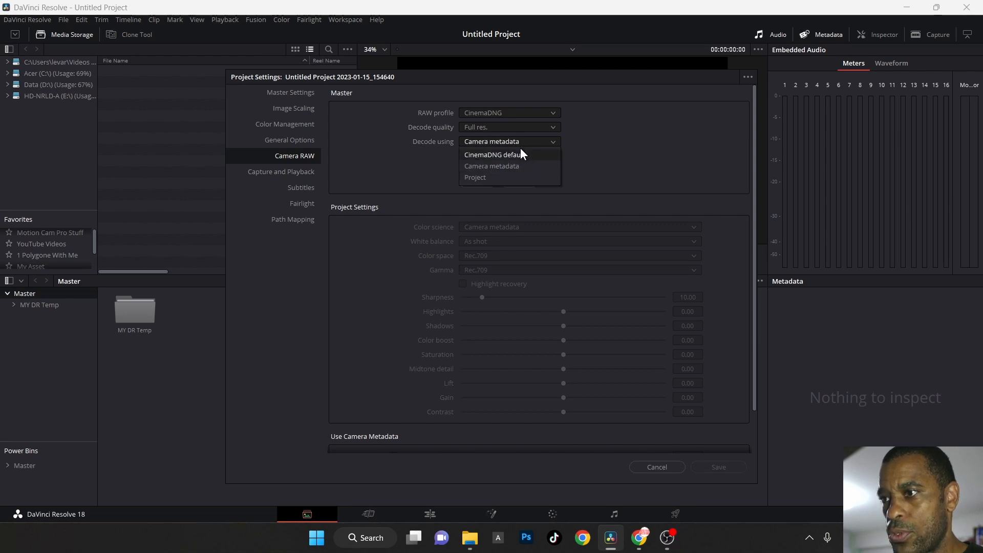
left_click(476, 178)
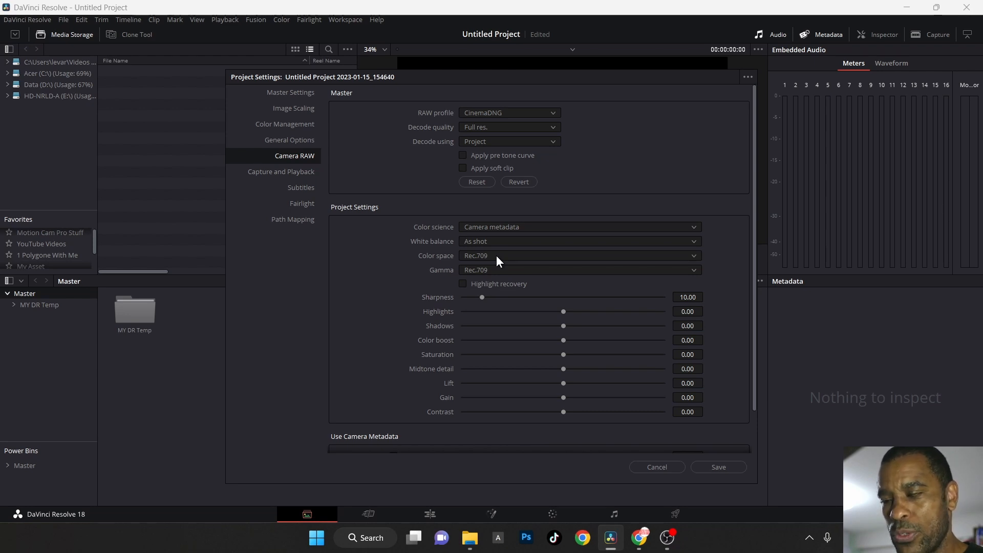
left_click(579, 256)
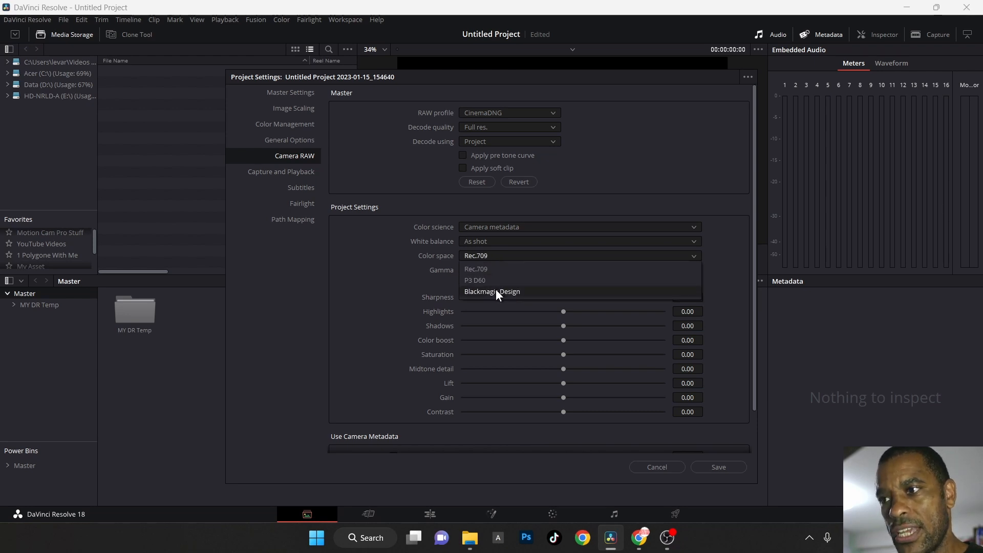
left_click(493, 291)
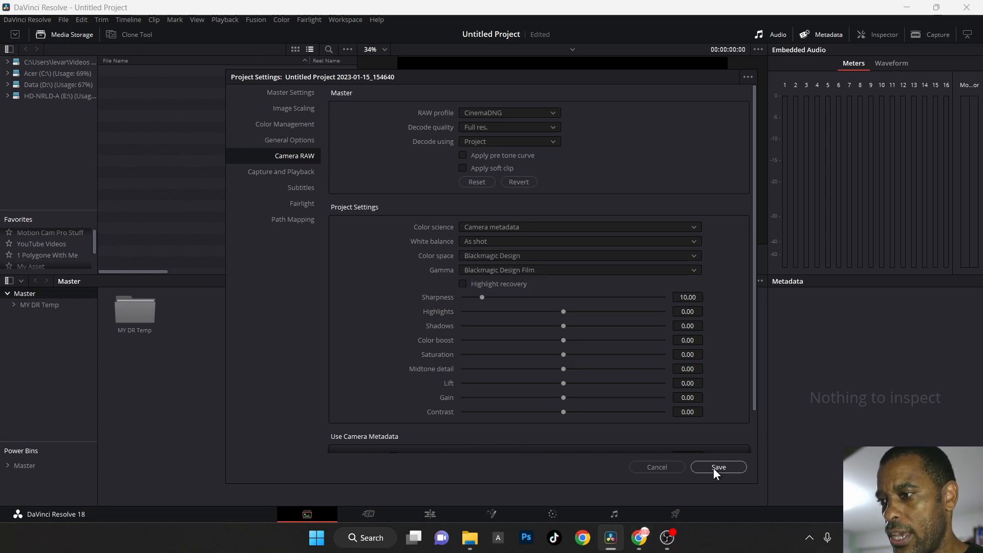
left_click(719, 467)
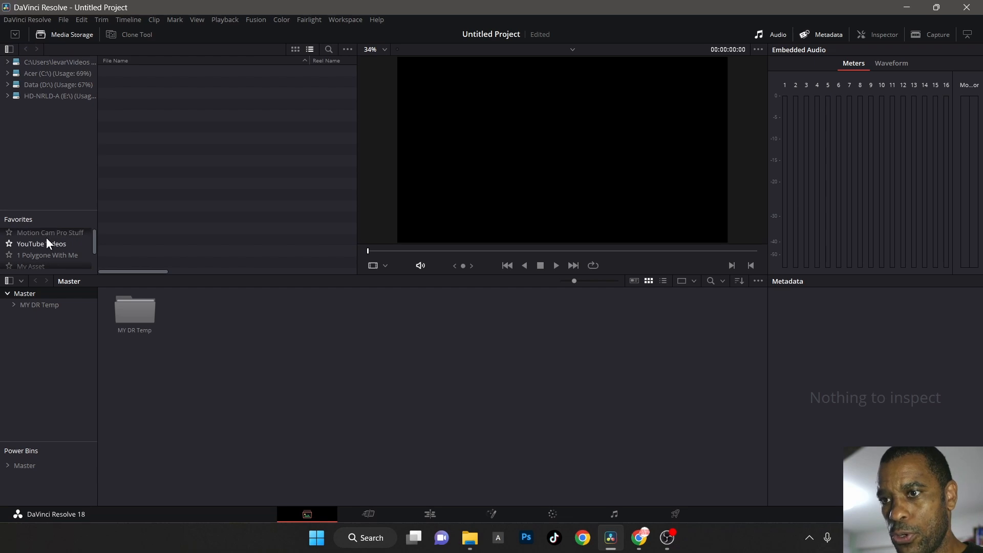
Step: Import the DNG clips from 02_FOOTAGE > 01_VIDEO > RAW into the Media Pool
left_click(42, 244)
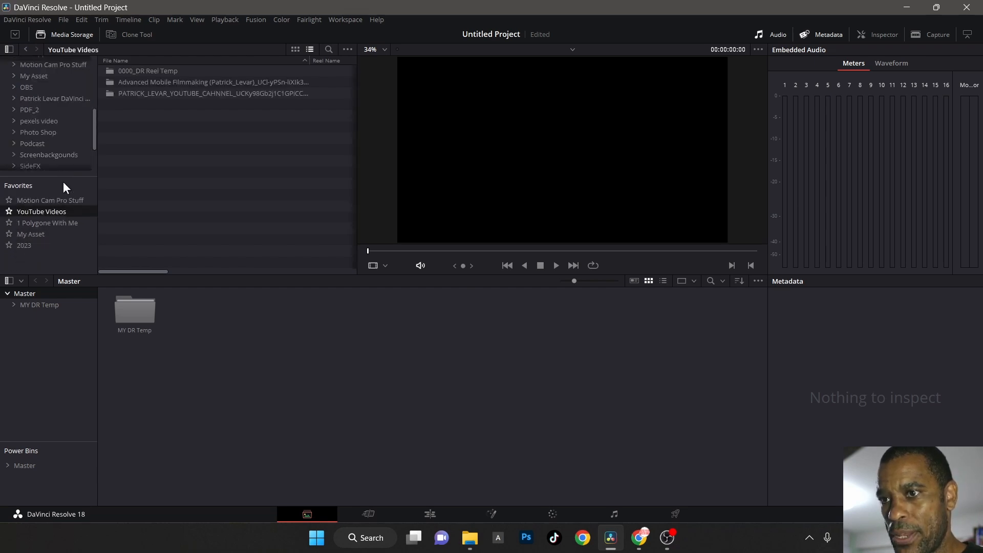
mouse_move(146, 115)
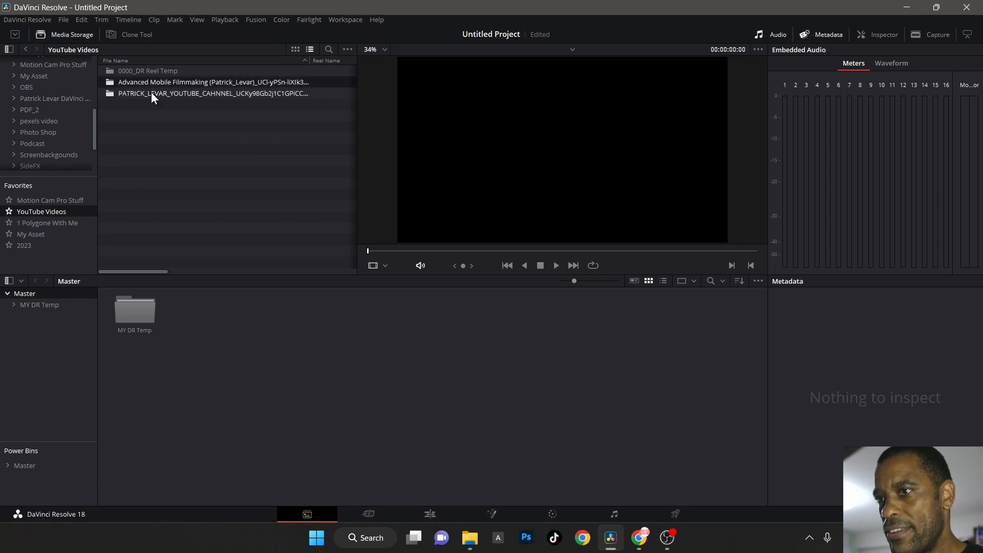
double_click(203, 82)
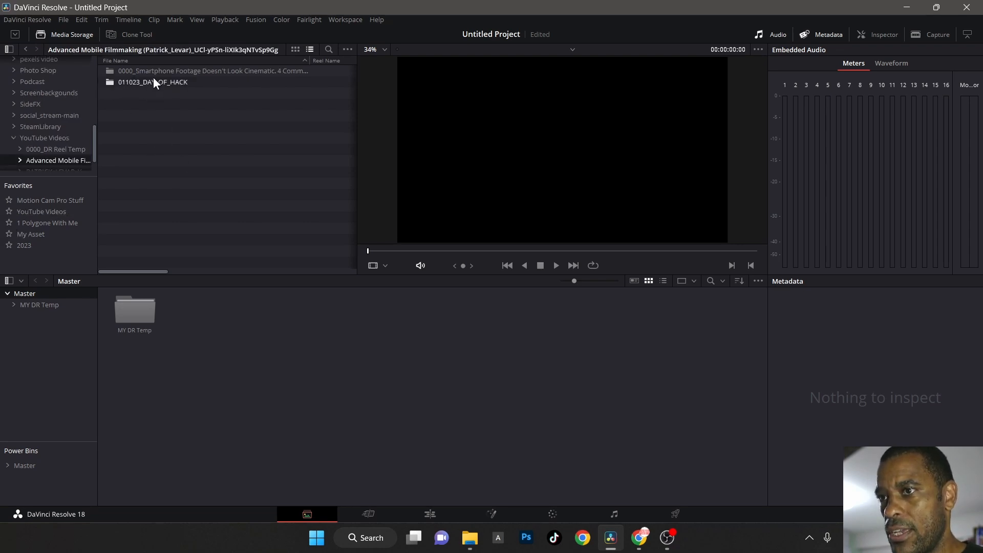
double_click(153, 82)
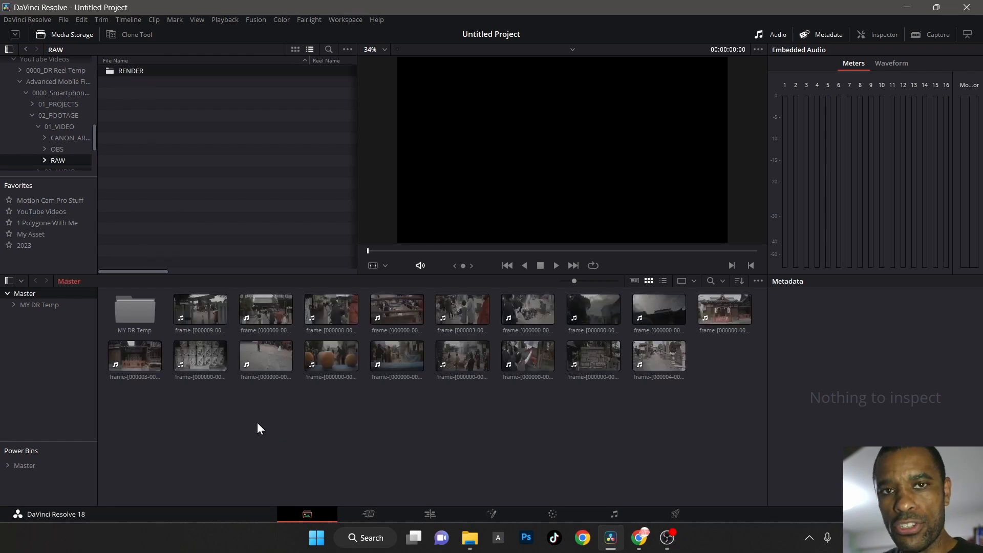
left_click(200, 309)
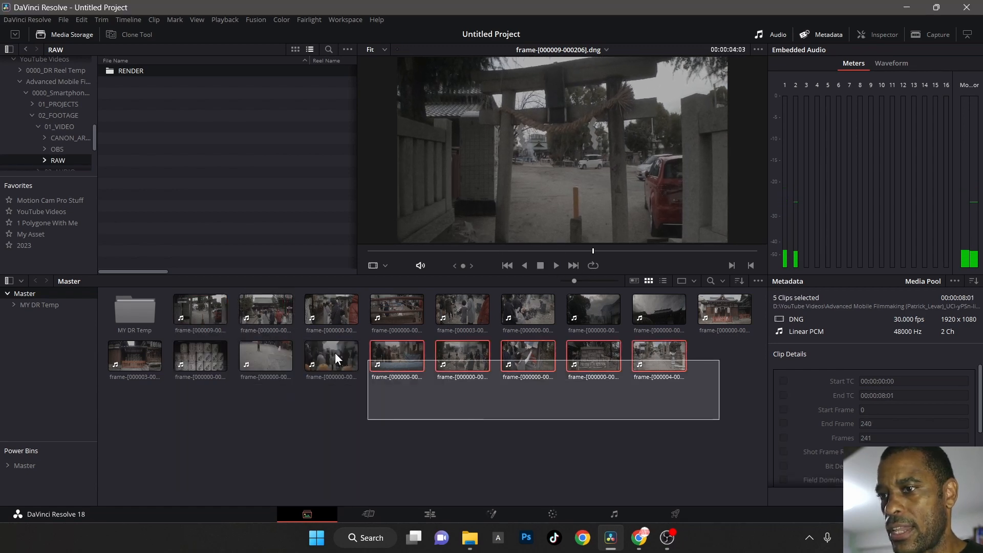
Step: Set Pixel Aspect Ratio to 1.33 in Clip Attributes for all 18 selected clips
left_click(201, 309)
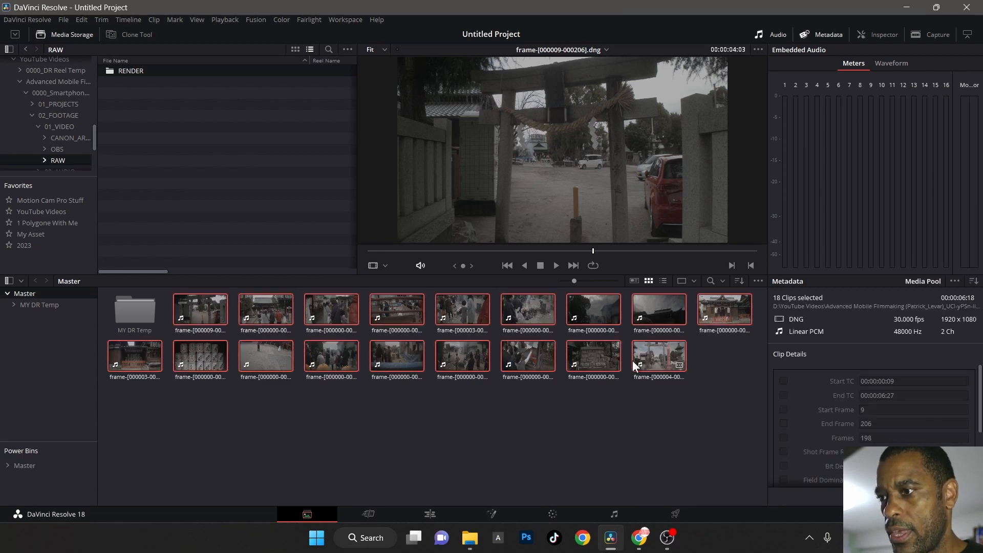
right_click(659, 356)
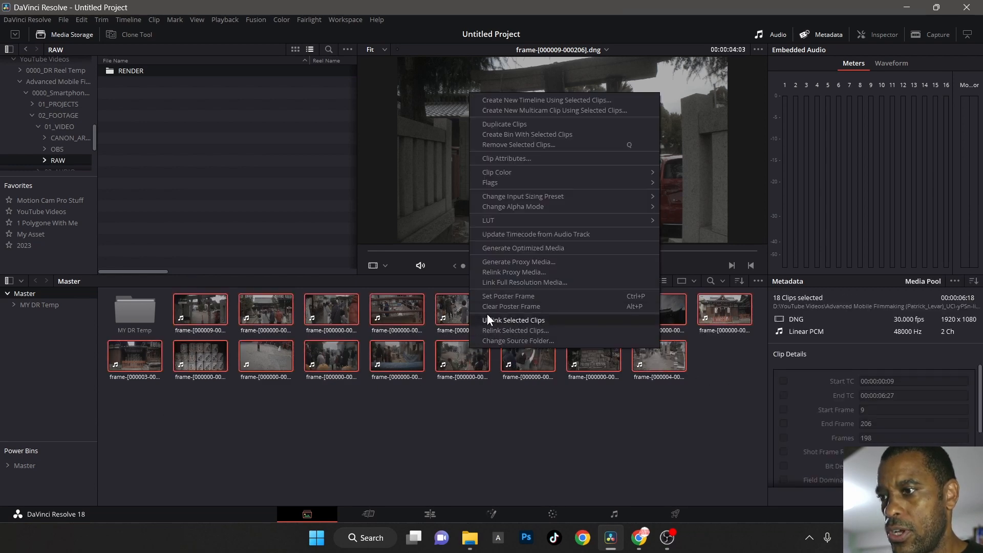
mouse_move(540, 265)
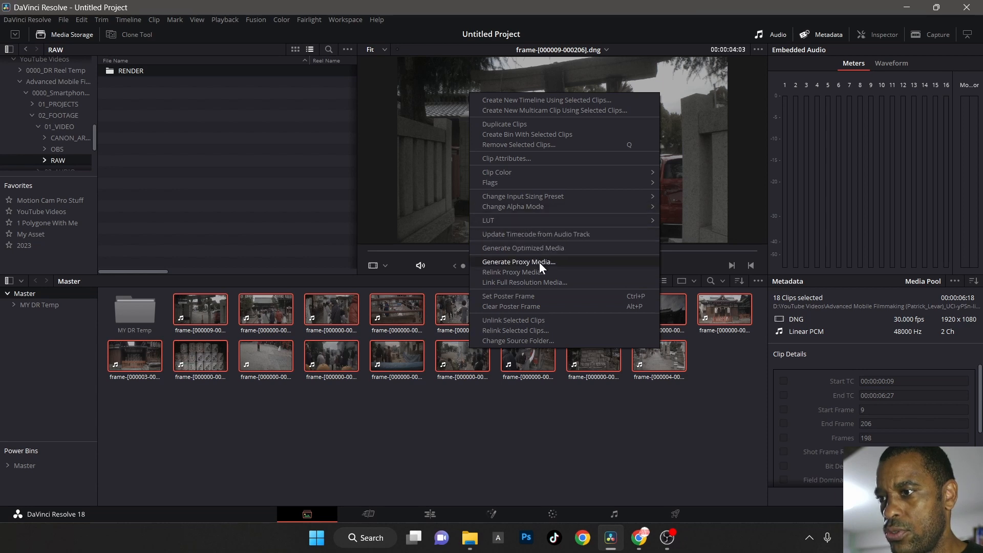
mouse_move(544, 161)
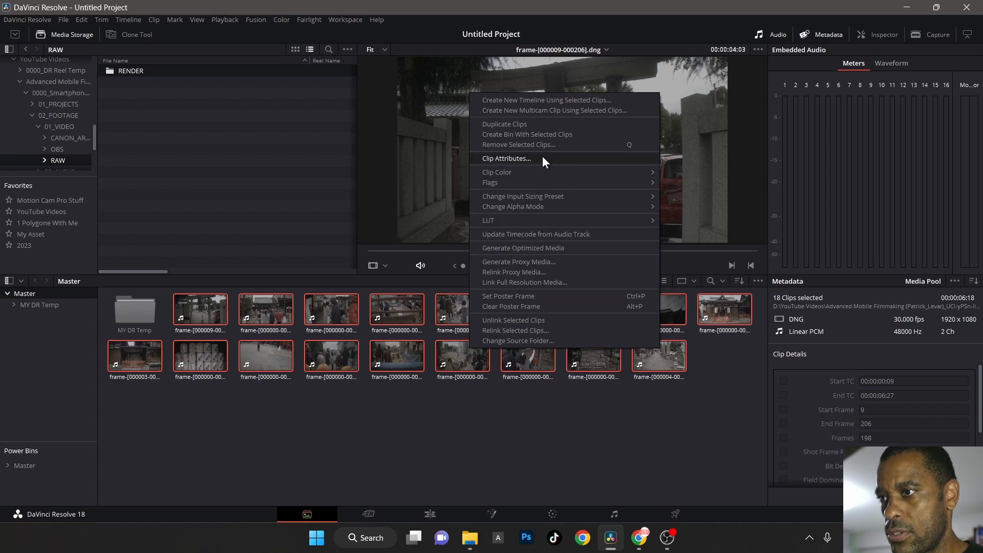
left_click(507, 158)
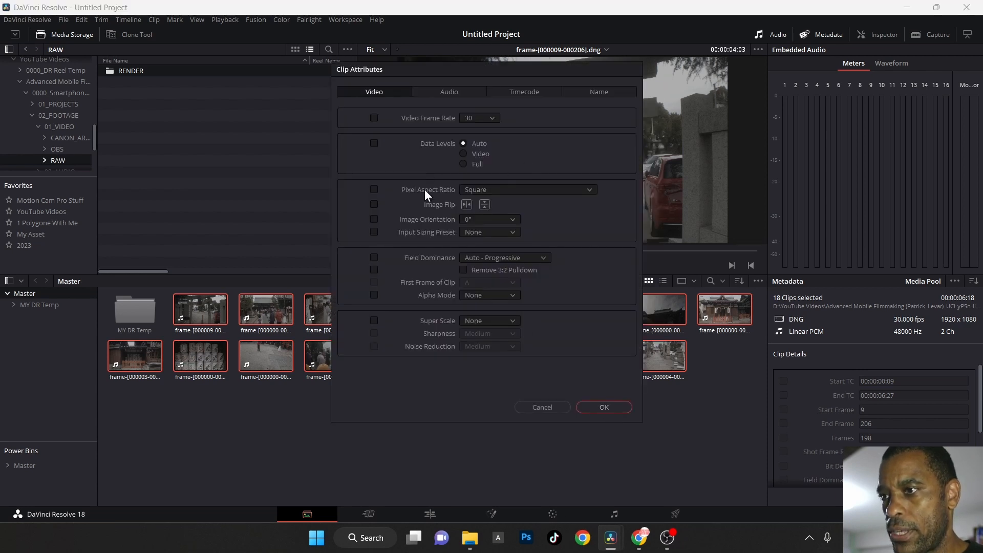
left_click(527, 190)
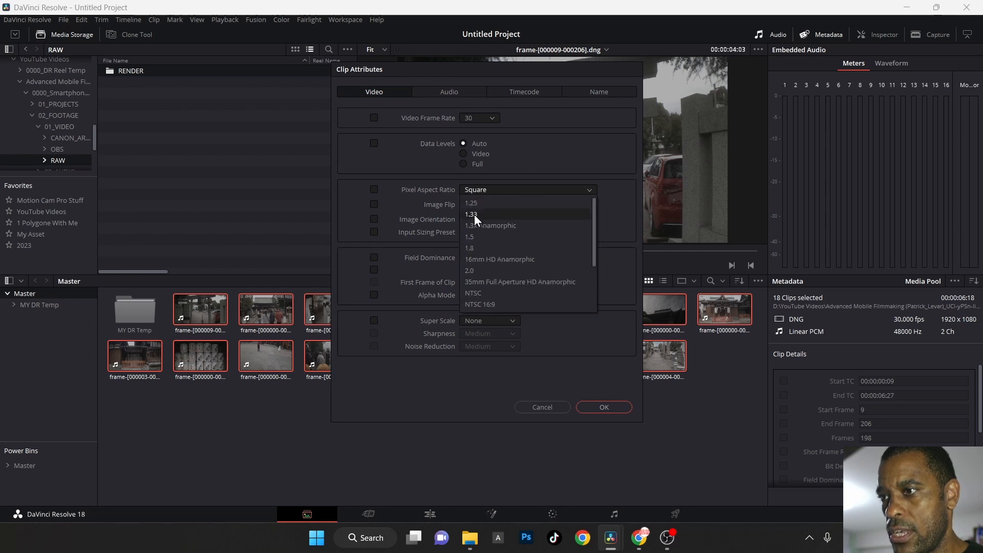
left_click(472, 214)
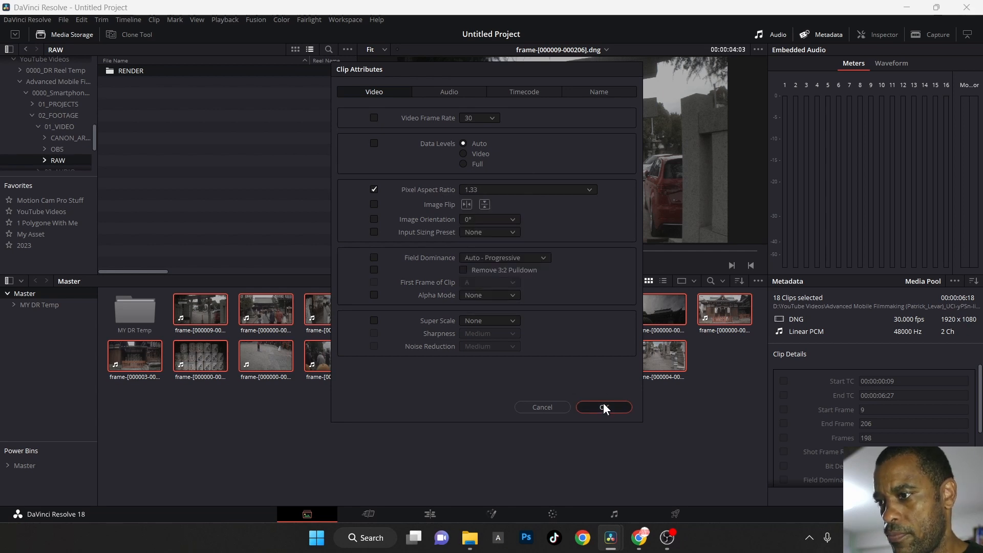
left_click(604, 407)
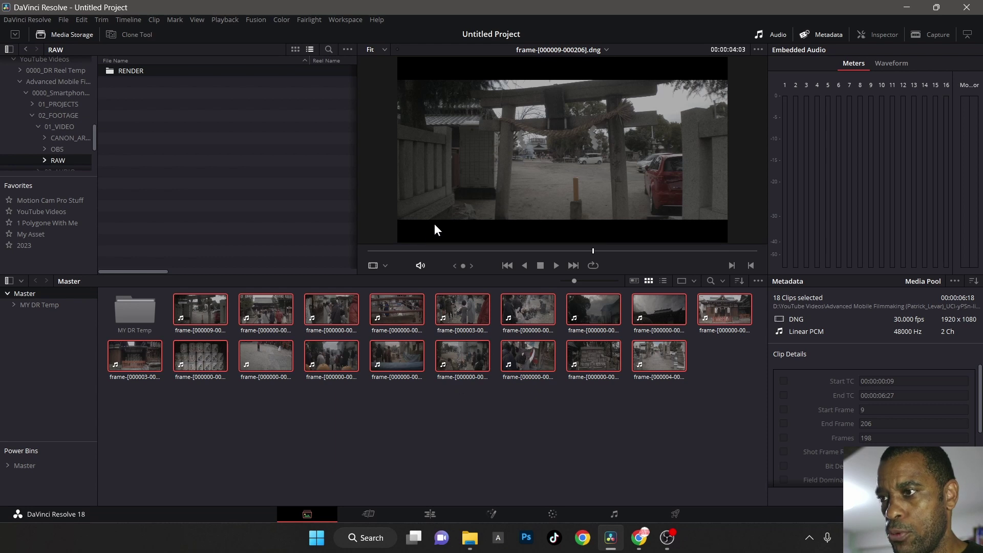
left_click(331, 310)
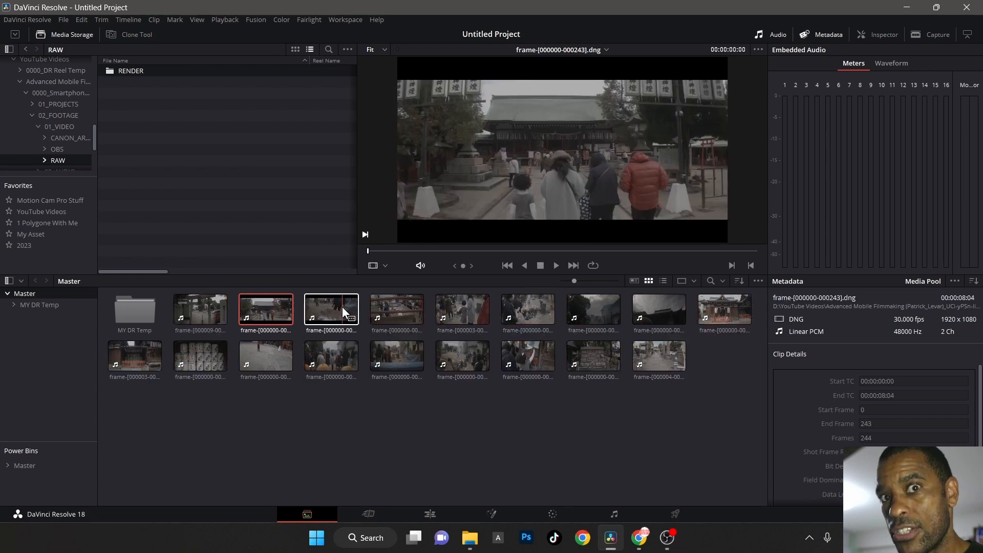
left_click(331, 310)
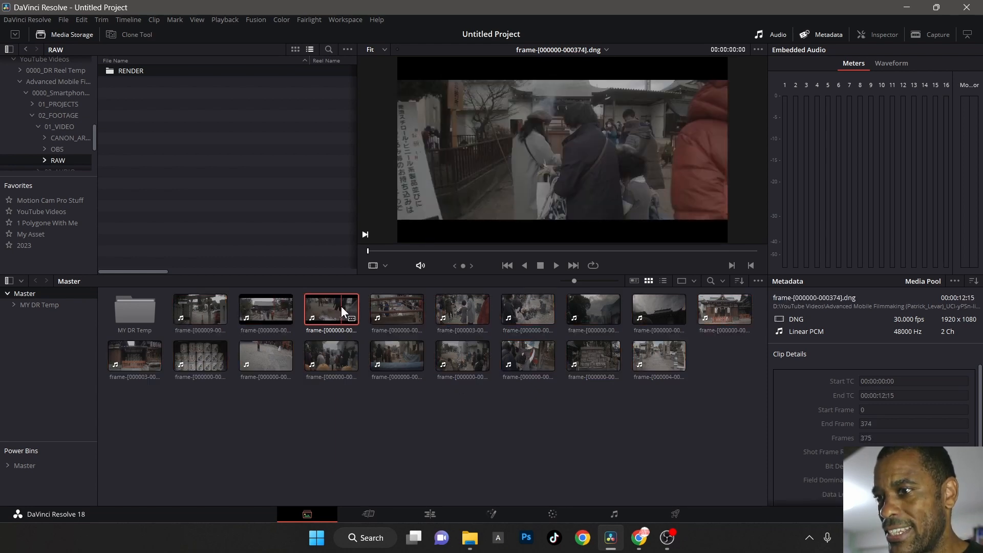
left_click(397, 310)
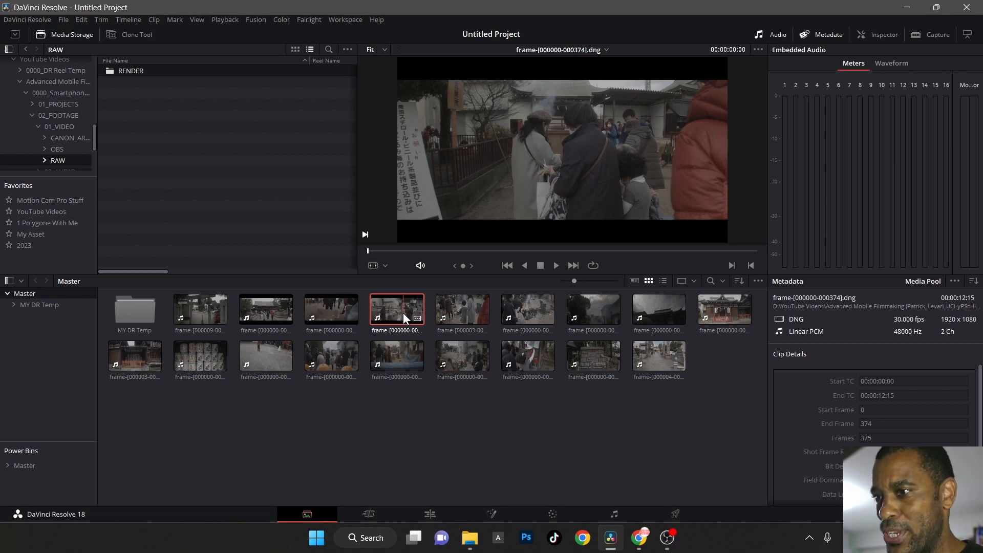
left_click(528, 309)
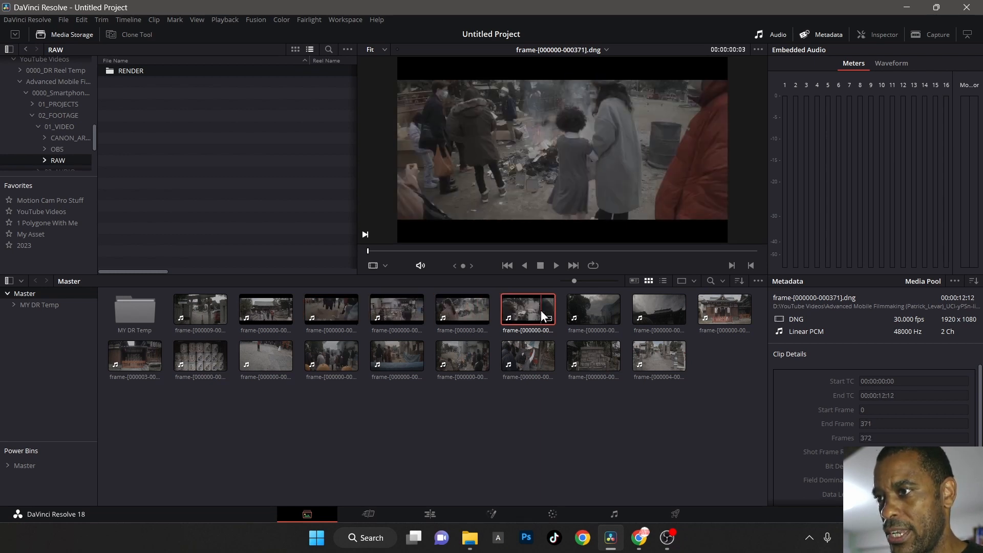
left_click(659, 310)
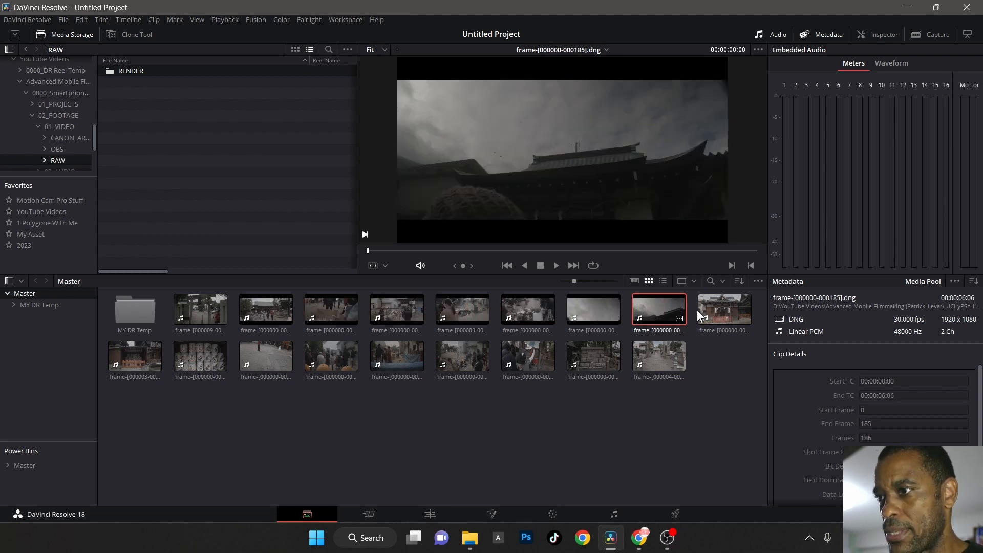
left_click(528, 357)
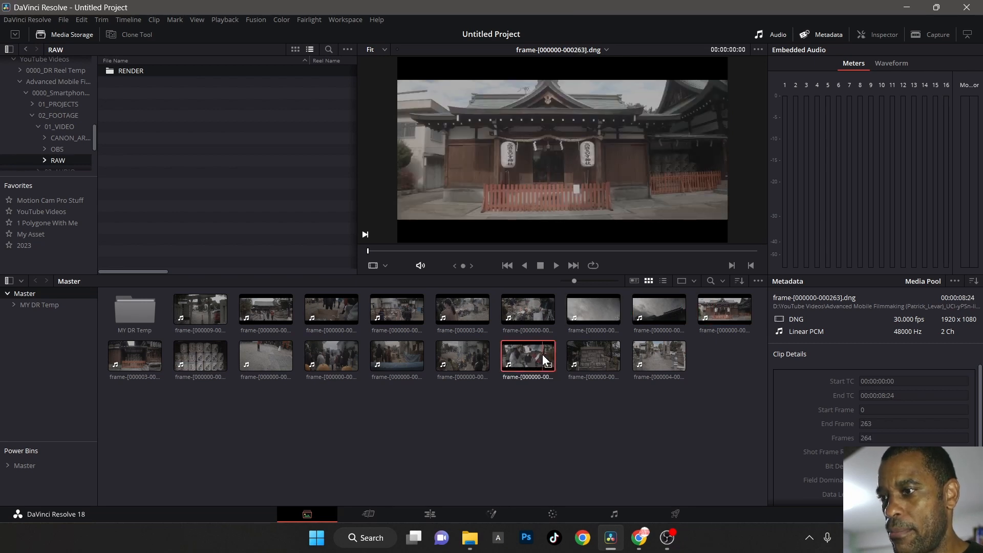
left_click(396, 357)
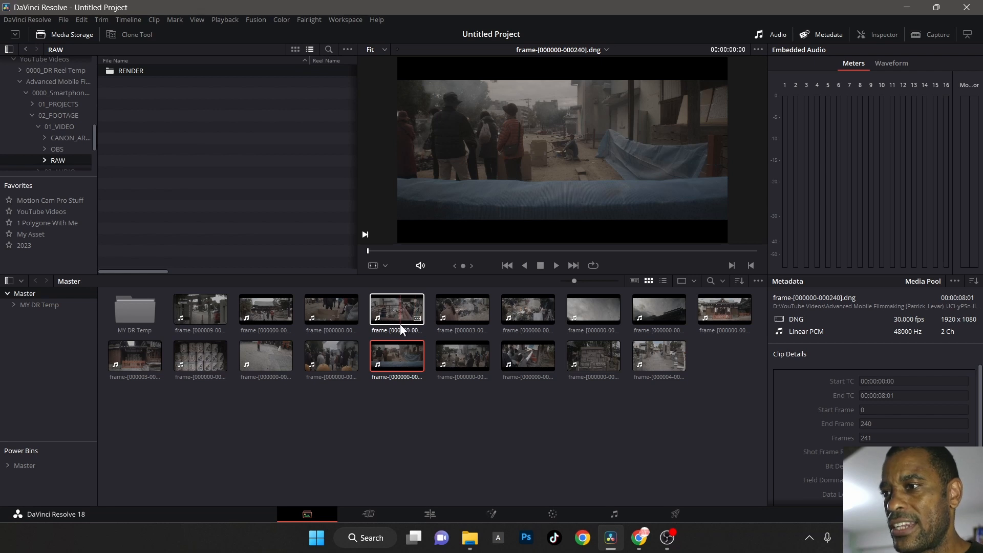
left_click(331, 310)
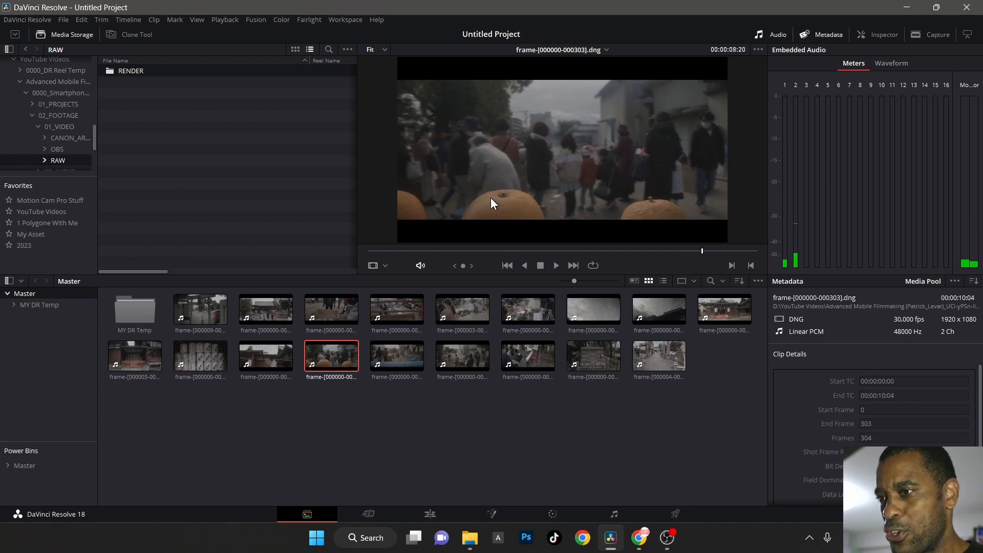
mouse_move(399, 346)
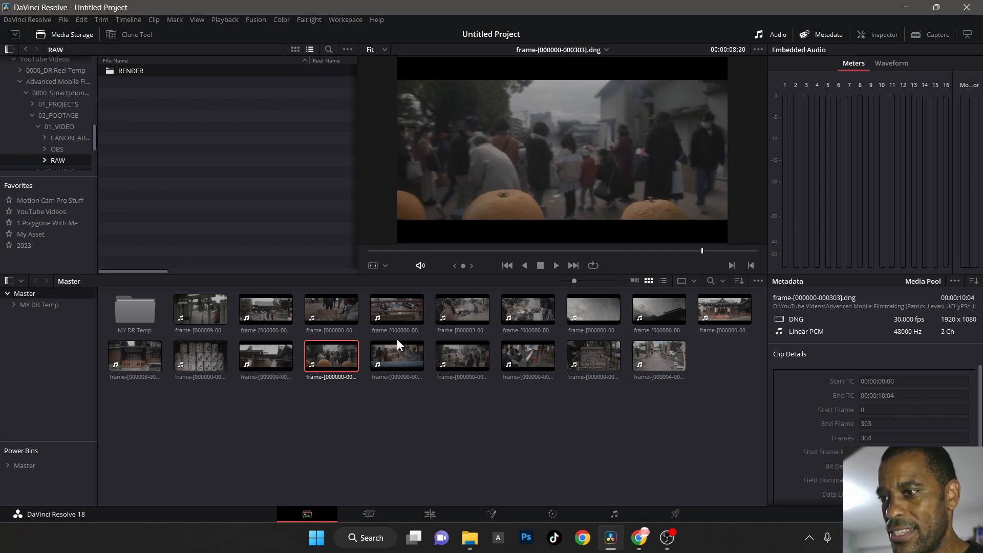
left_click(396, 356)
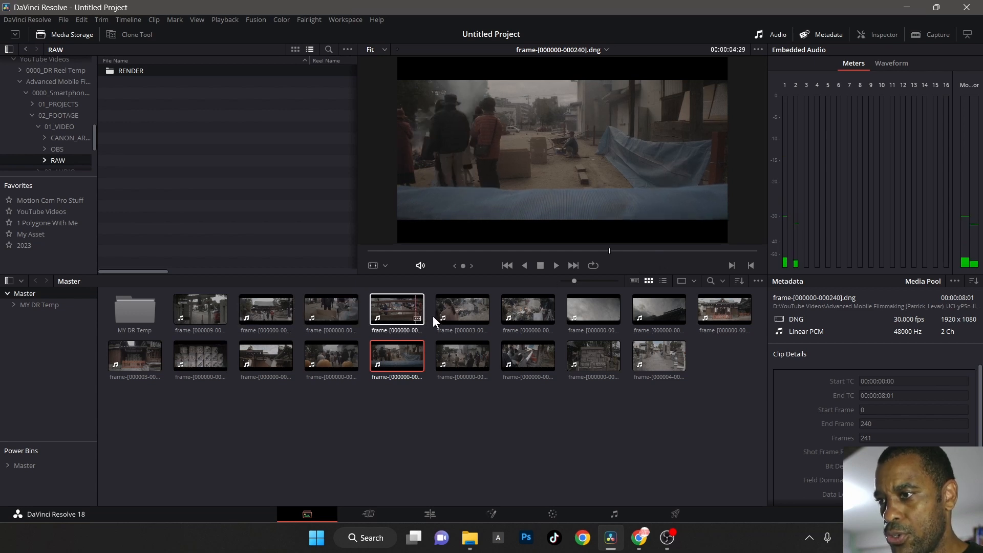
left_click(462, 310)
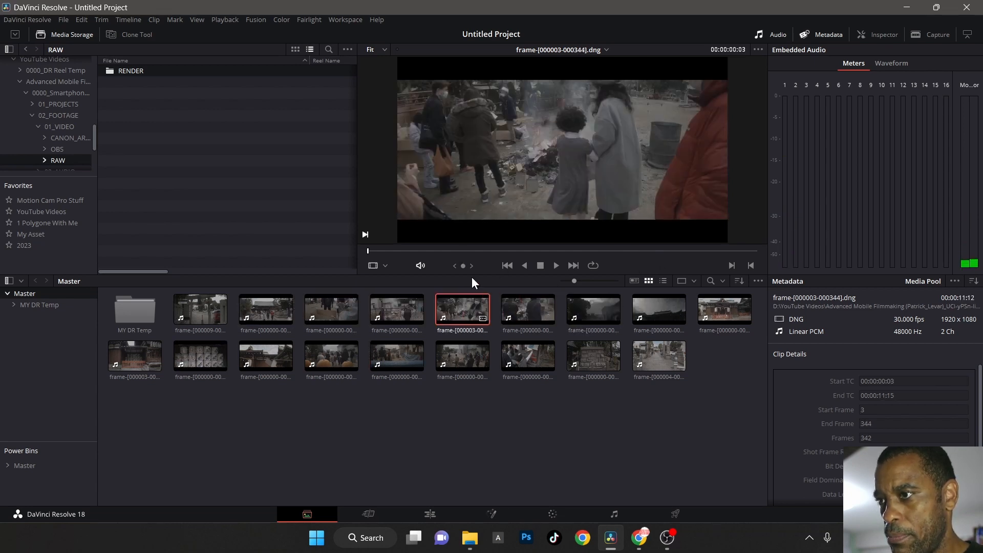
left_click(430, 514)
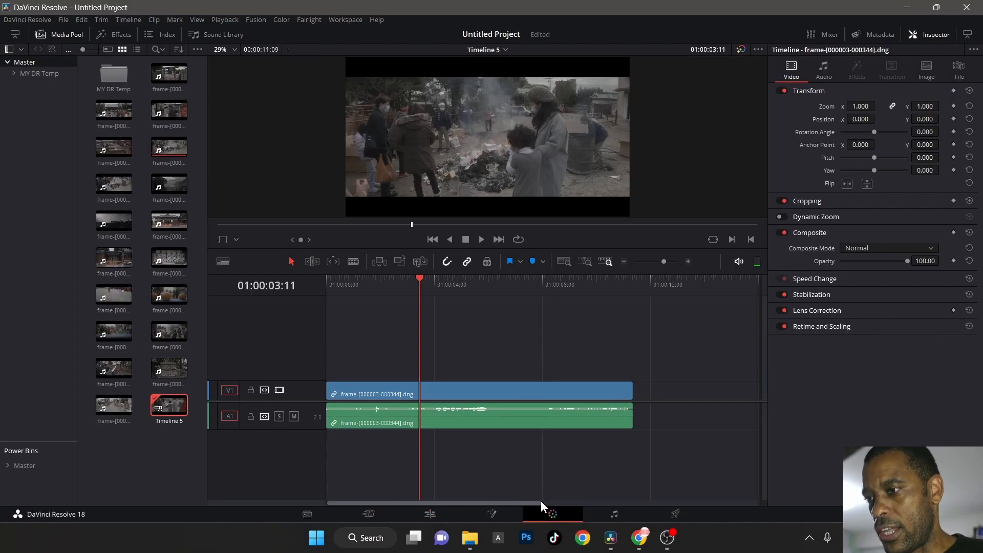
Step: On the Color page, set Camera Raw to decode using Clip, P3 D60 colour space, Gamma 2.4
left_click(554, 514)
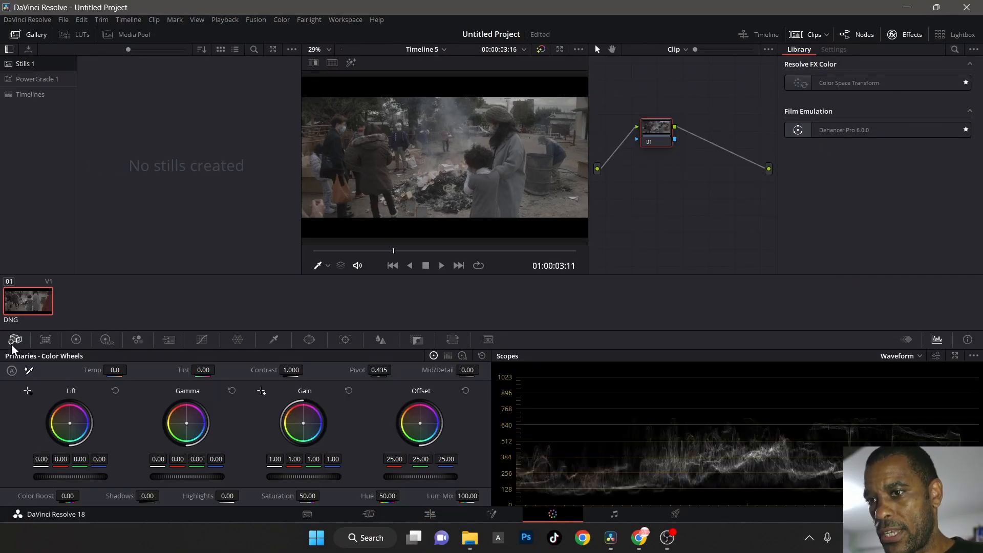
left_click(16, 339)
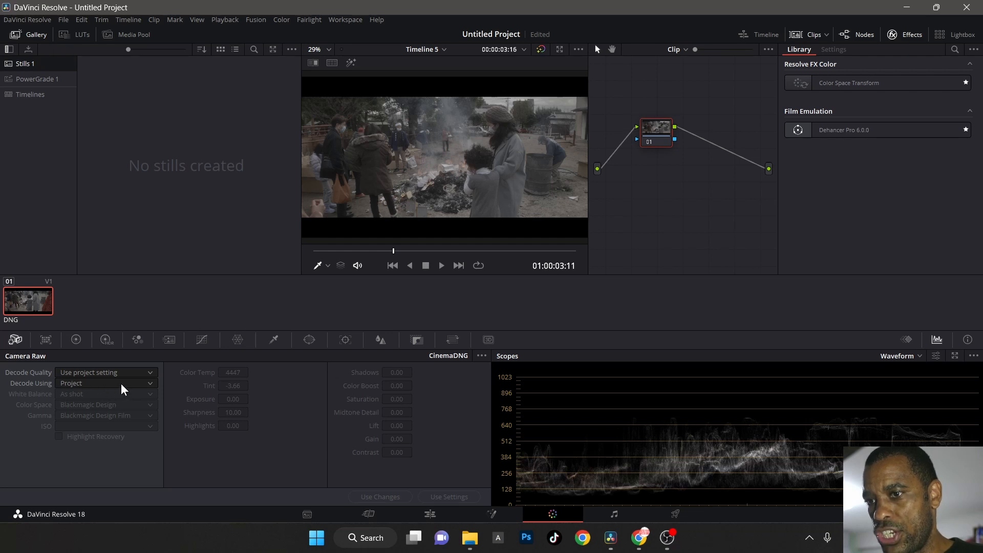
left_click(105, 383)
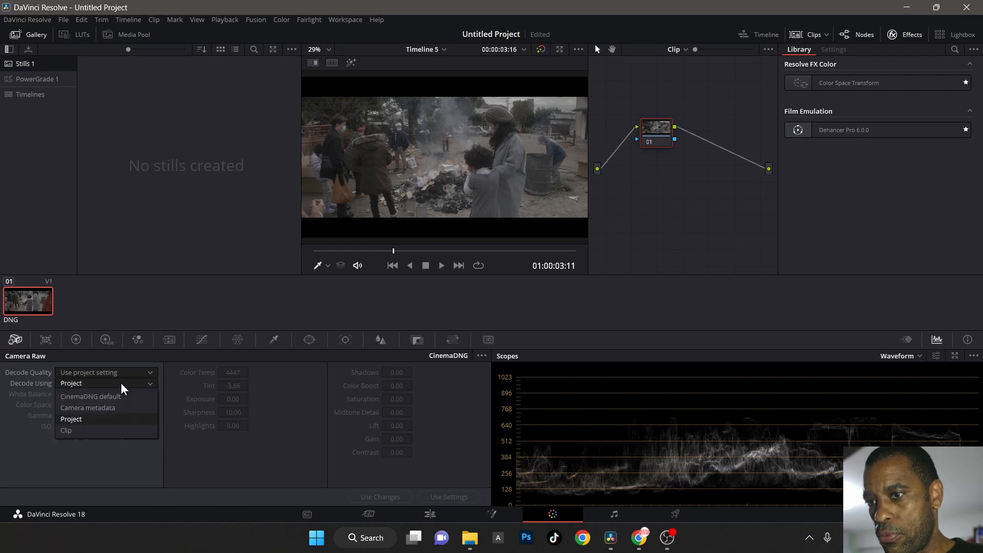
left_click(66, 430)
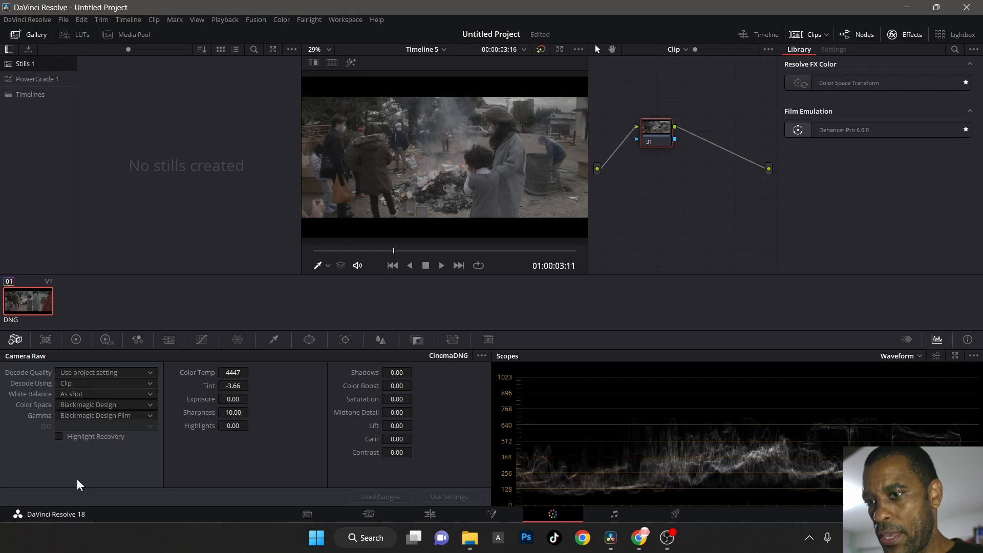
mouse_move(105, 409)
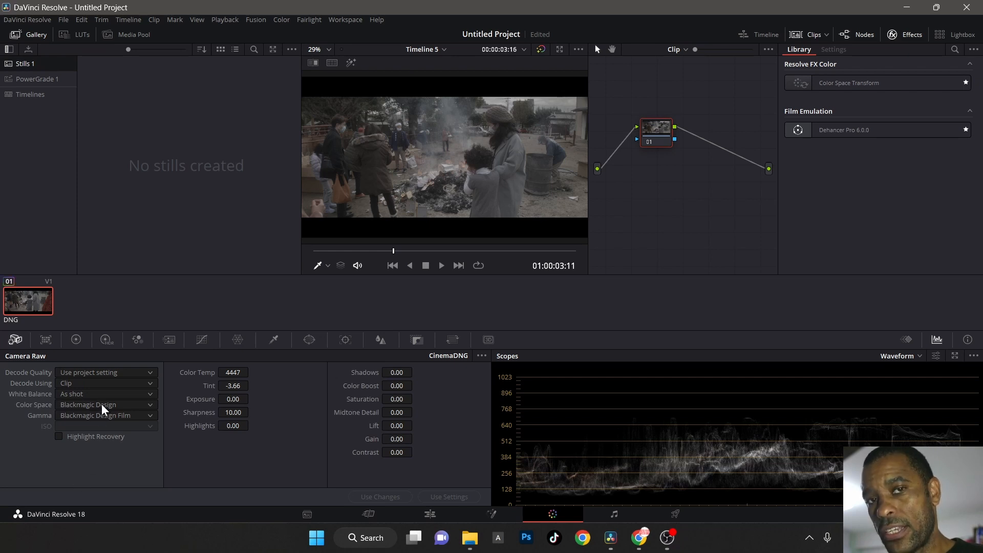
left_click(105, 404)
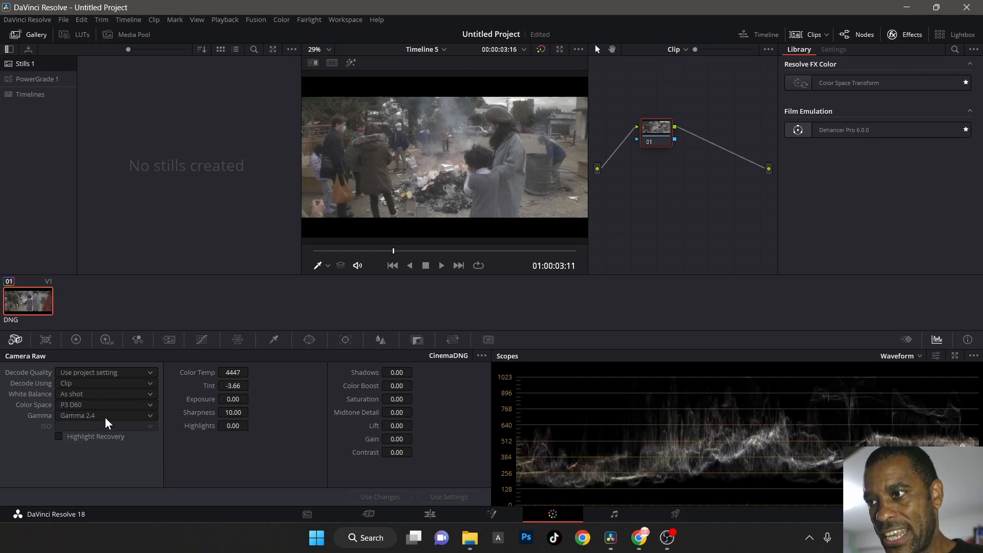
left_click(106, 416)
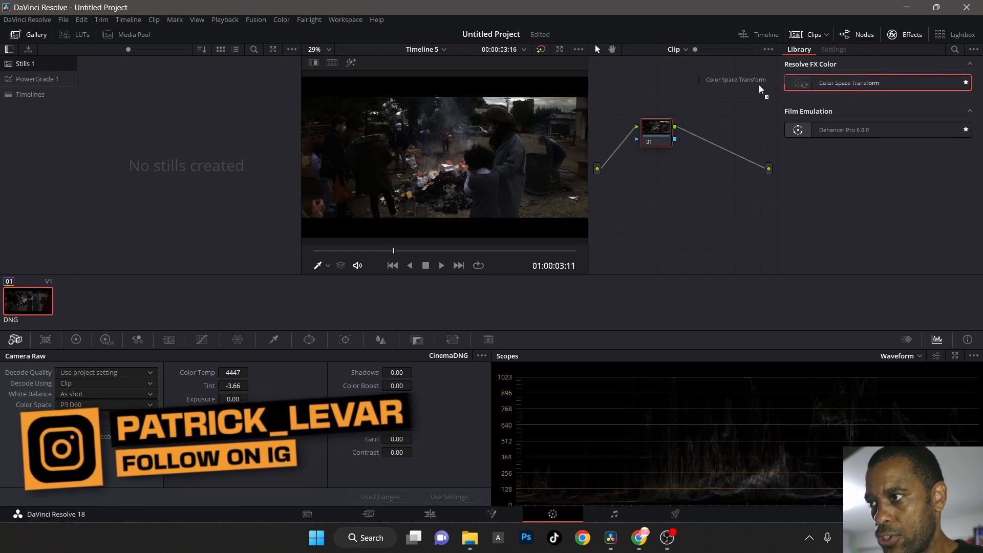
Step: Apply a Color Space Transform to node 01 with P3-D60 input and Linear input gamma
left_click(834, 50)
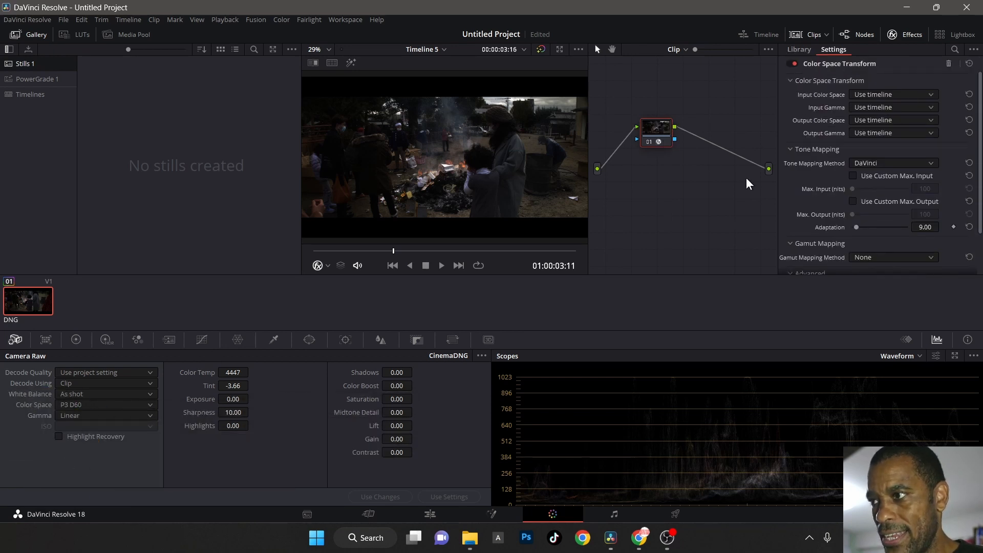
left_click(894, 94)
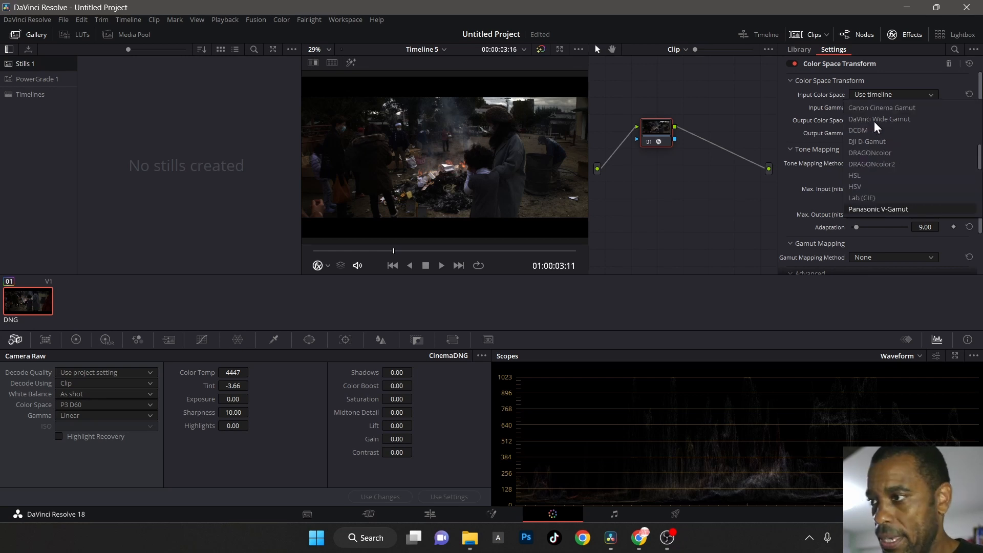
scroll("down", 3)
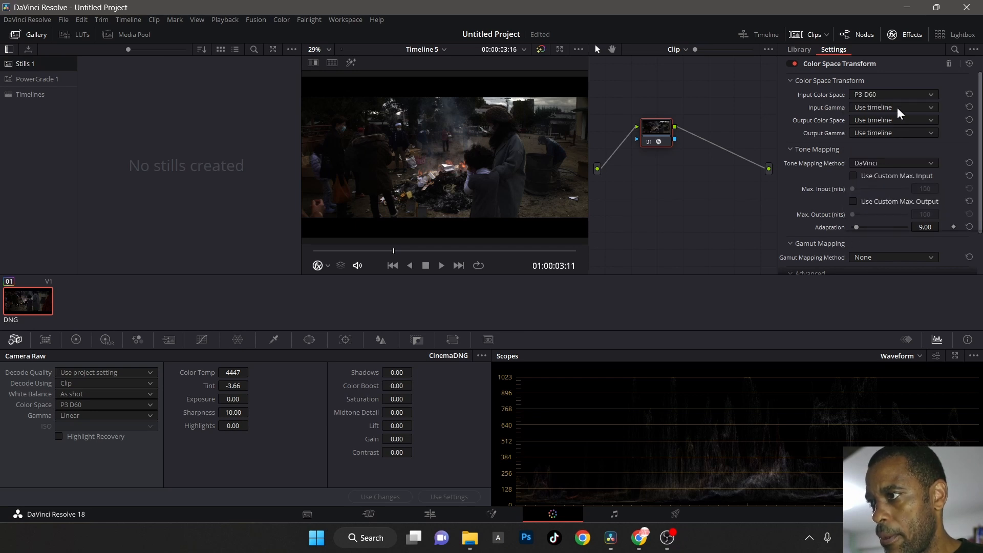
left_click(894, 107)
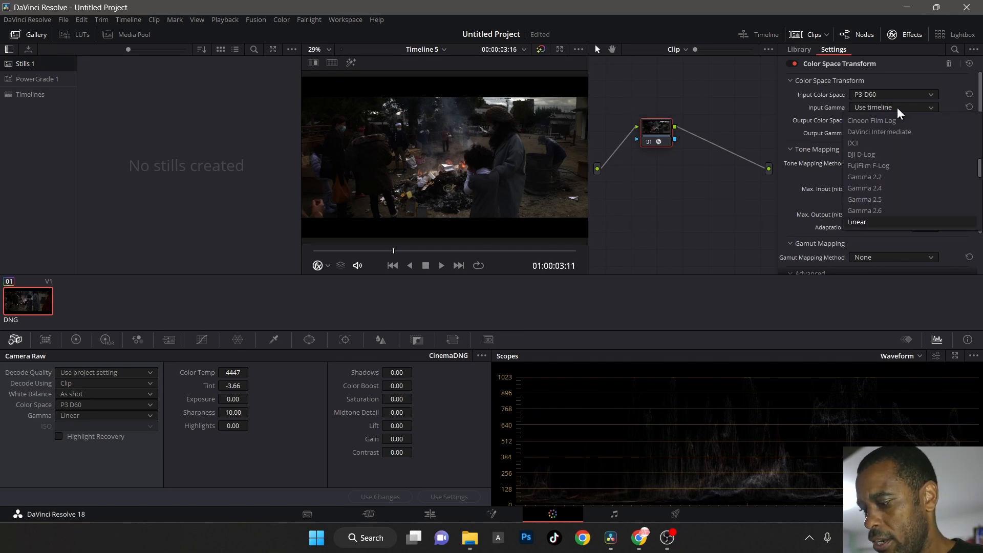
left_click(857, 222)
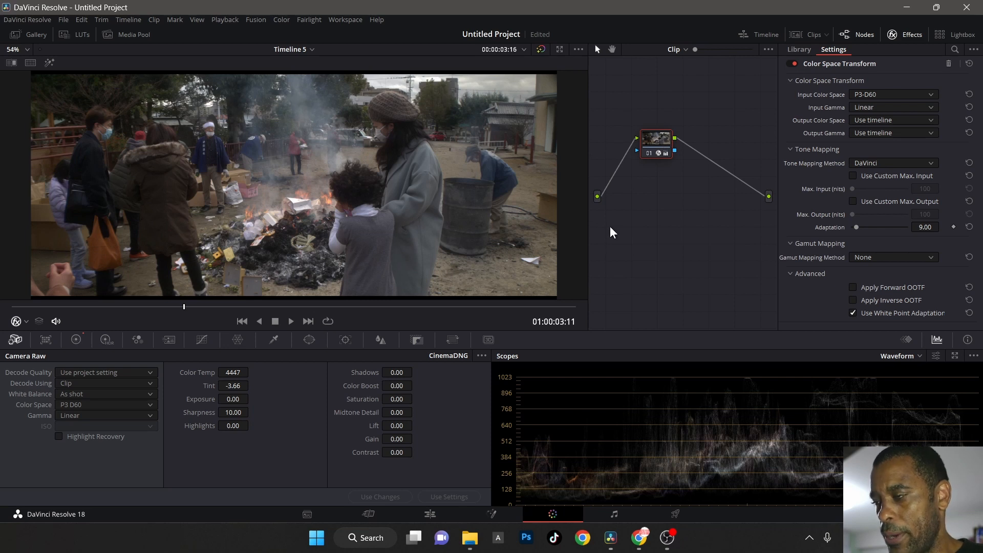
mouse_move(691, 453)
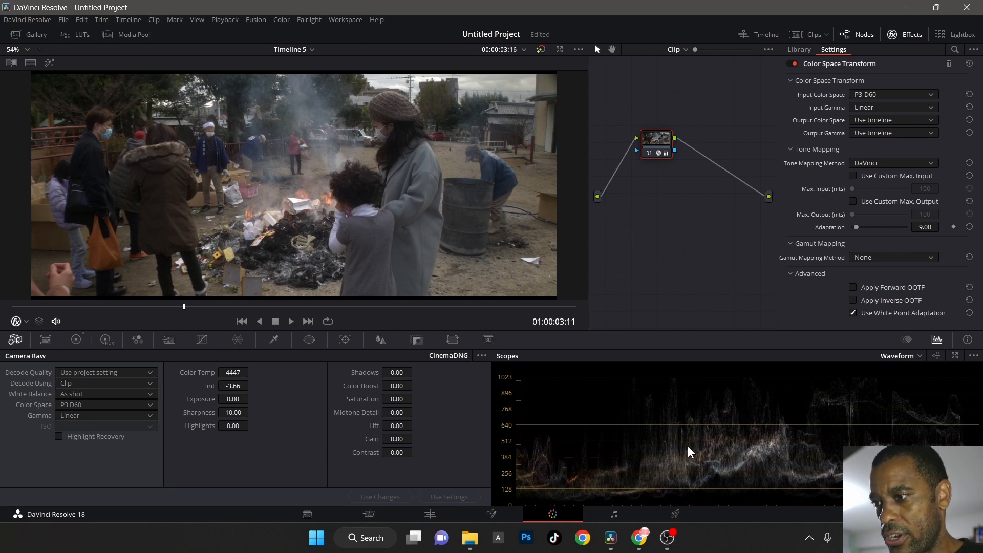
mouse_move(744, 405)
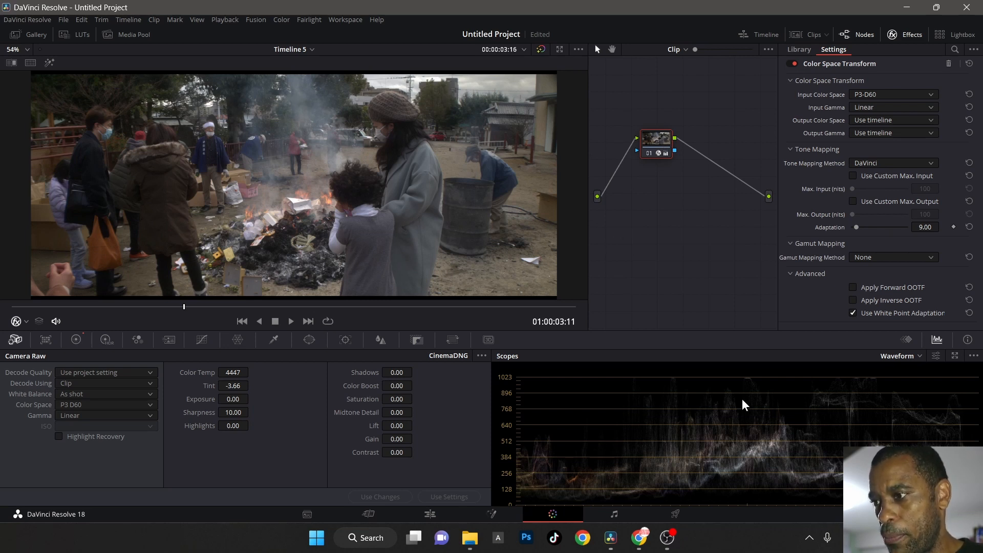
mouse_move(822, 409)
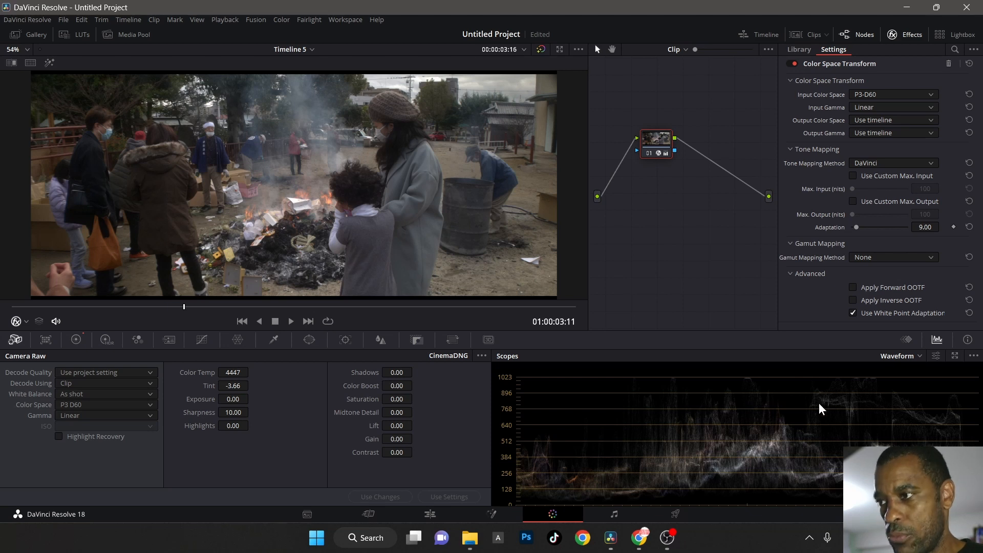
mouse_move(682, 189)
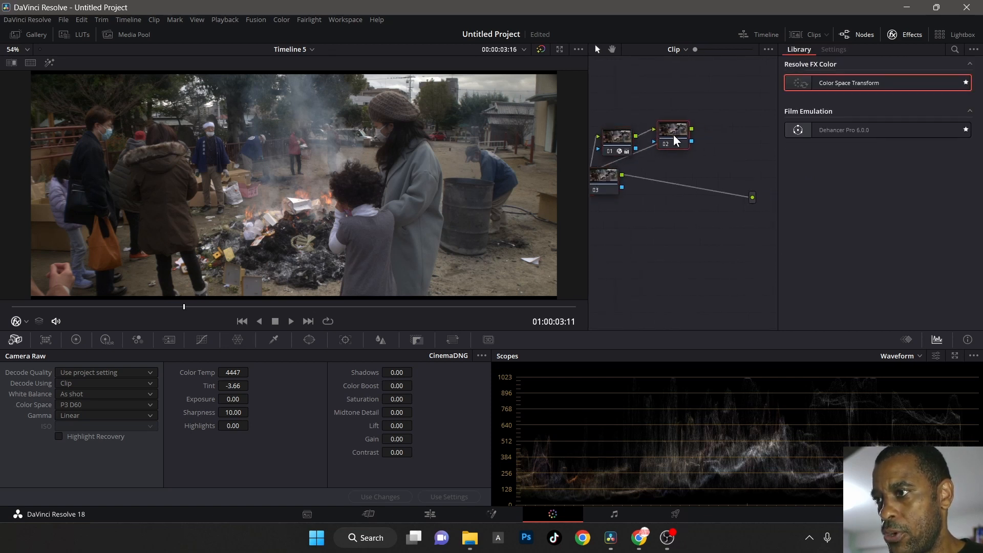
Step: Connect node 03 in series after node 02, then select node 02
left_click_drag(603, 178, 709, 144)
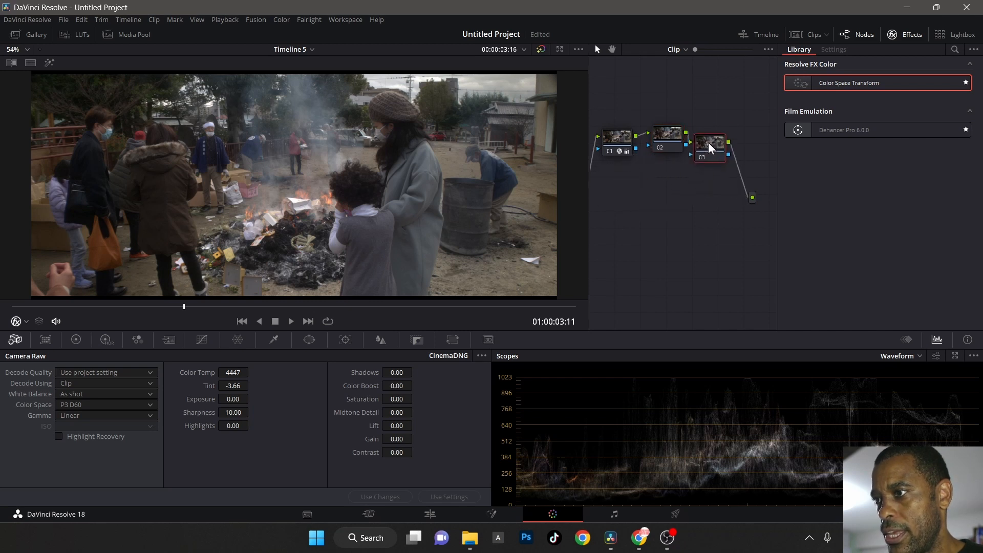
left_click(668, 136)
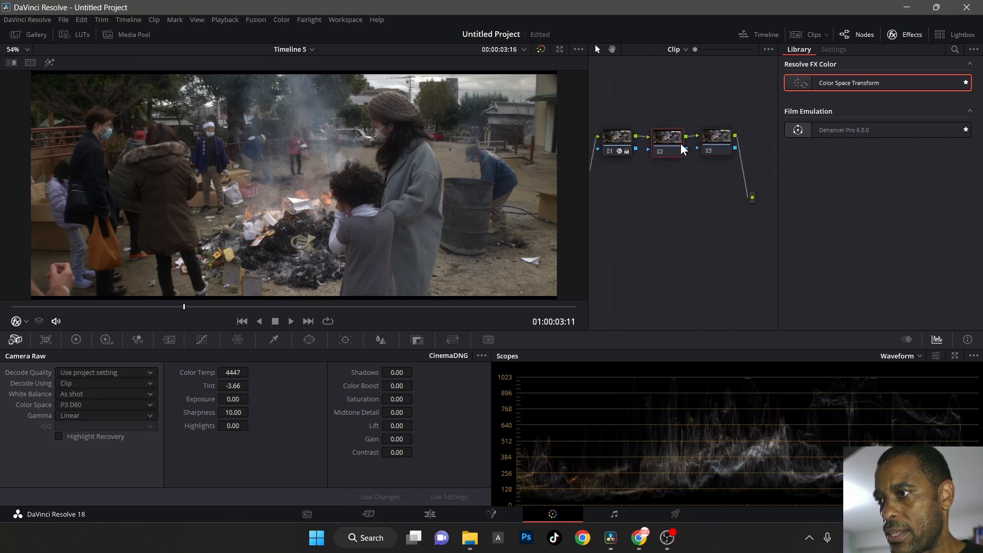
Step: Select node 01 to show its Color Space Transform parameters in Effects settings
left_click(717, 139)
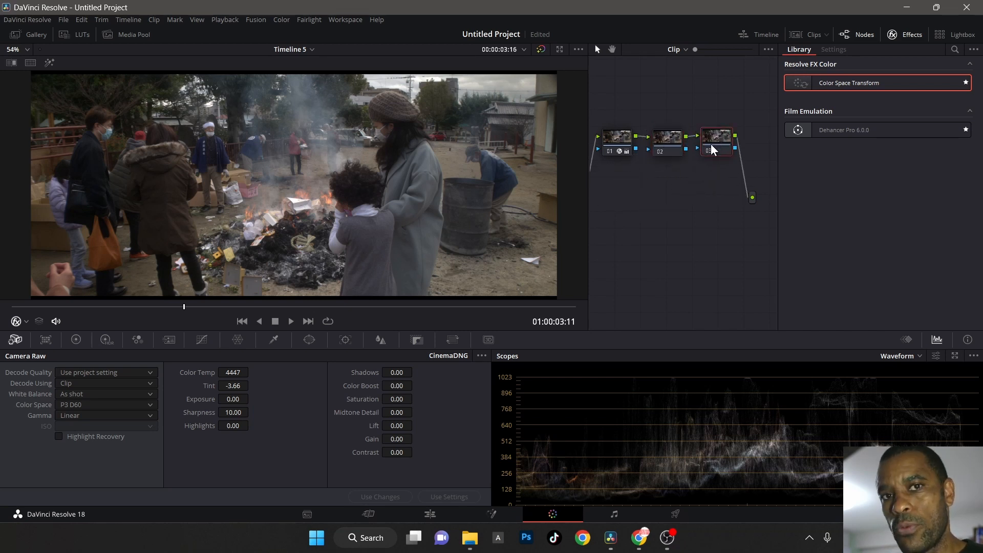
left_click(618, 138)
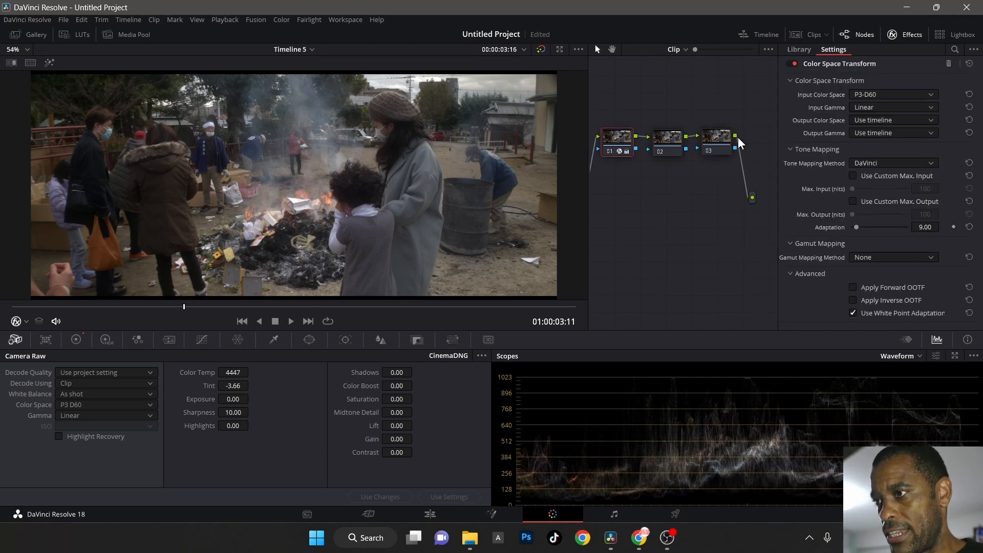
left_click(619, 144)
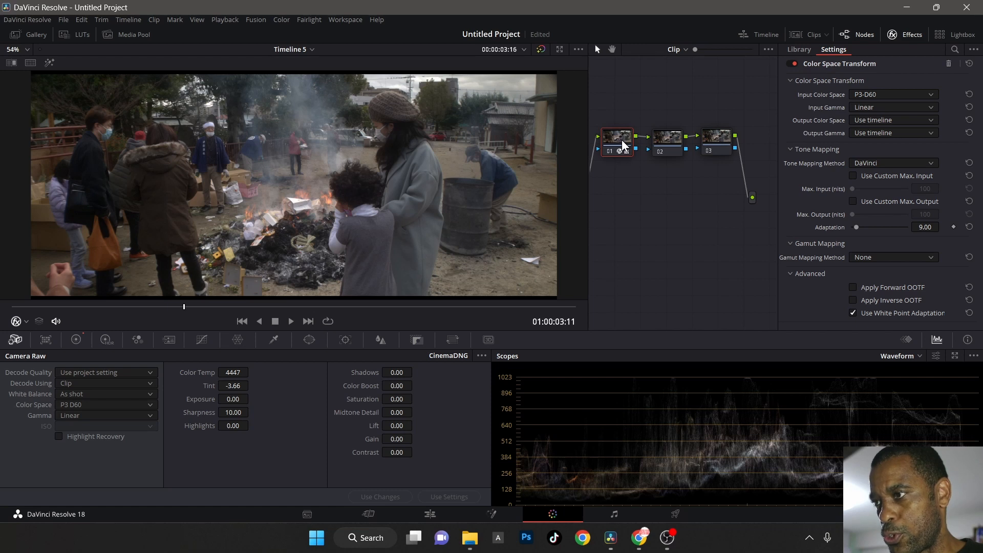
mouse_move(560, 166)
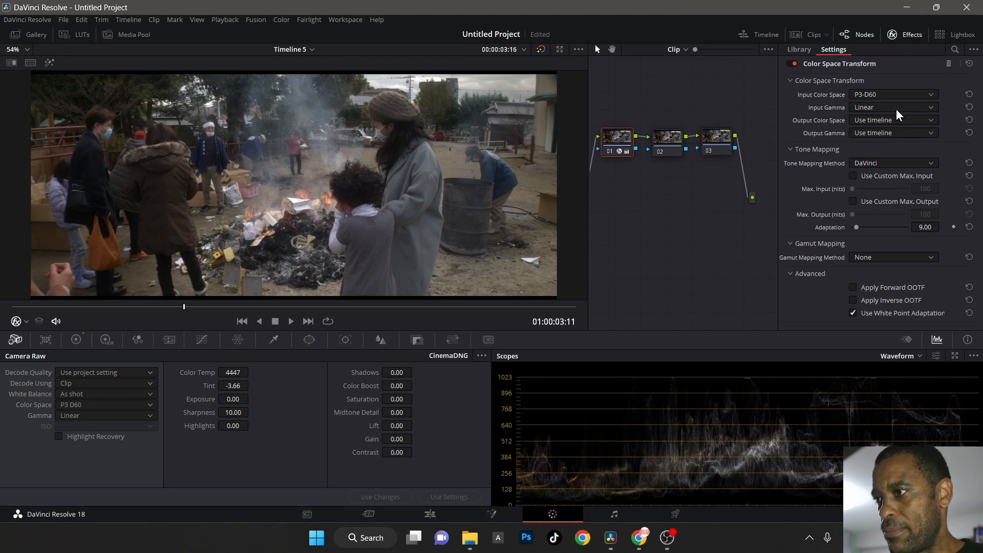
mouse_move(898, 127)
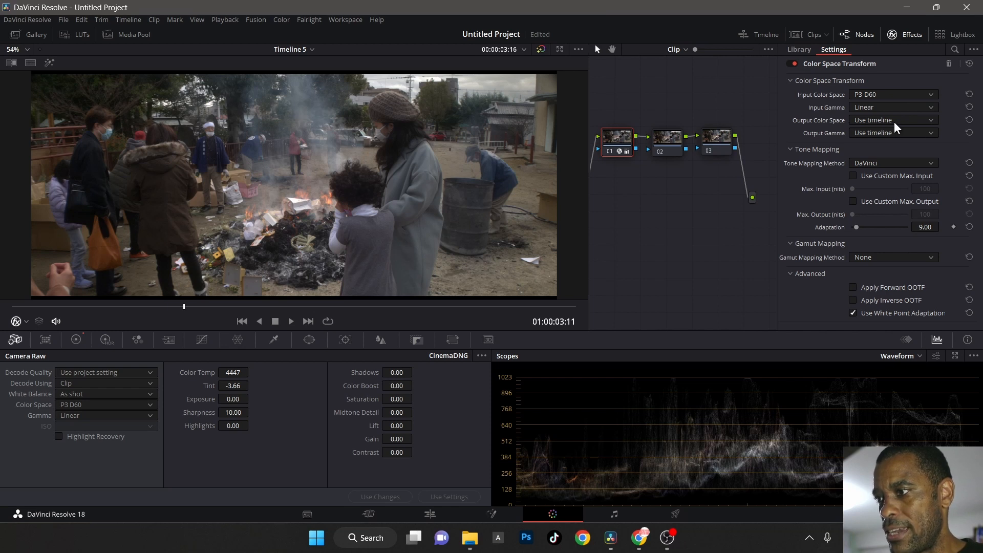
mouse_move(901, 441)
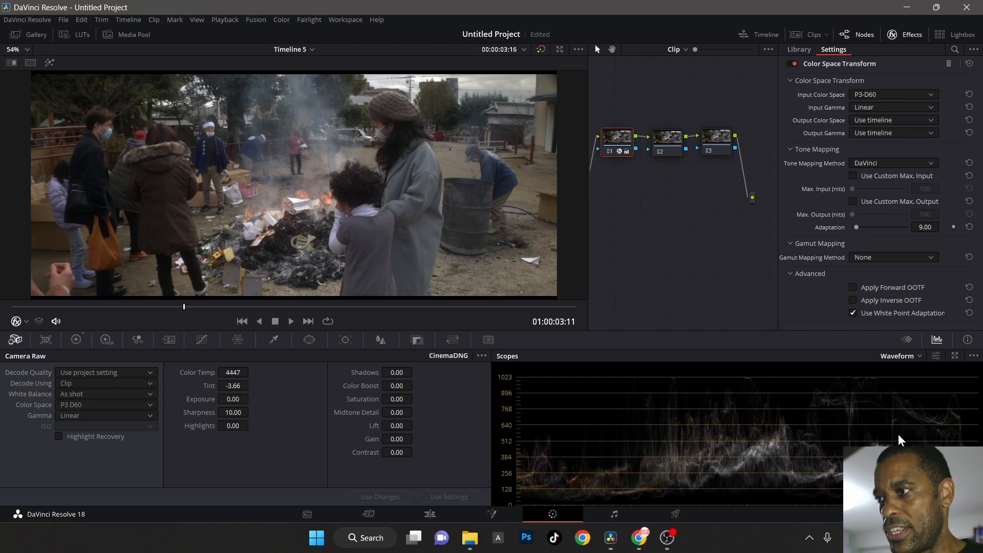
Step: Set node 01's transform output to ARRI Wide Gamut 3, ARRI LogC3 gamma, tone mapping None
left_click(893, 120)
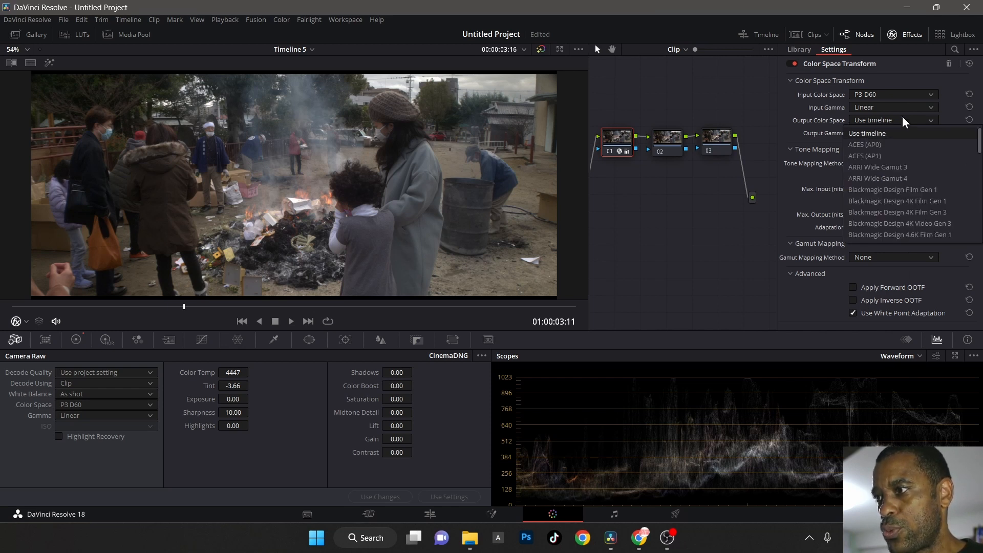
mouse_move(894, 172)
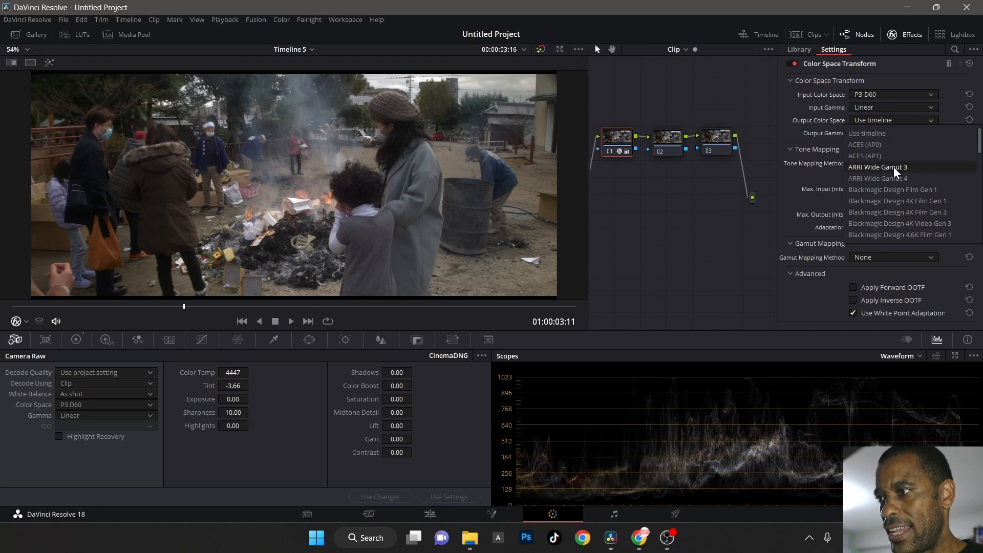
left_click(878, 167)
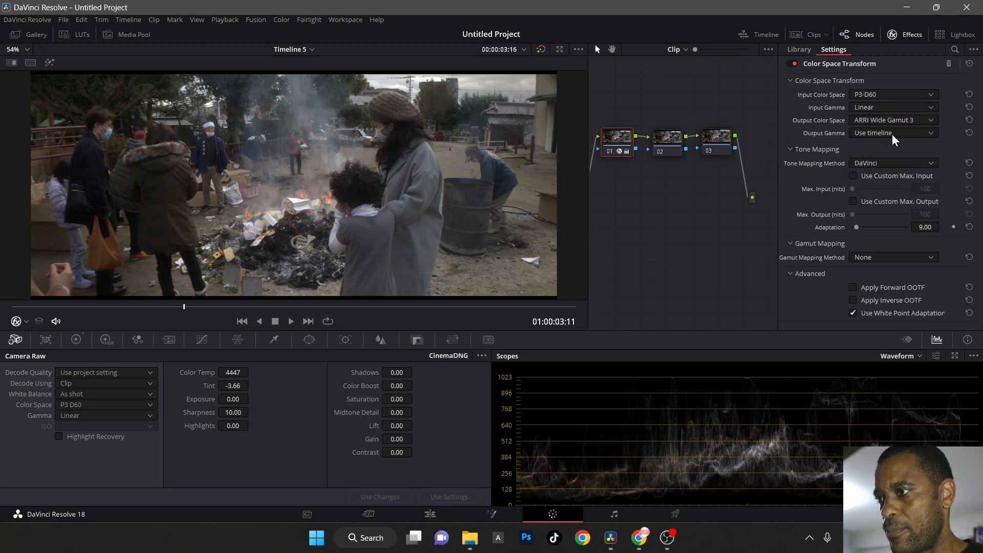
left_click(895, 132)
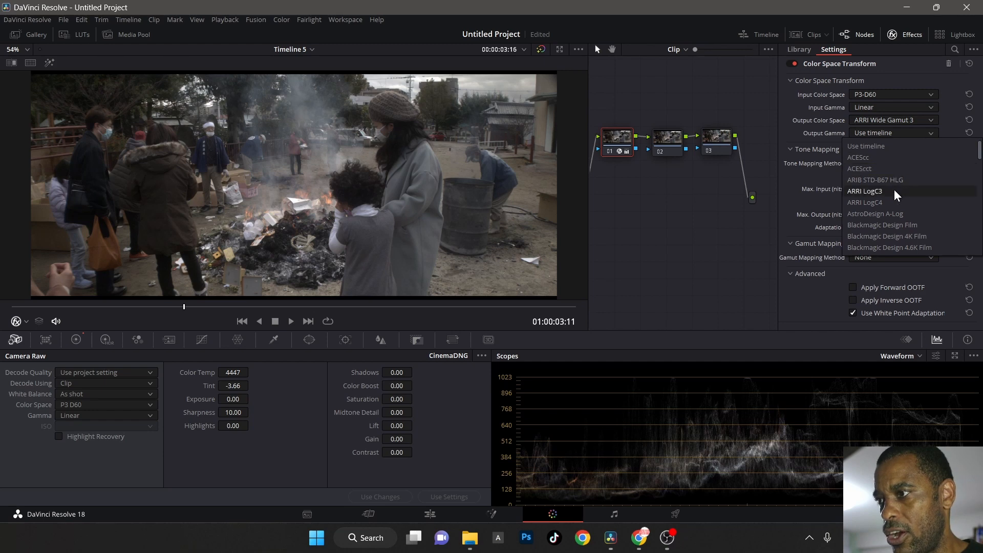
left_click(864, 190)
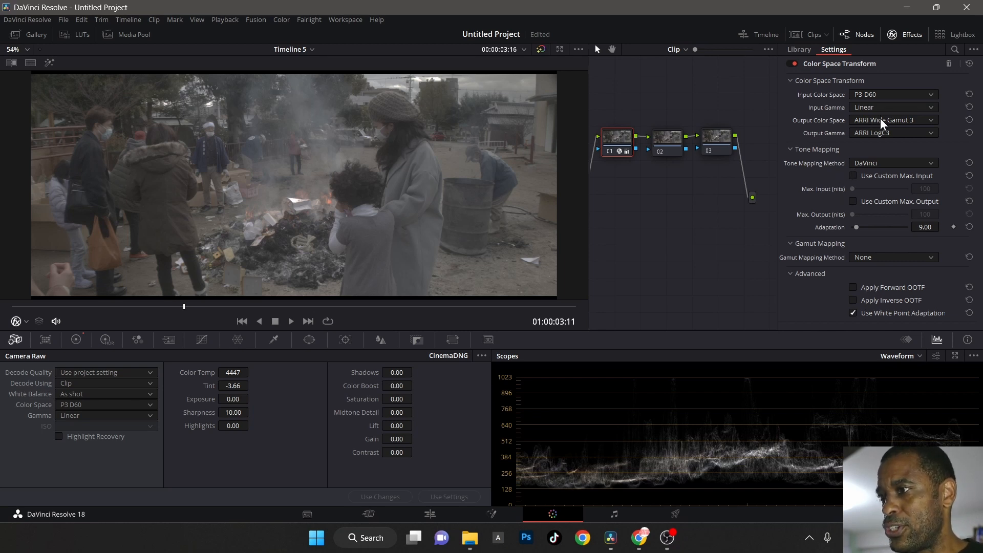
mouse_move(808, 170)
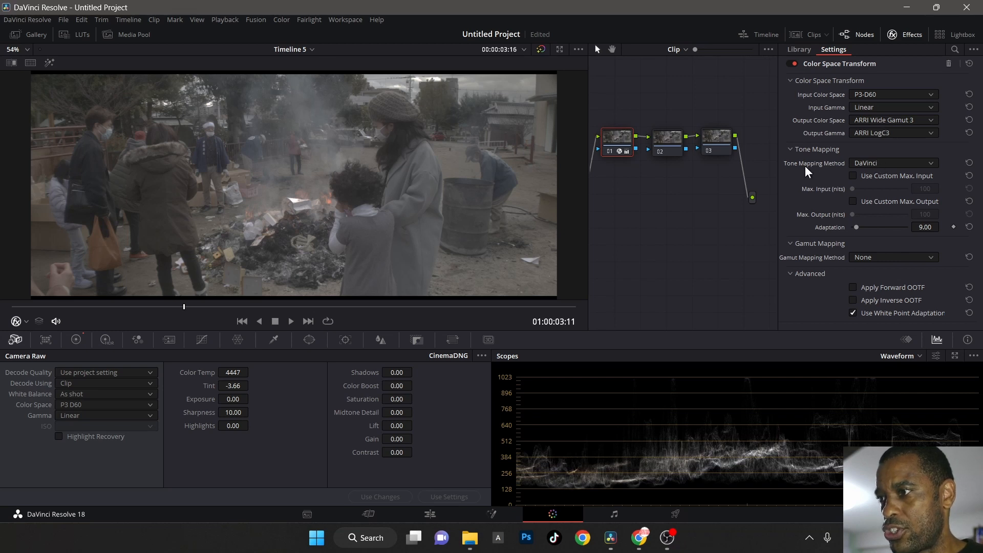
left_click(894, 162)
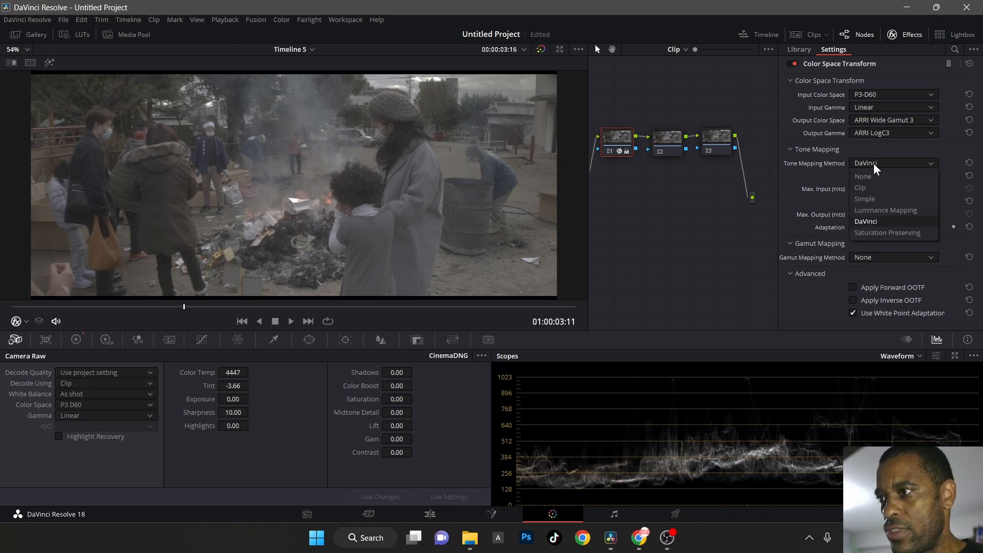
left_click(863, 176)
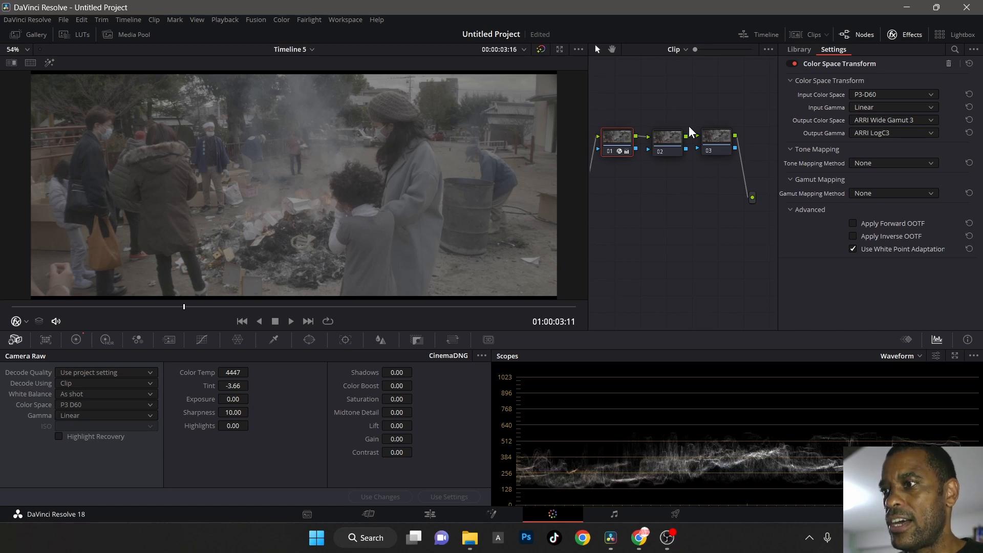
mouse_move(716, 149)
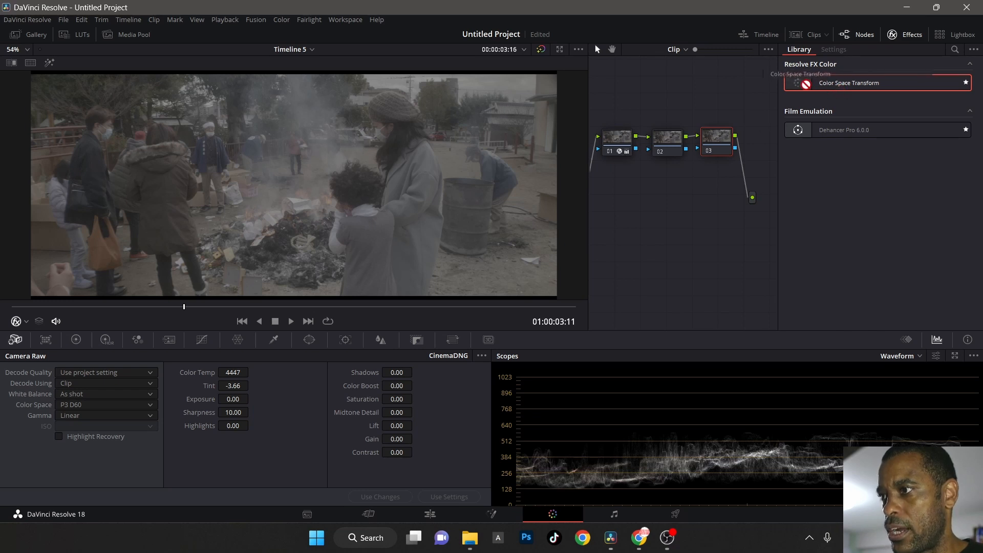
Step: Apply a Color Space Transform to node 03 with ARRI Wide Gamut 3 as input colour space
left_click(833, 49)
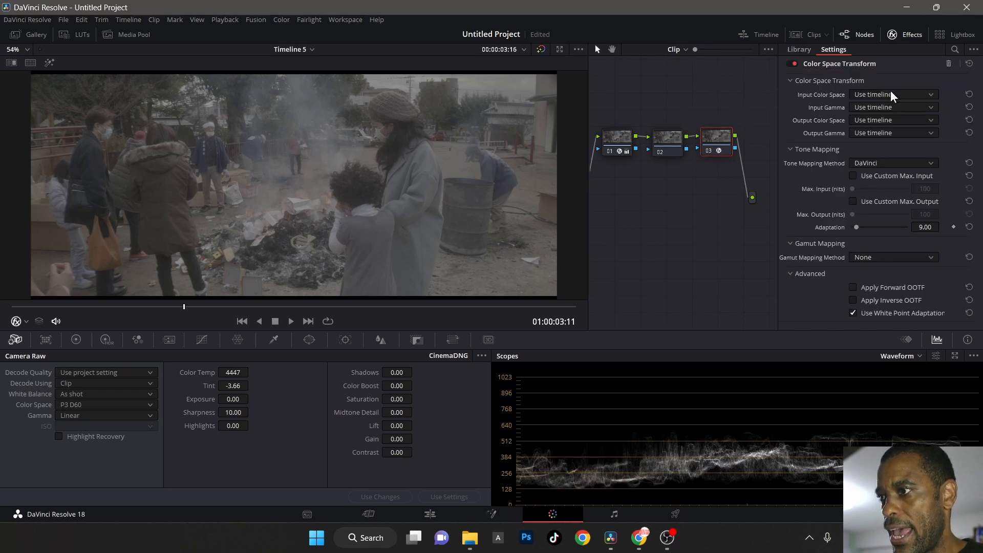
left_click(894, 95)
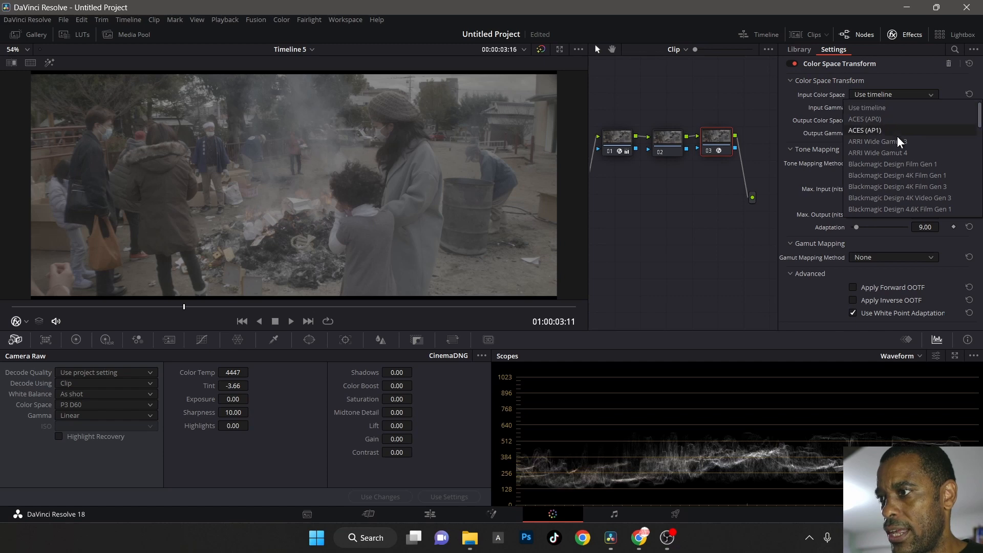
left_click(878, 141)
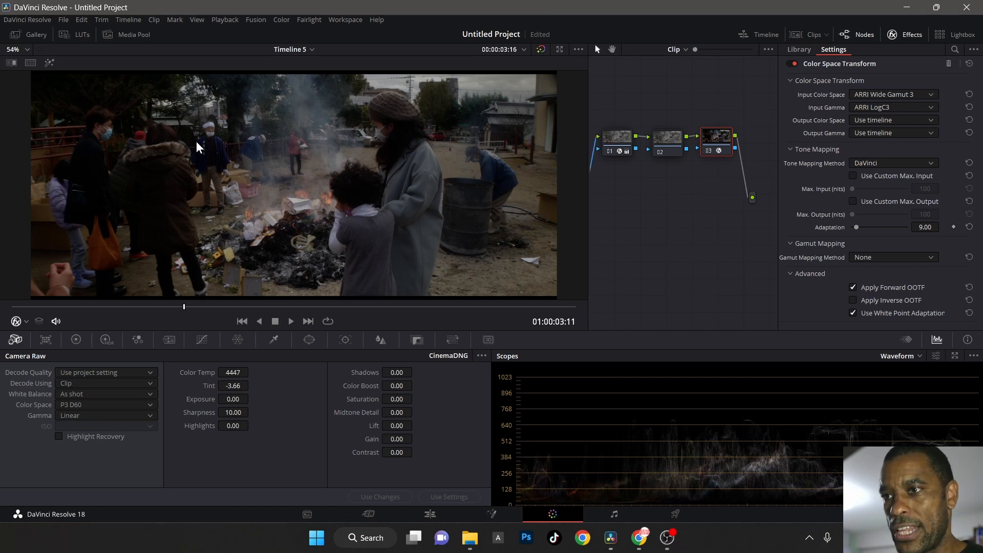
mouse_move(191, 171)
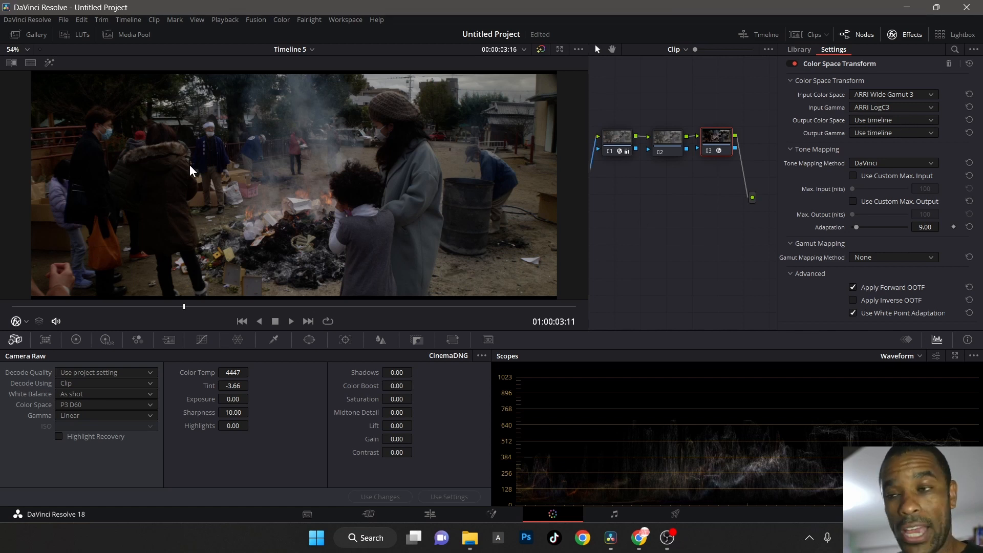
mouse_move(735, 132)
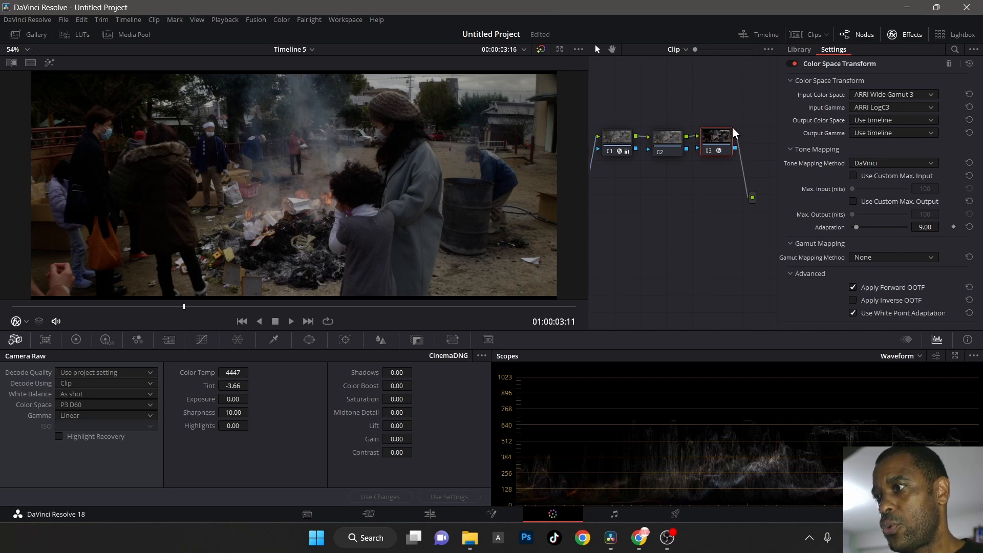
Step: Set node 03's transform output to Rec.709 with Gamma 2.2, leaving tone mapping unchanged
left_click(893, 120)
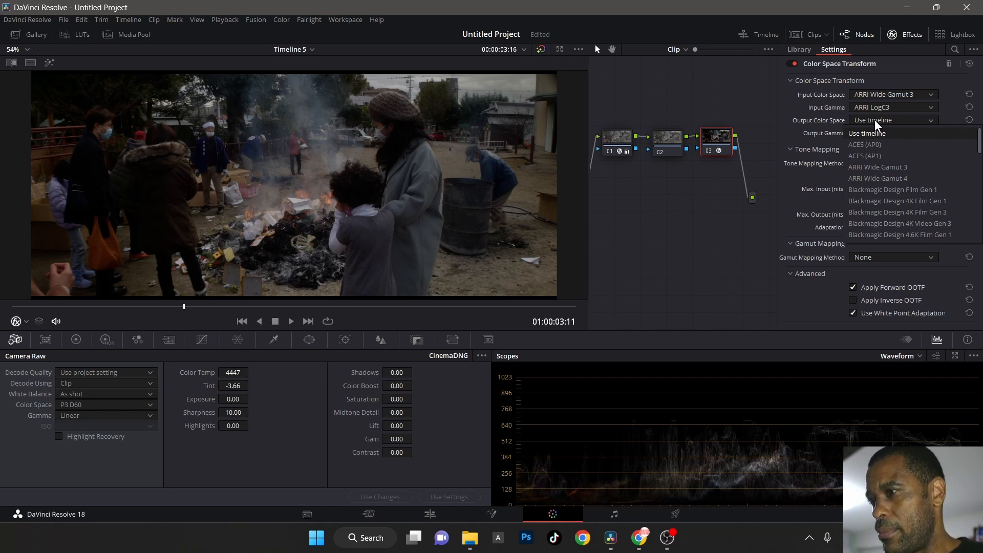
scroll("down", 3)
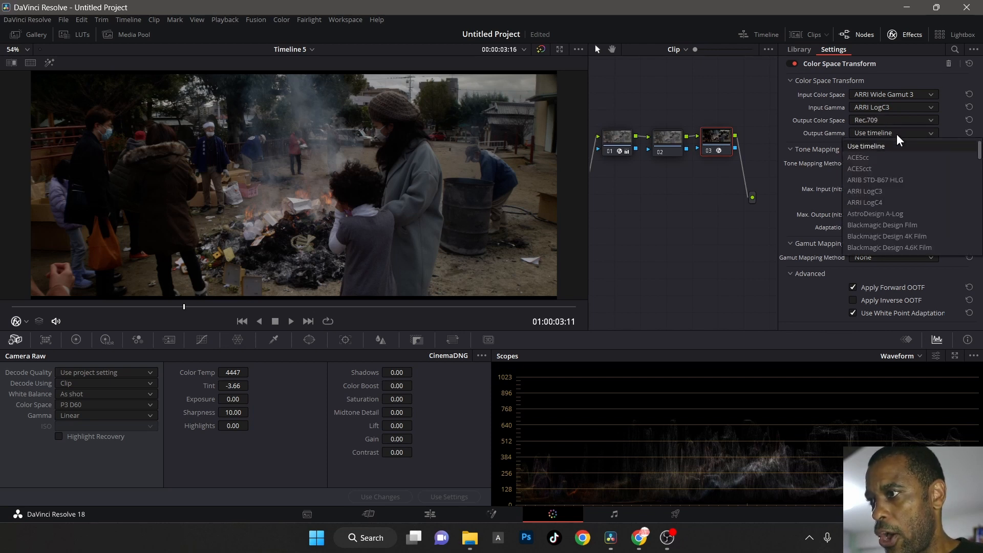
scroll("down", 3)
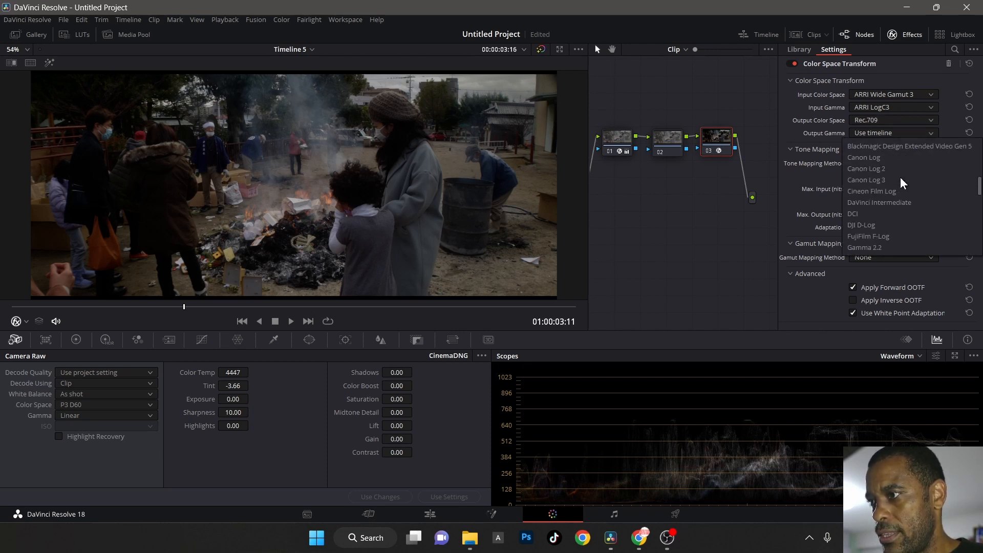
scroll("down", 3)
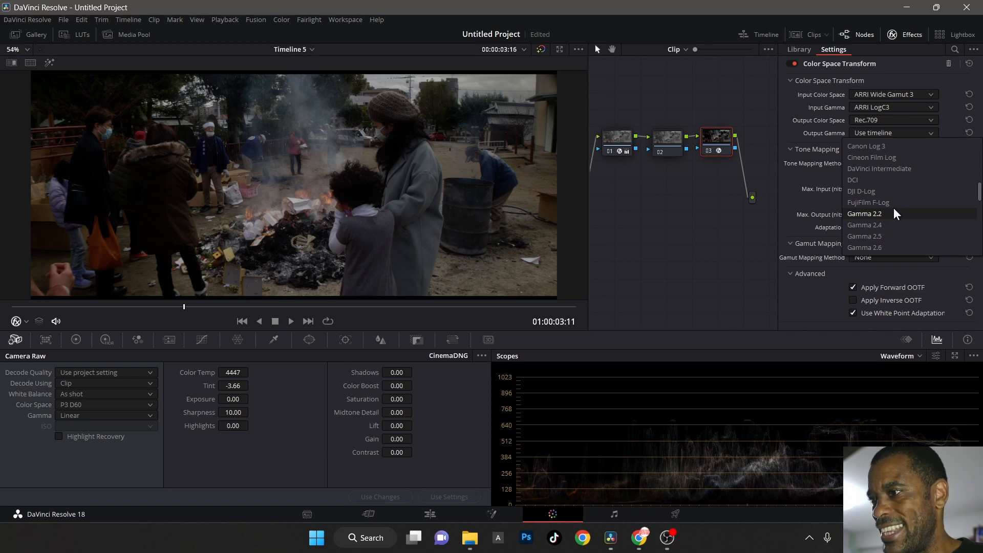
left_click(864, 214)
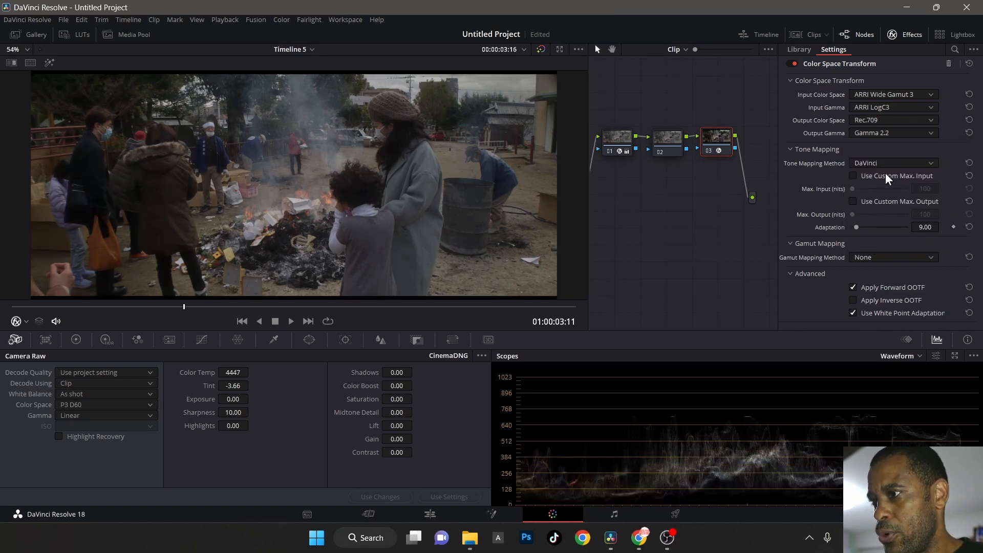
left_click(894, 132)
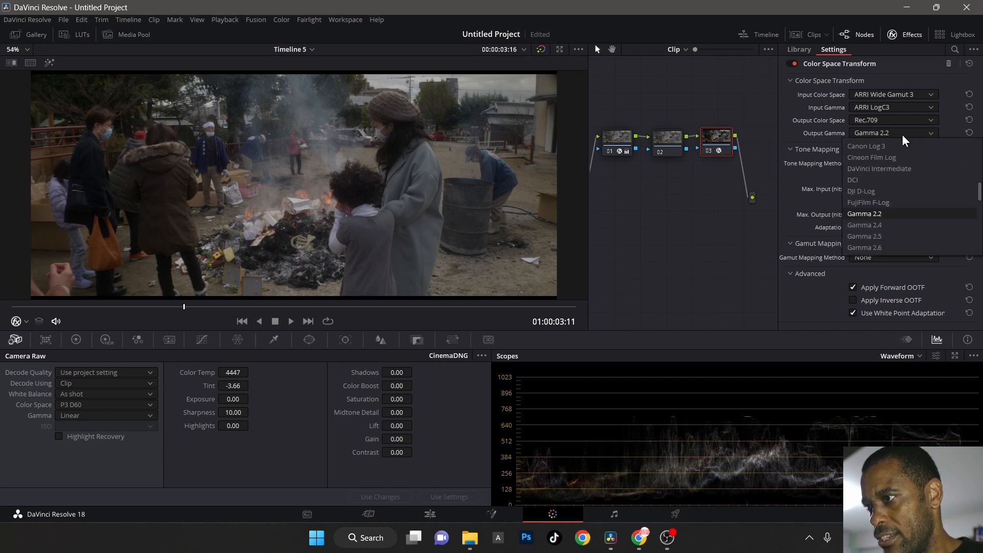
mouse_move(905, 225)
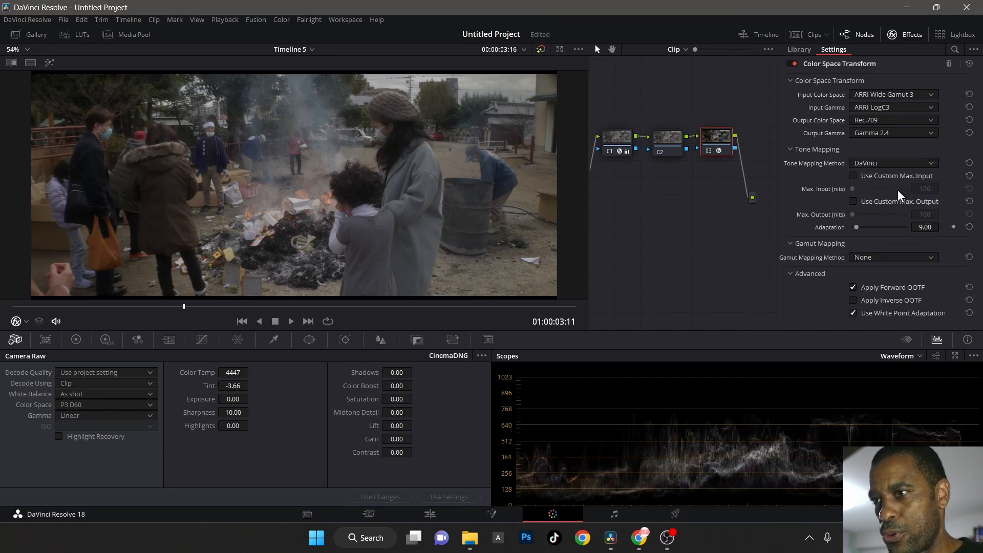
left_click(894, 163)
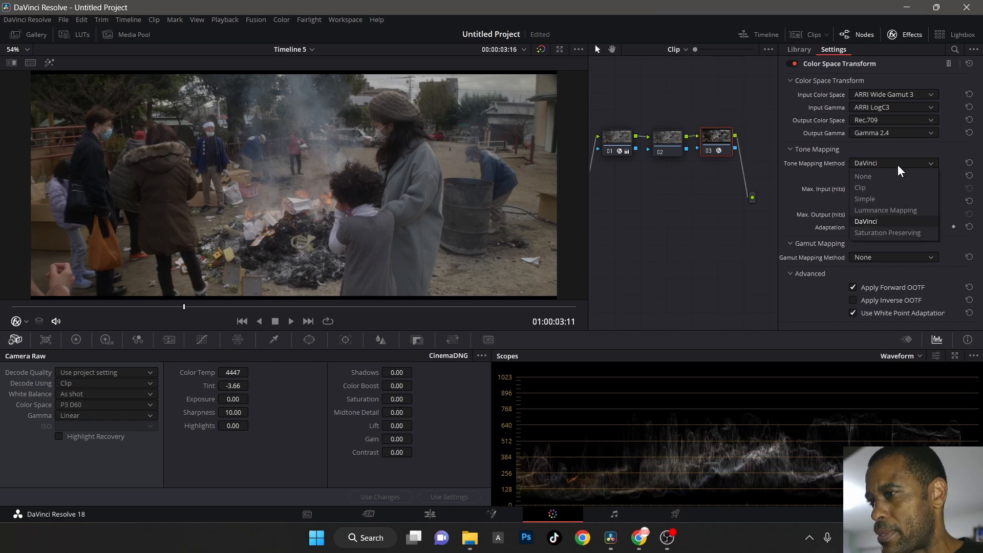
left_click(893, 132)
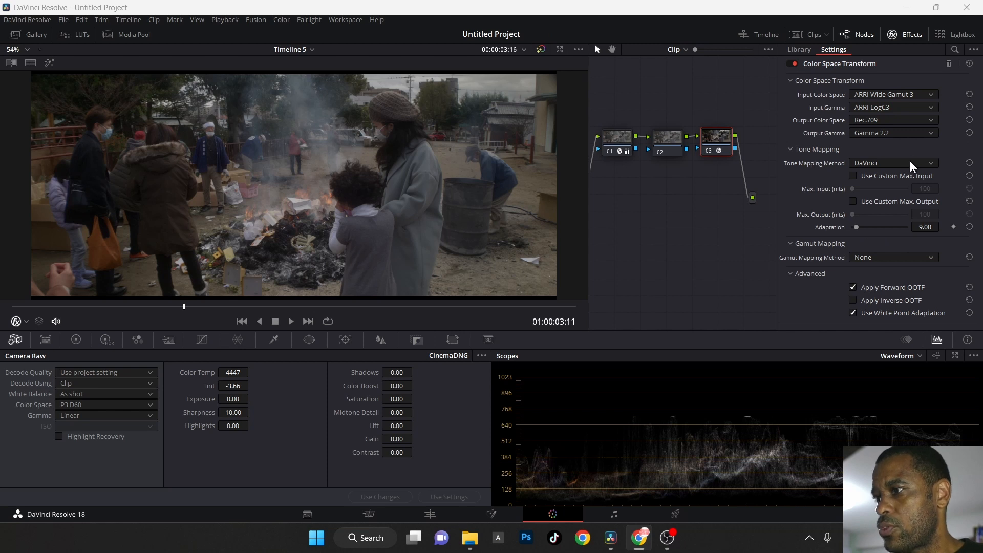
mouse_move(807, 170)
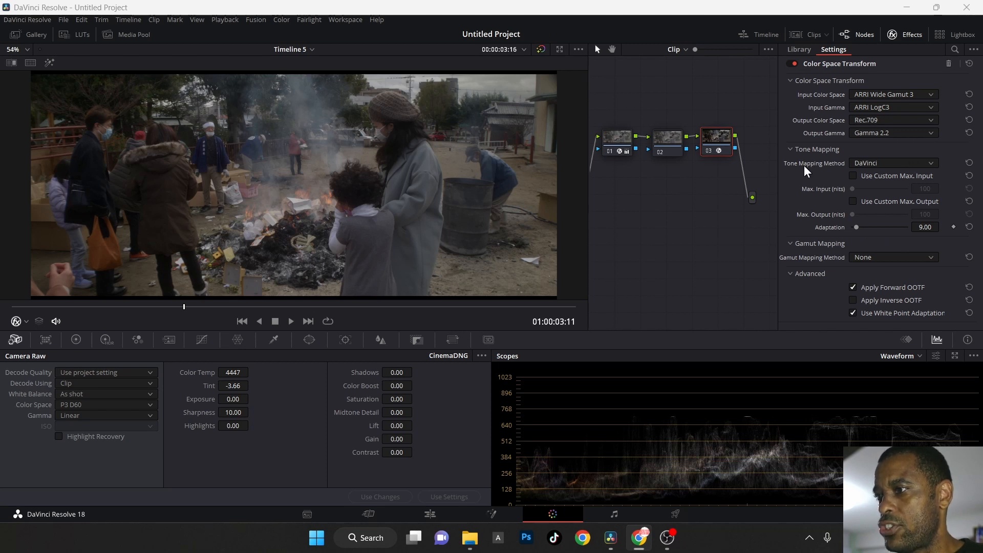
mouse_move(880, 164)
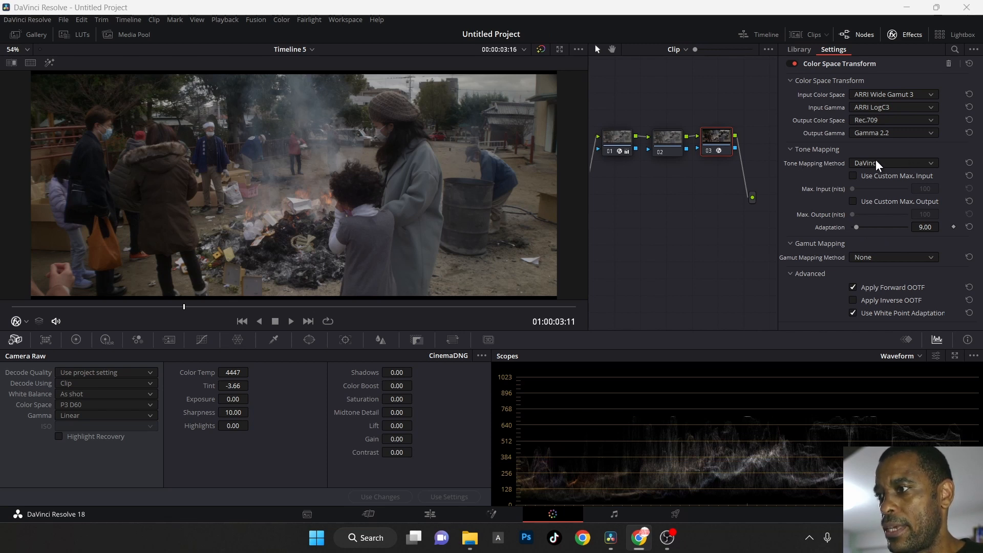
Step: Switch node 03's tone mapping to Luminance Mapping, toggling forward OOTF off and back on
left_click(893, 162)
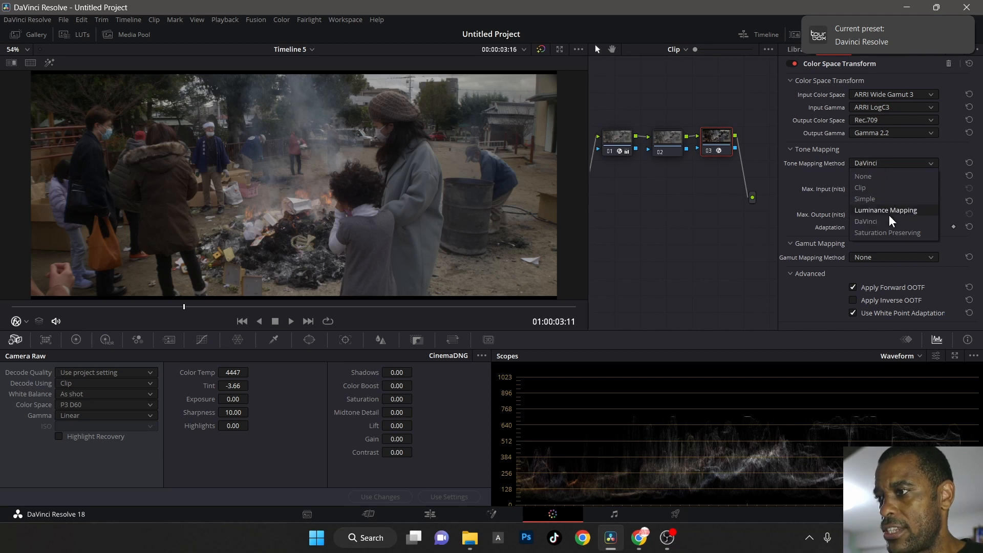
left_click(886, 210)
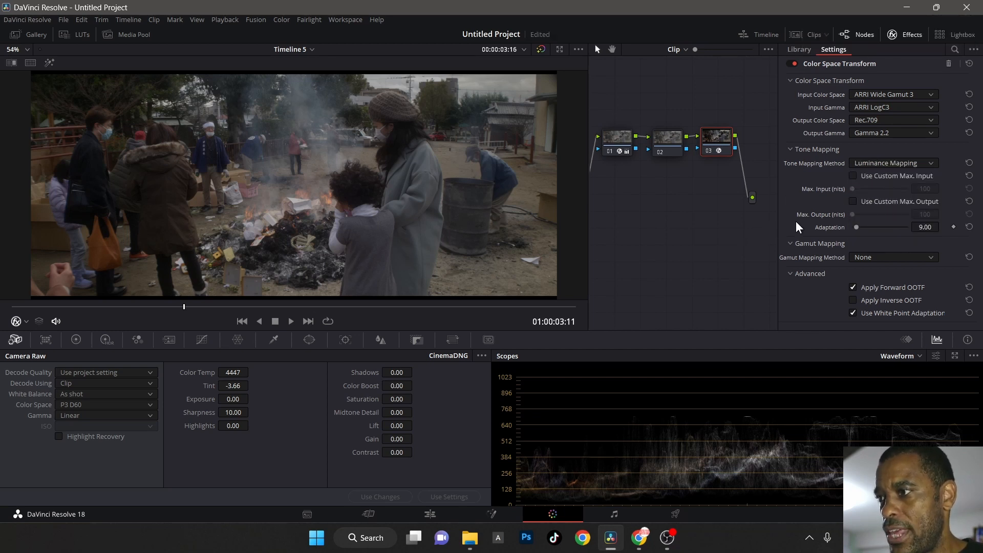
left_click(853, 300)
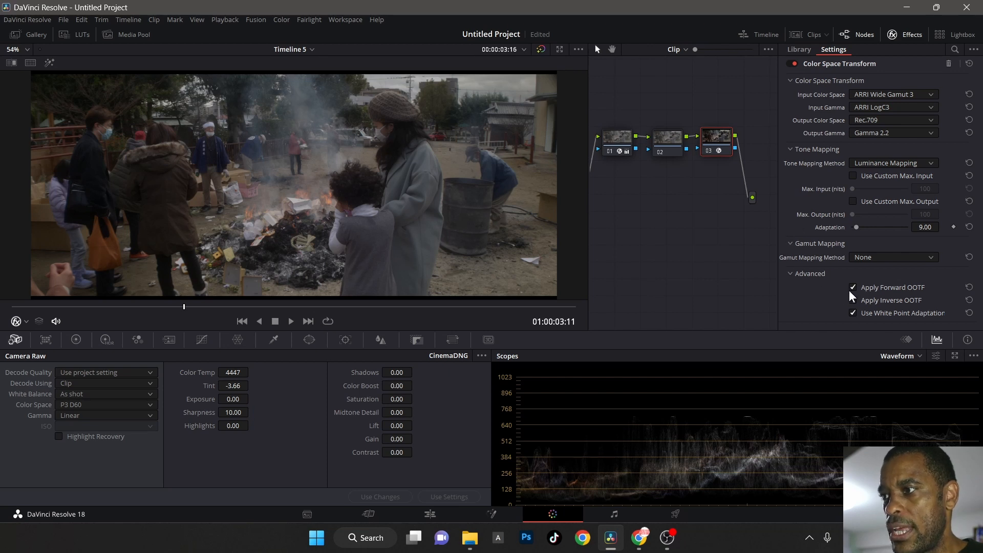
mouse_move(853, 288)
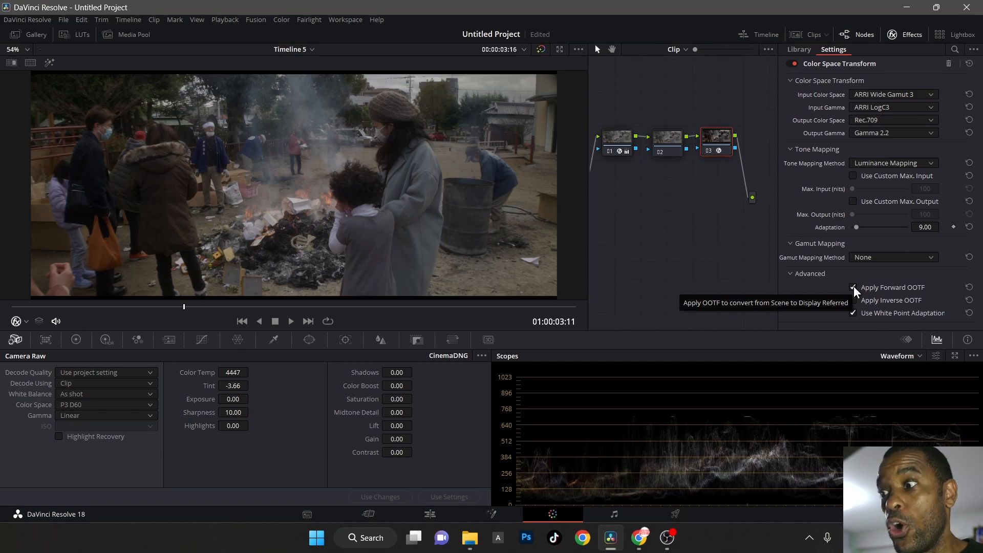
left_click(853, 288)
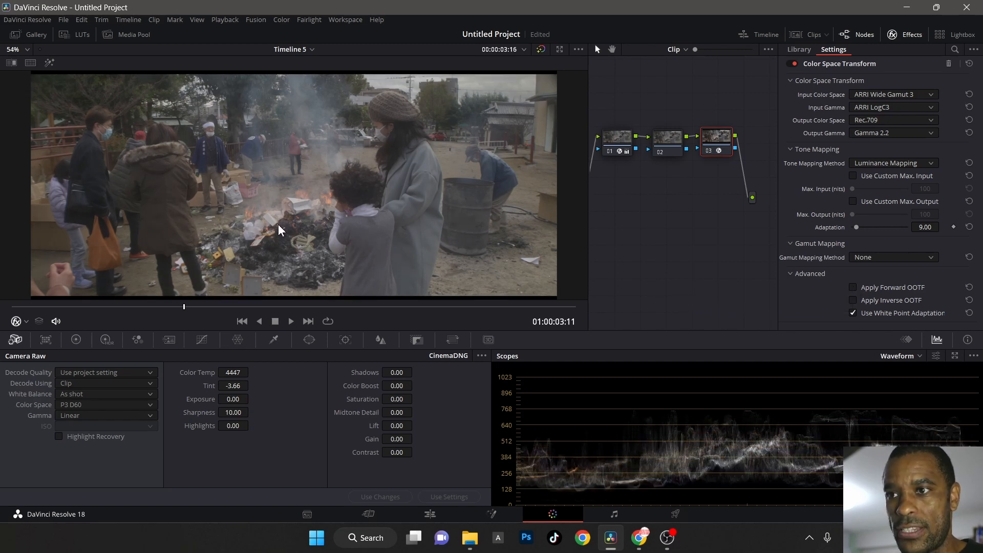
mouse_move(900, 287)
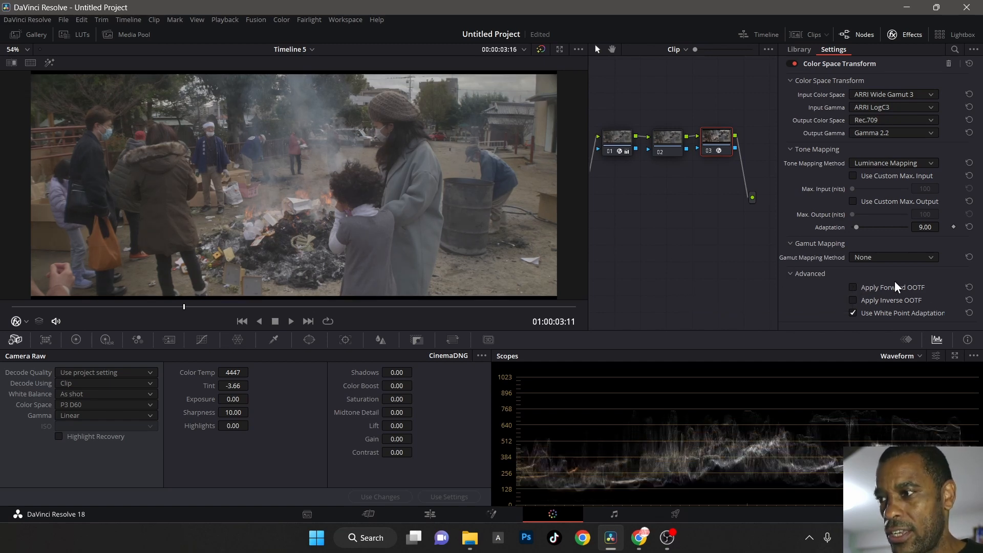
left_click(854, 288)
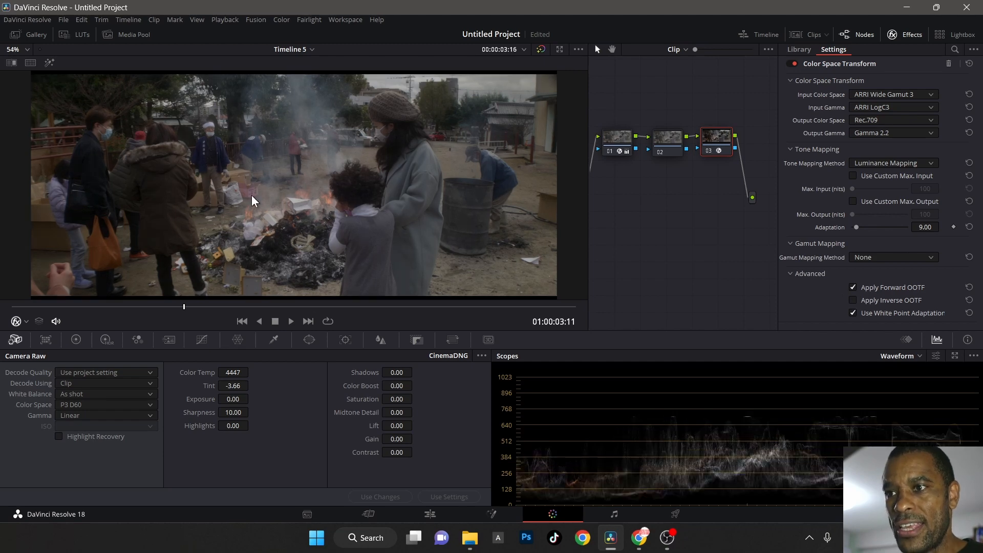
mouse_move(275, 211)
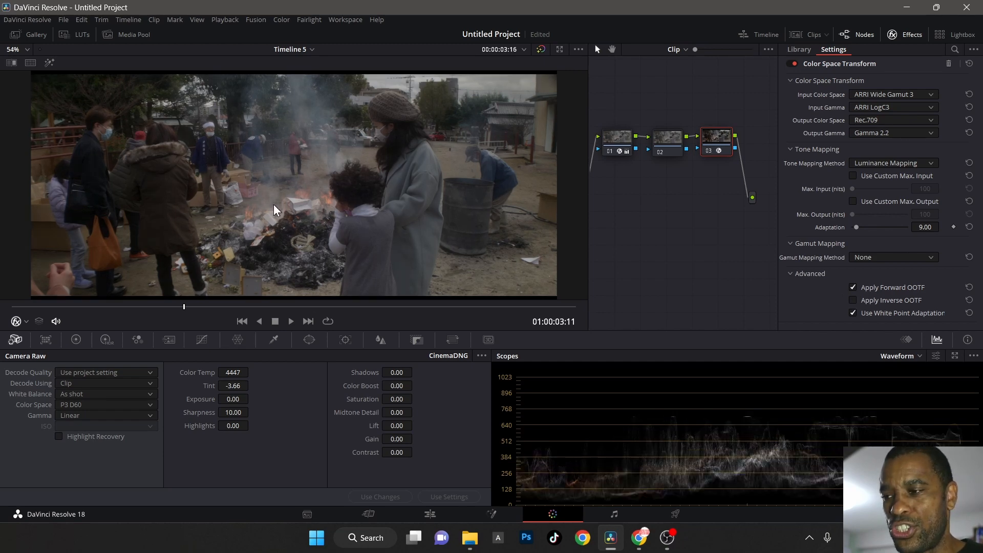
mouse_move(282, 198)
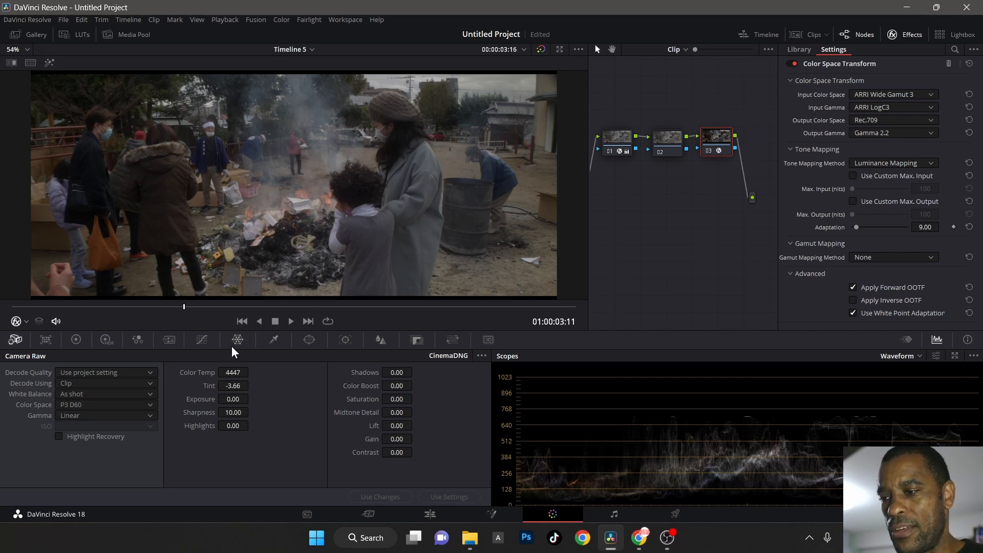
mouse_move(341, 240)
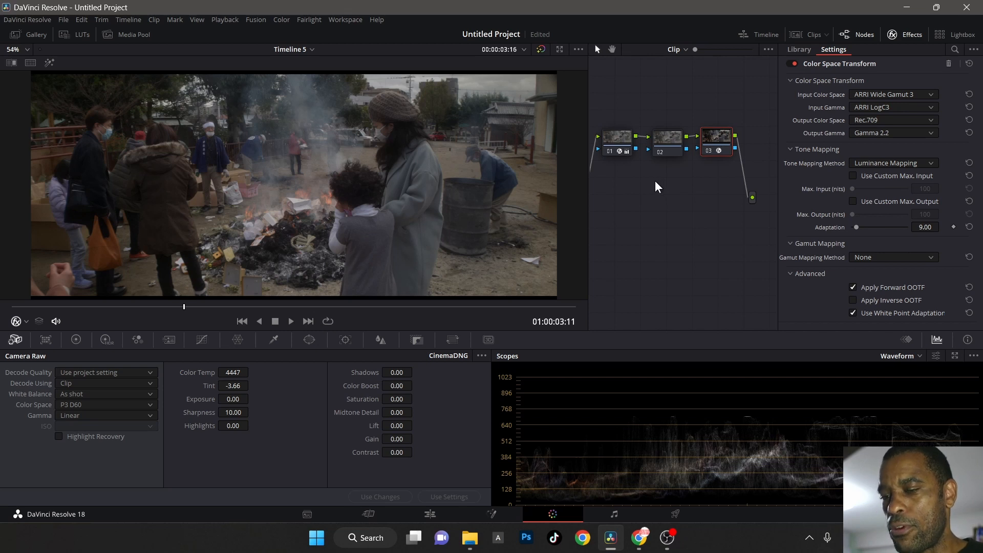
mouse_move(234, 299)
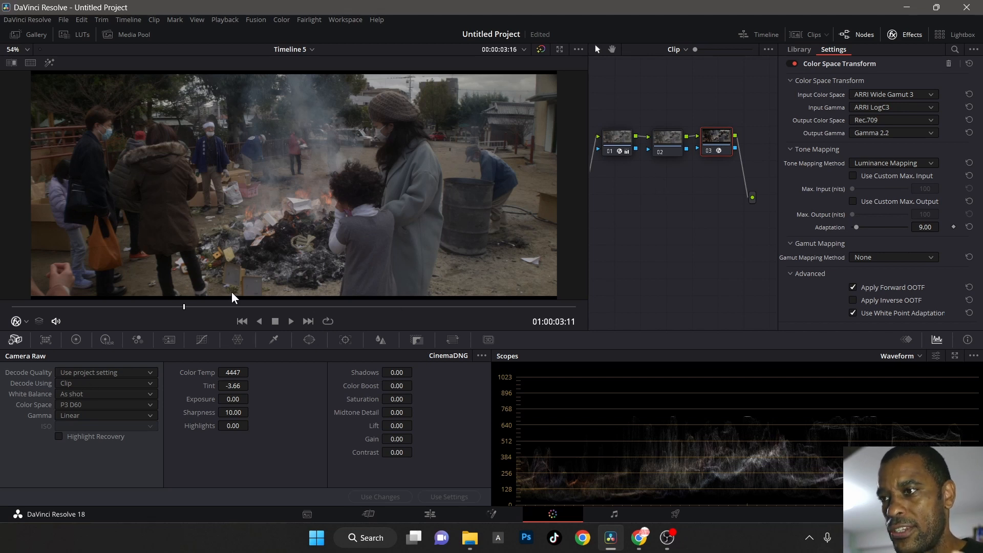
mouse_move(232, 305)
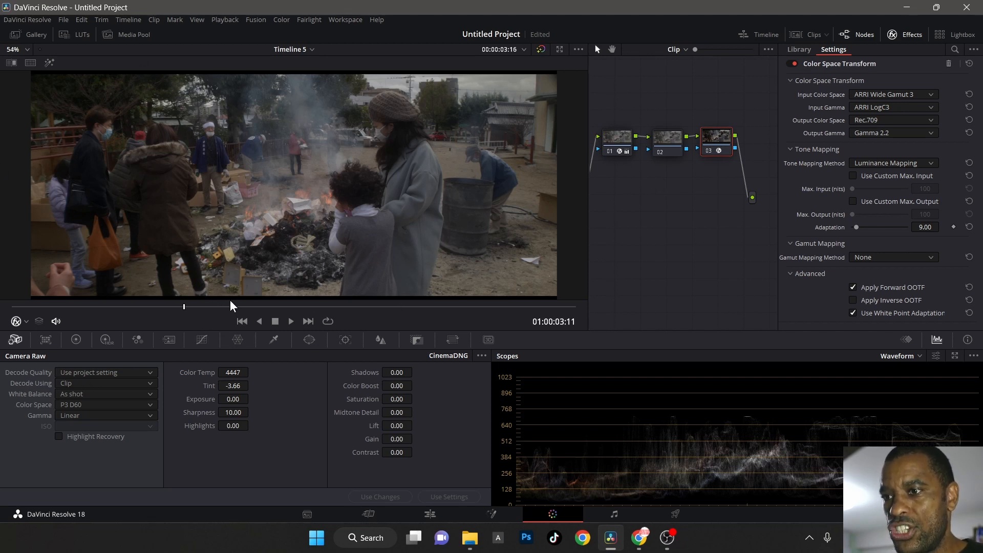
Step: Scrub the playhead forward to the masked woman holding the child
left_click_drag(184, 306, 425, 307)
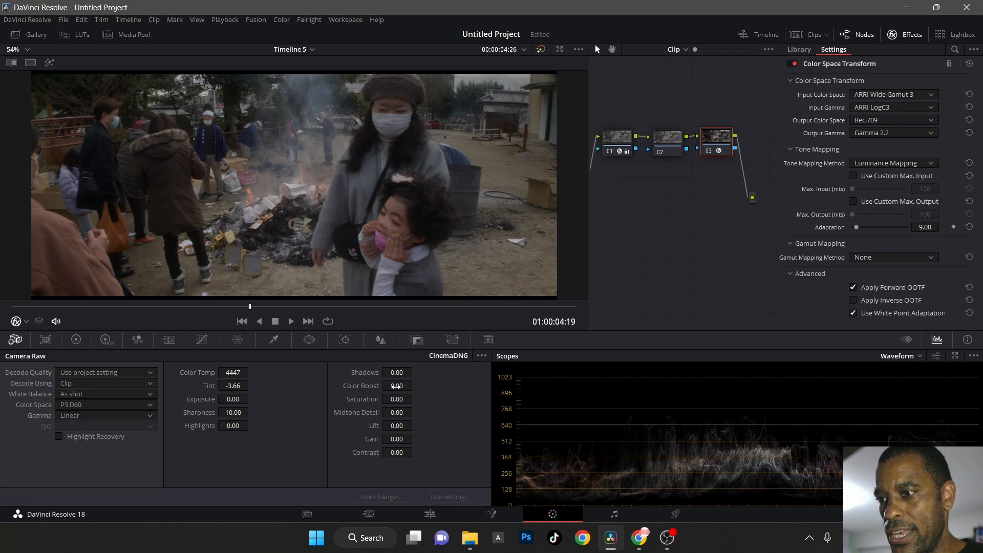
Step: Raise raw color boost and midtone detail to 10, then scrub back and forth through the clip
left_click(397, 385)
type("10")
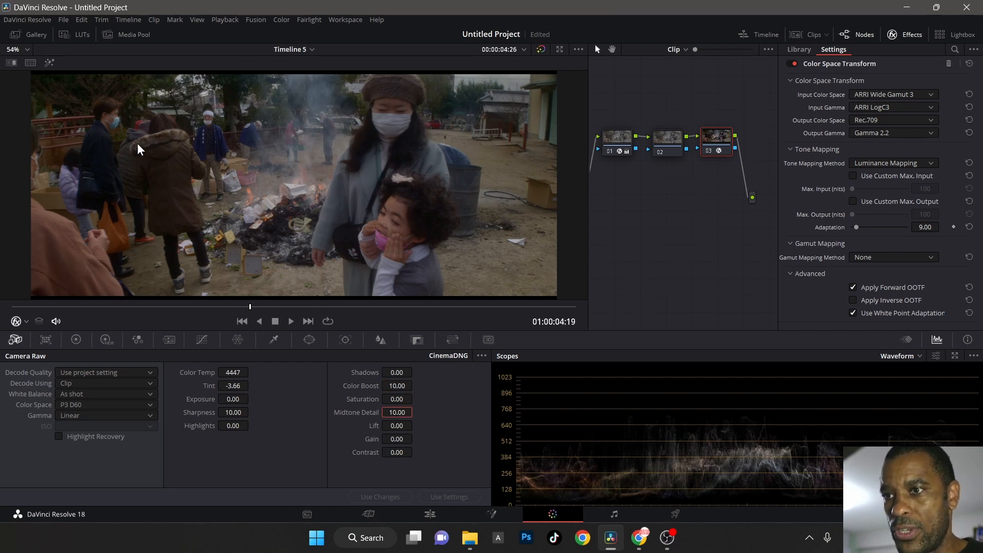
mouse_move(221, 138)
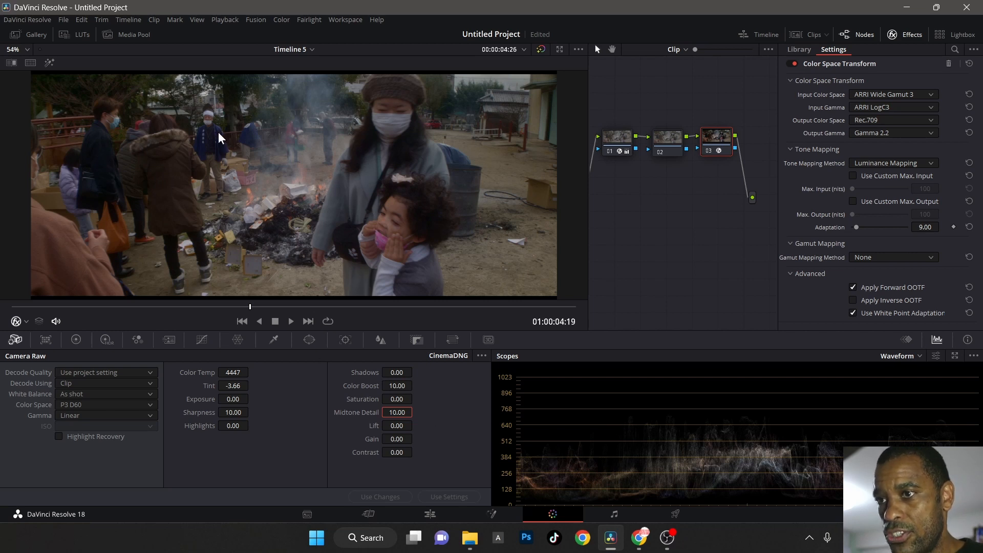
mouse_move(397, 386)
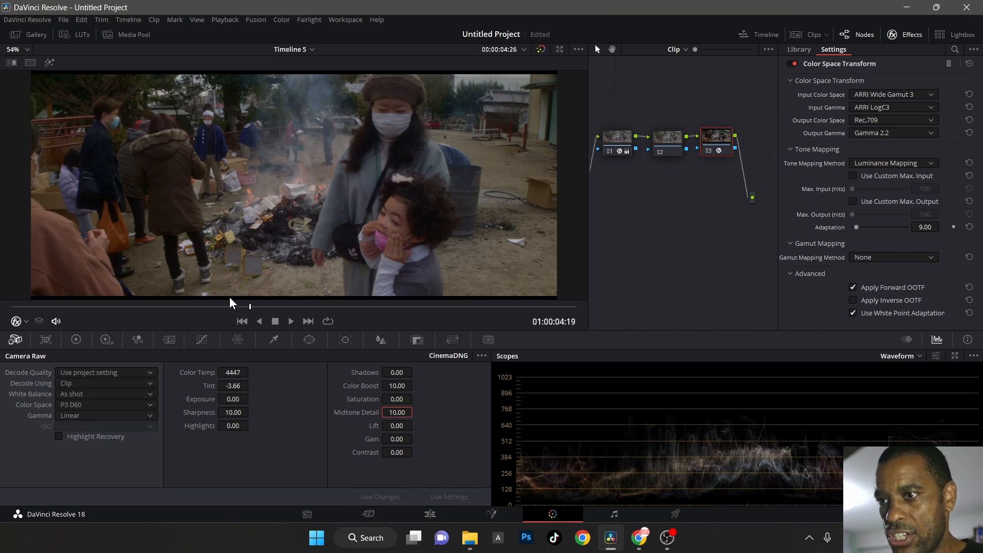
left_click_drag(249, 306, 94, 306)
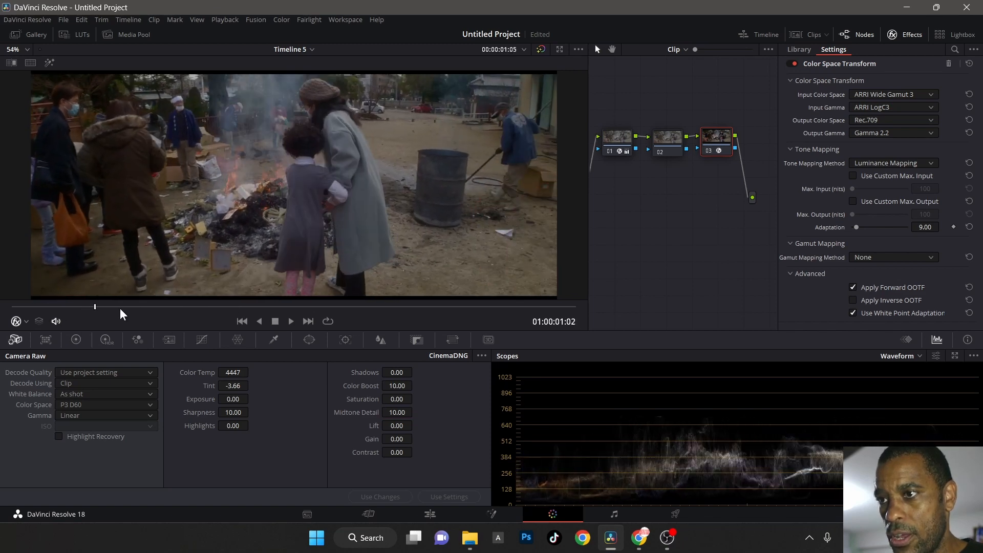
left_click_drag(94, 307, 505, 307)
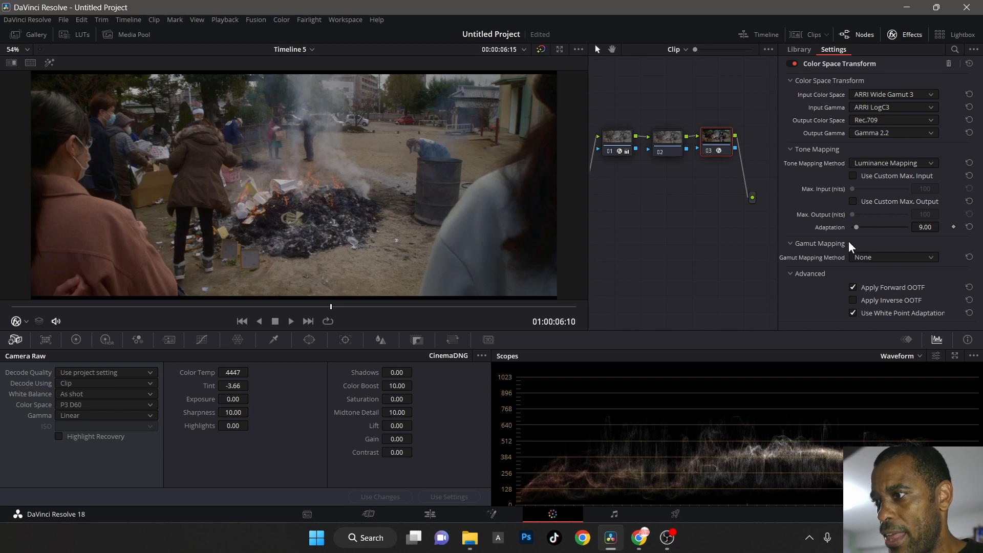
mouse_move(644, 146)
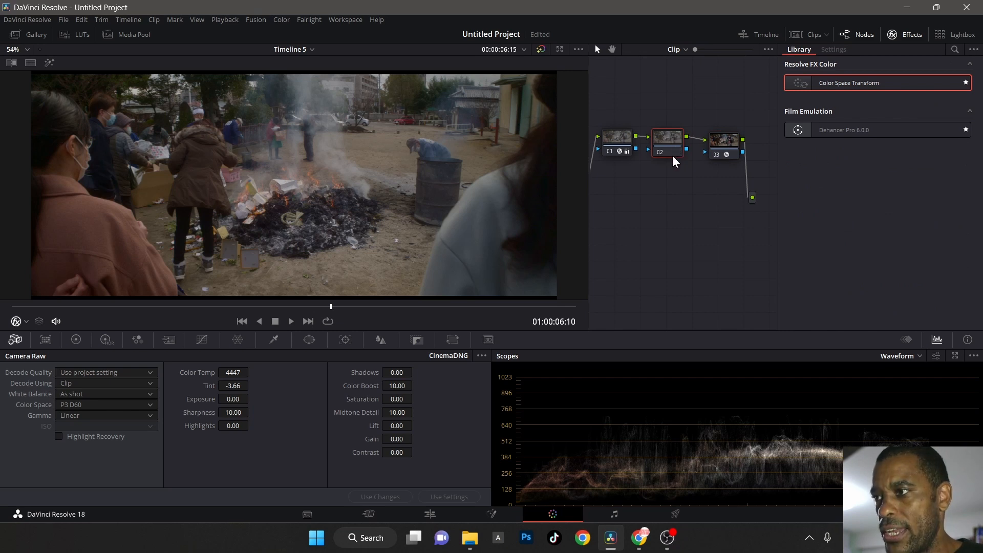
Step: Show the primary color wheels, inspect node 01's transform settings and scrub the clip
left_click(76, 340)
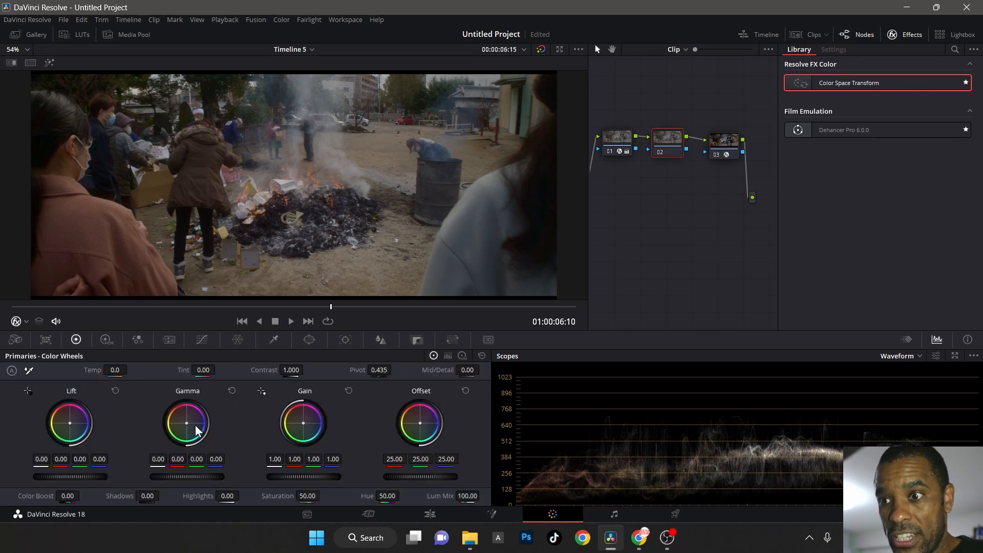
mouse_move(132, 448)
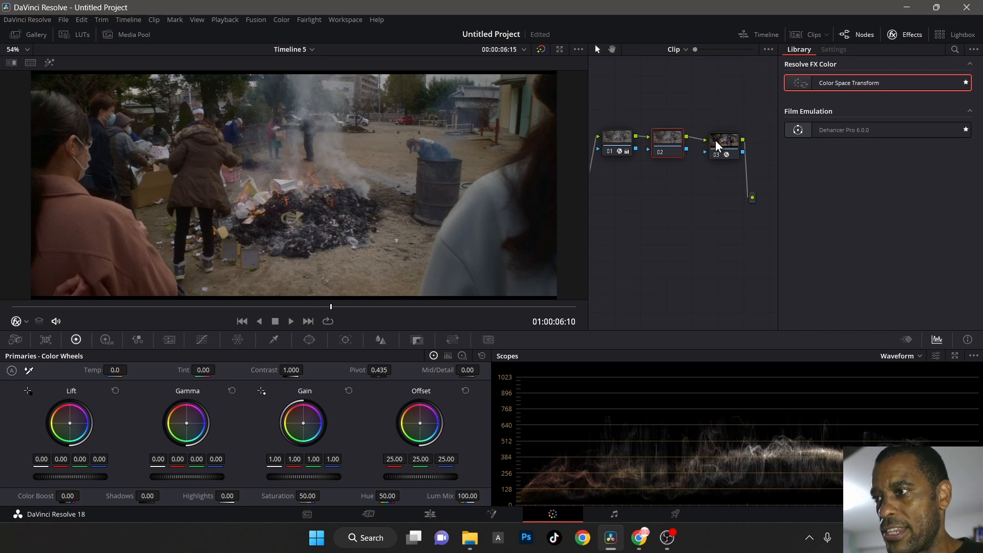
left_click(724, 142)
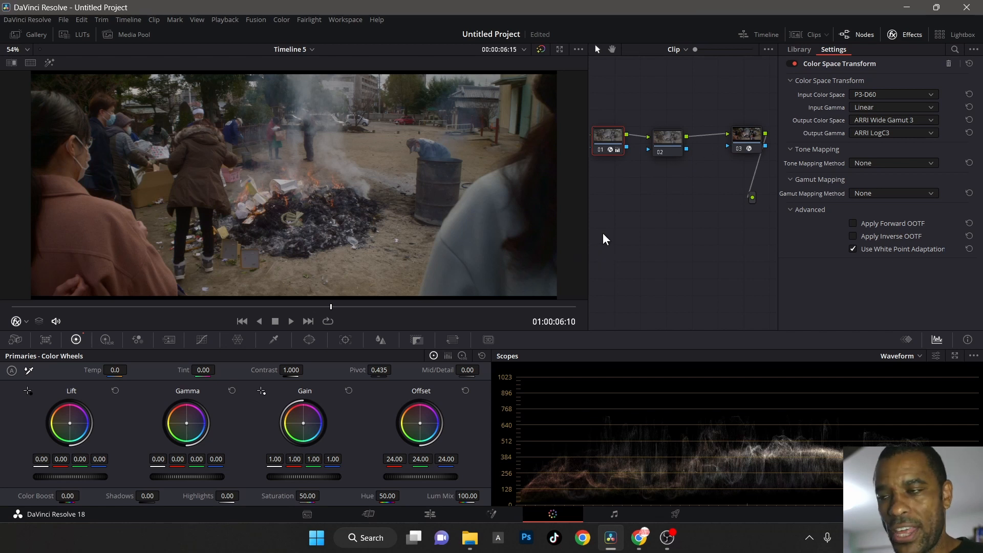
mouse_move(338, 312)
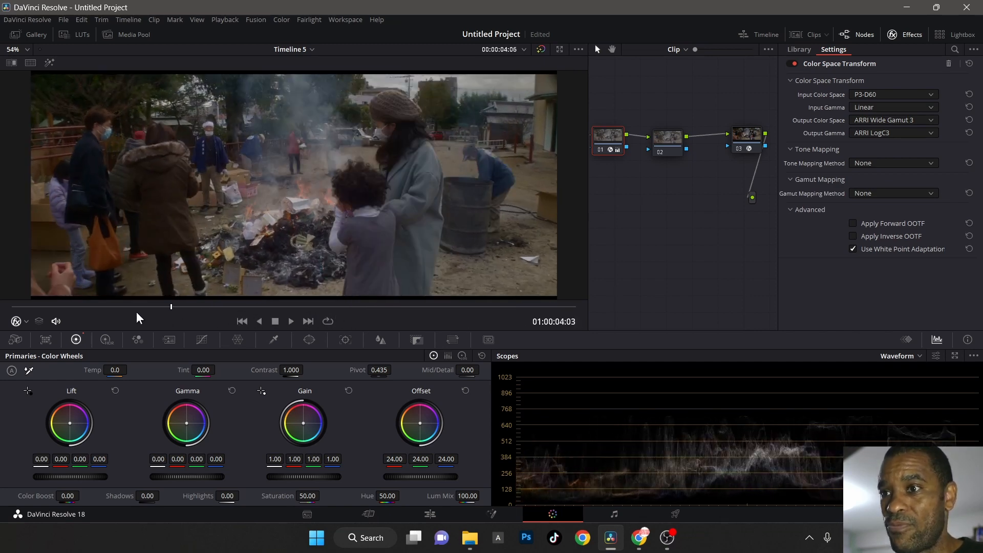
left_click_drag(170, 307, 431, 307)
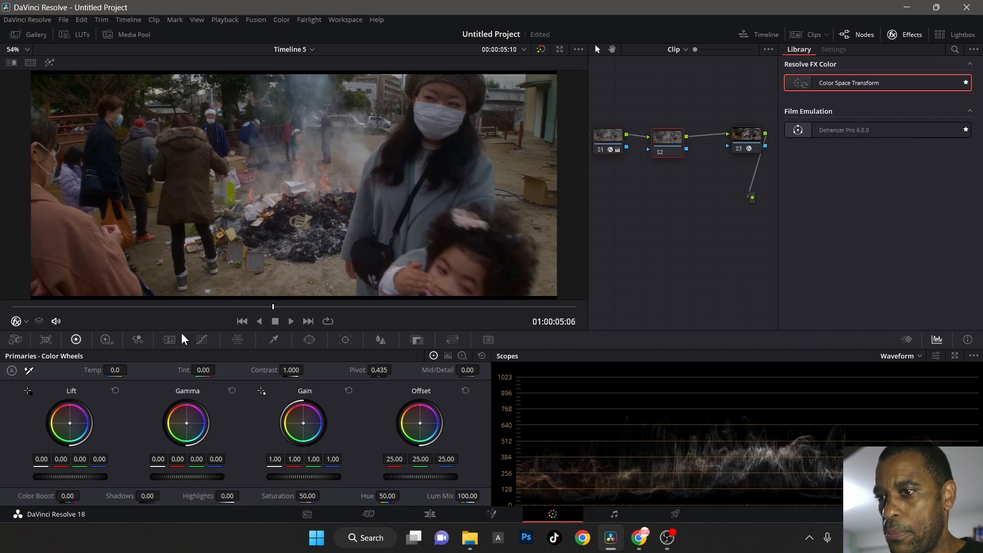
mouse_move(316, 344)
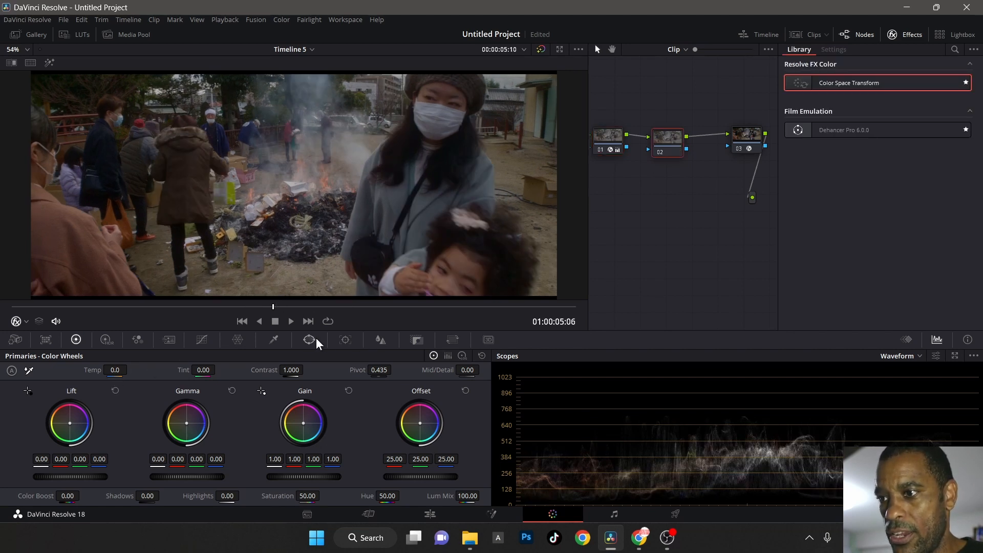
Step: Switch node 02's primaries to the Log color wheels
left_click(309, 340)
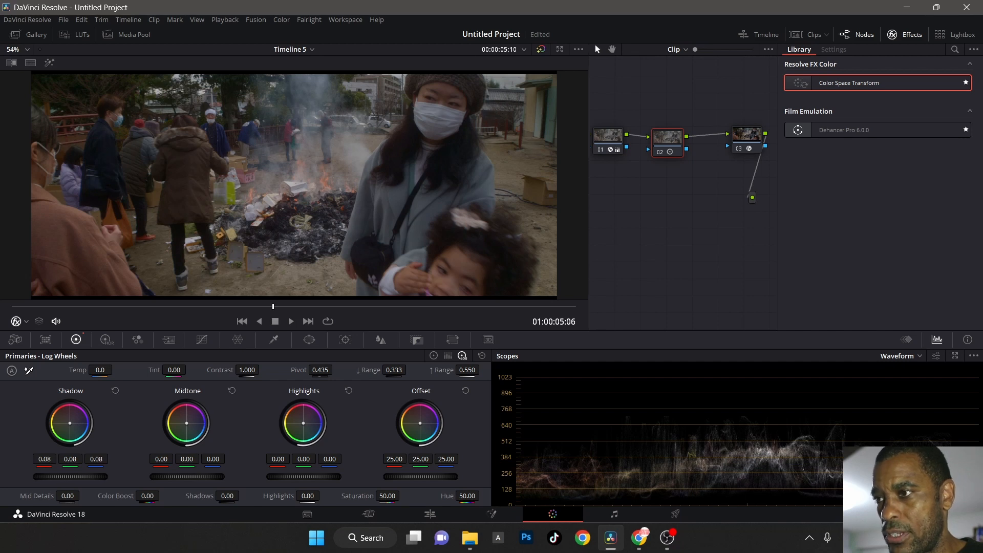
mouse_move(281, 292)
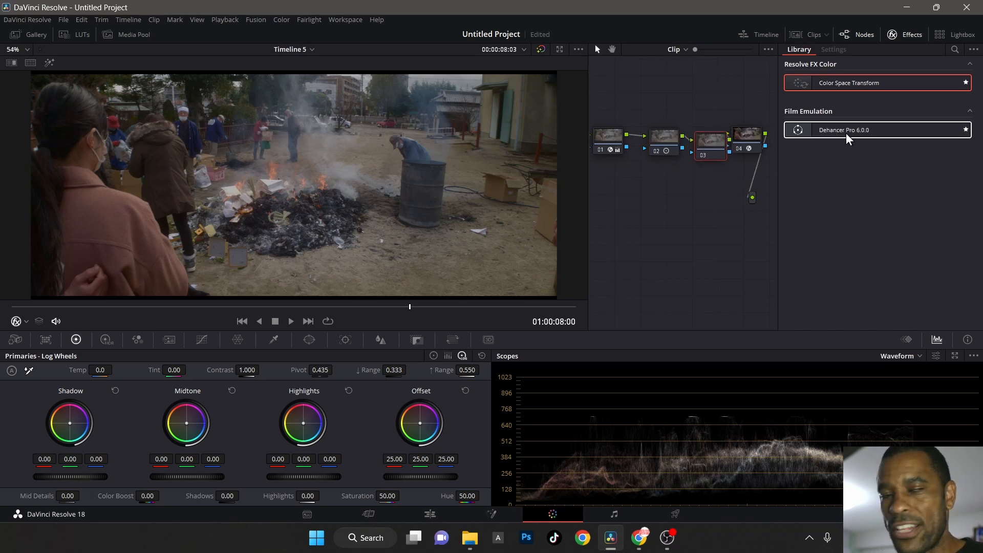
Step: Apply Dehancer Pro to node 03 with the Konica Minolta VX400 Super film profile
left_click(710, 144)
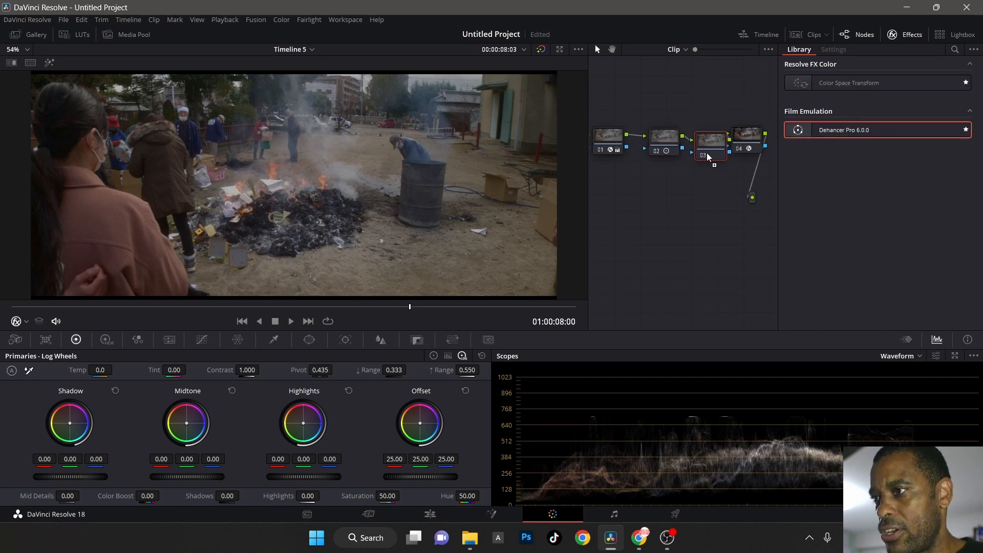
left_click(834, 49)
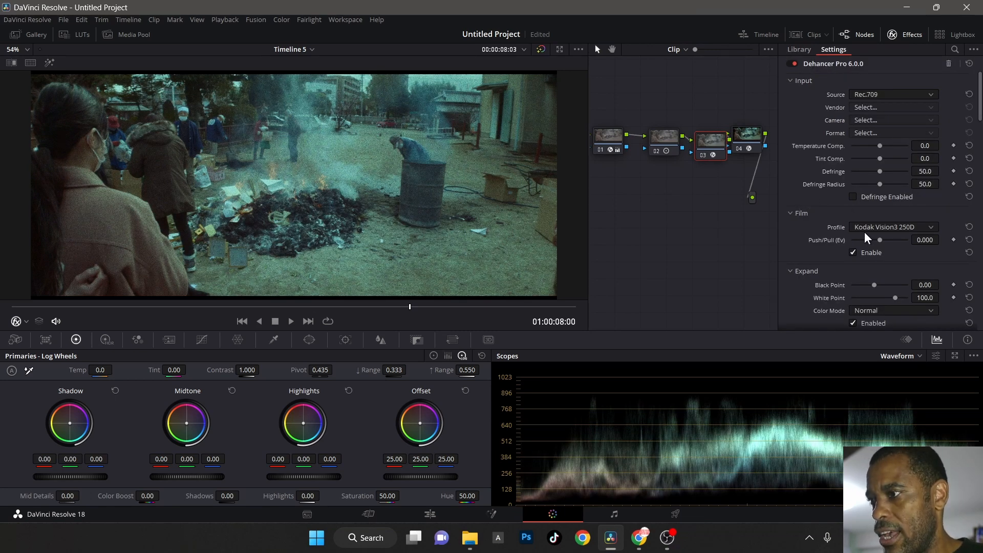
left_click(894, 227)
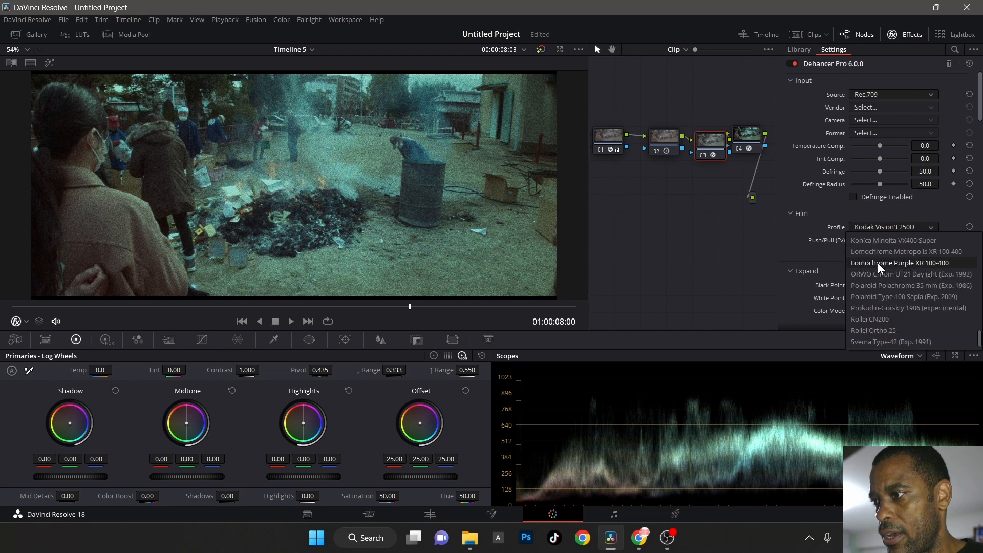
mouse_move(887, 246)
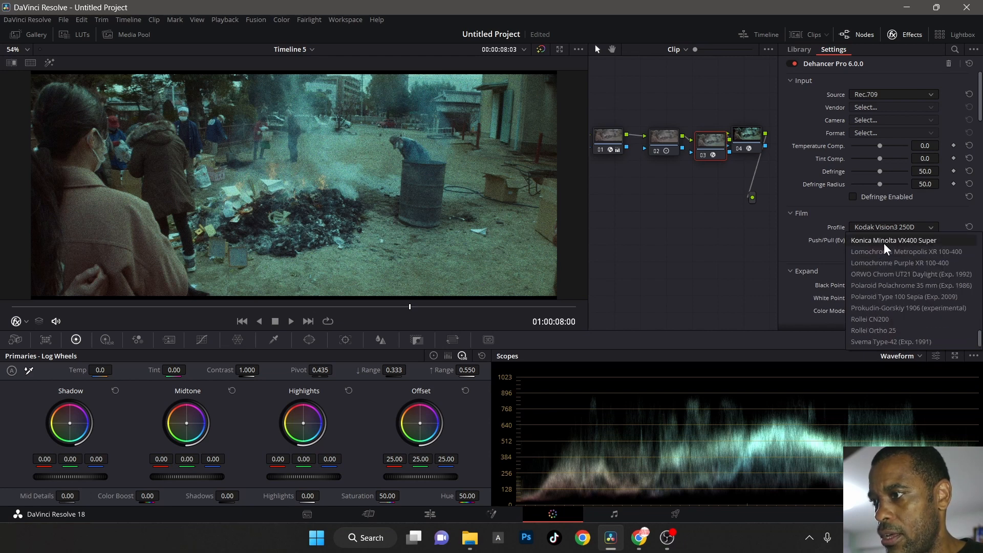
left_click(894, 240)
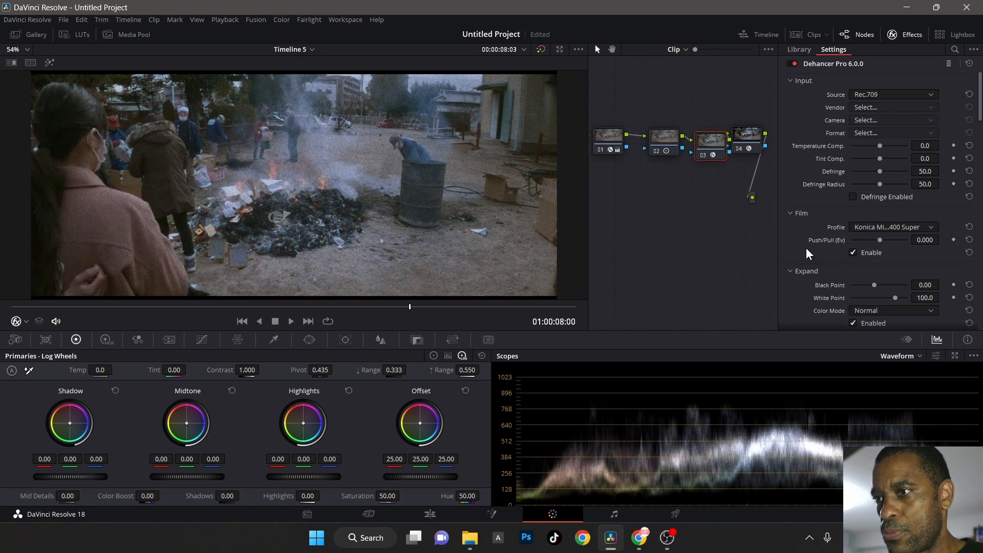
scroll("down", 3)
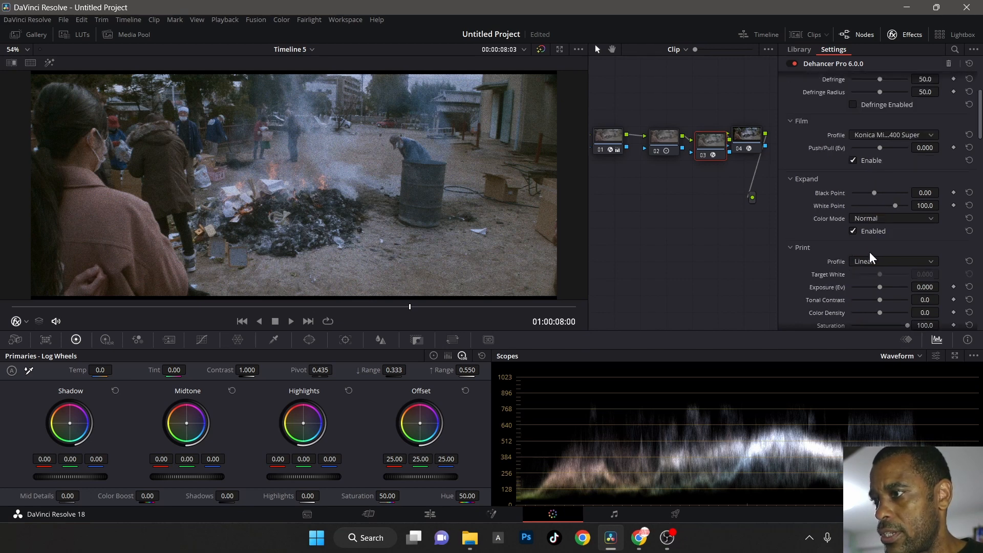
Step: Set Dehancer print color density to 100 and ganged color head channels to 5.1
scroll("down", 3)
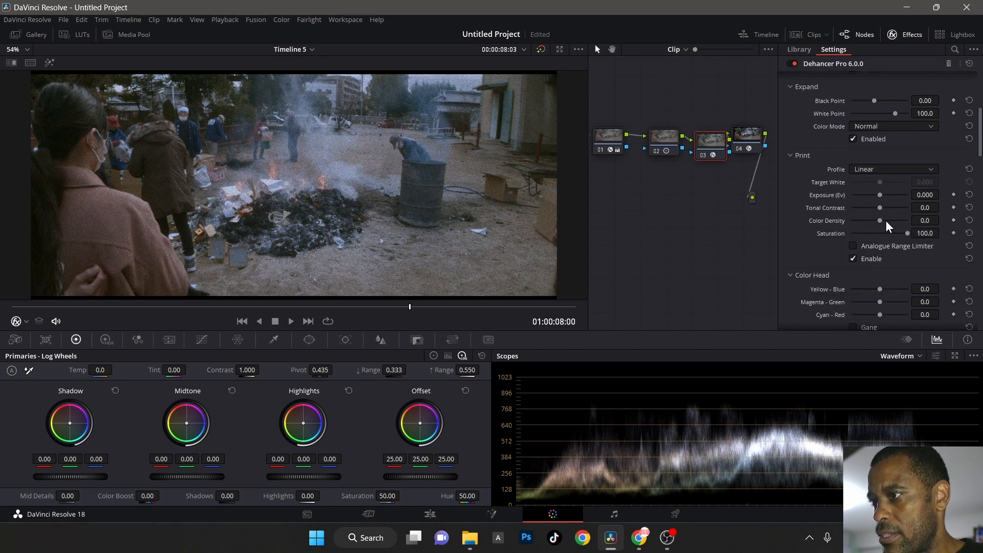
left_click_drag(881, 221, 908, 220)
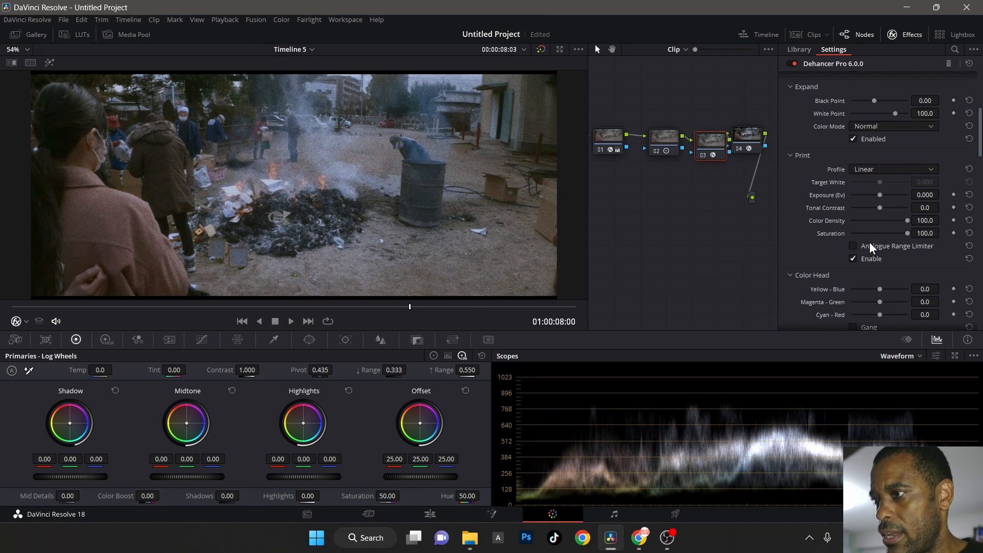
scroll("down", 3)
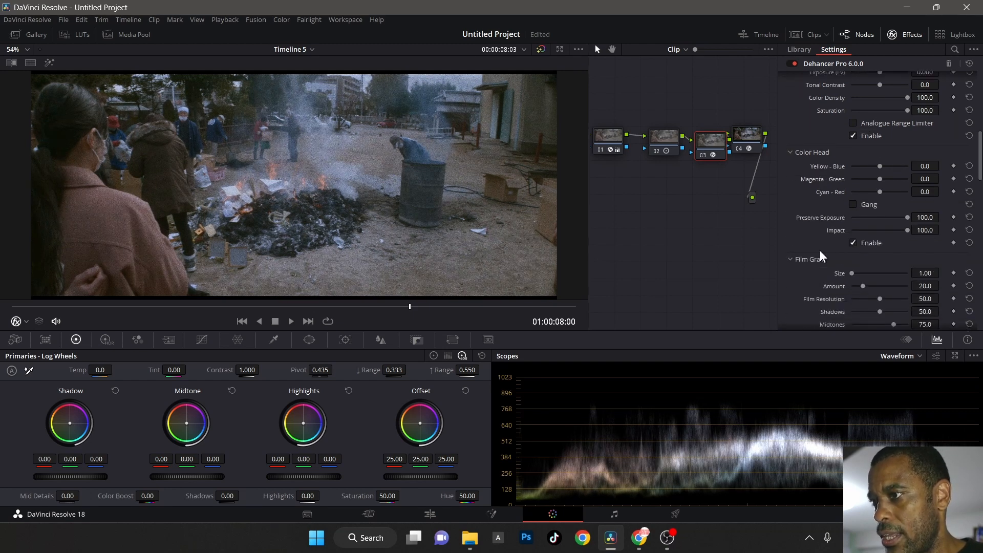
scroll("down", 3)
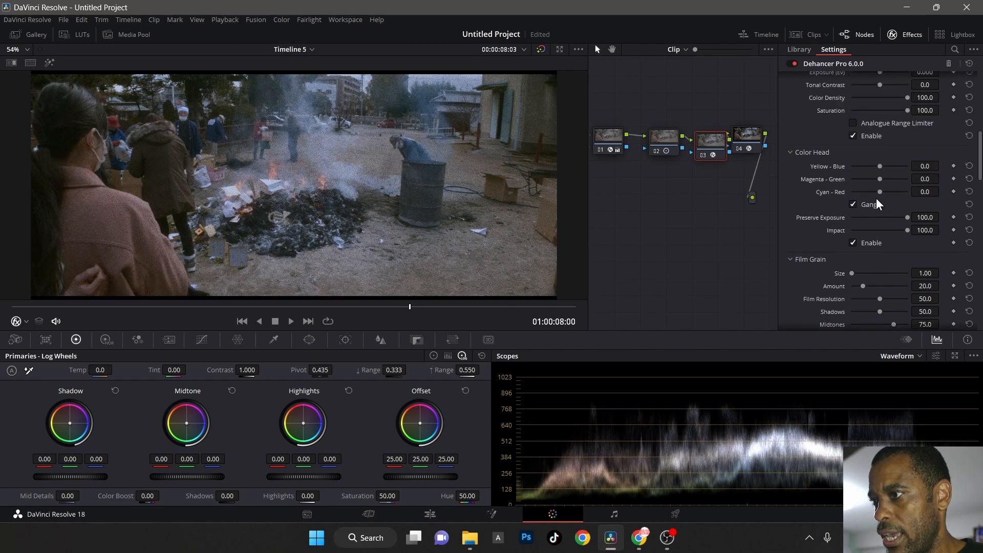
left_click_drag(880, 191, 884, 192)
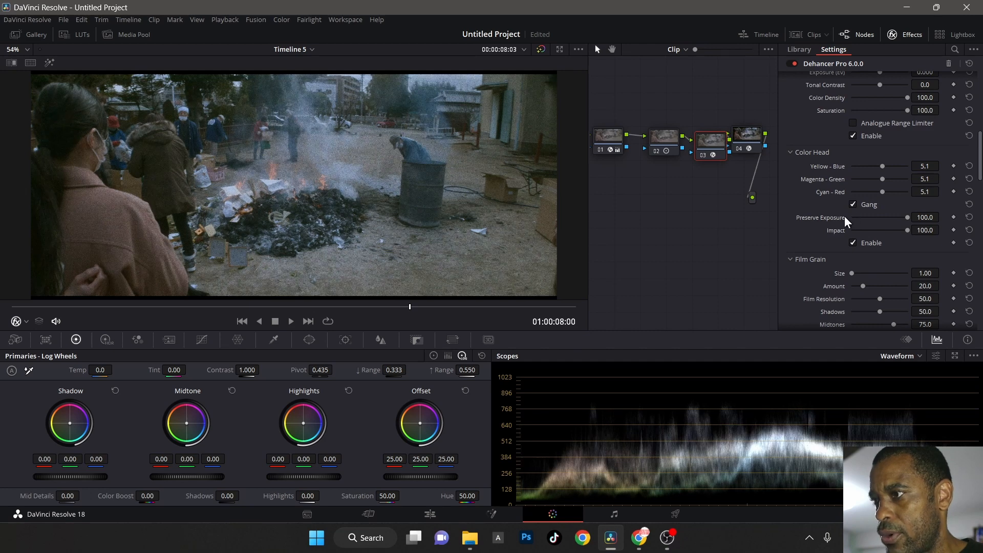
scroll("down", 3)
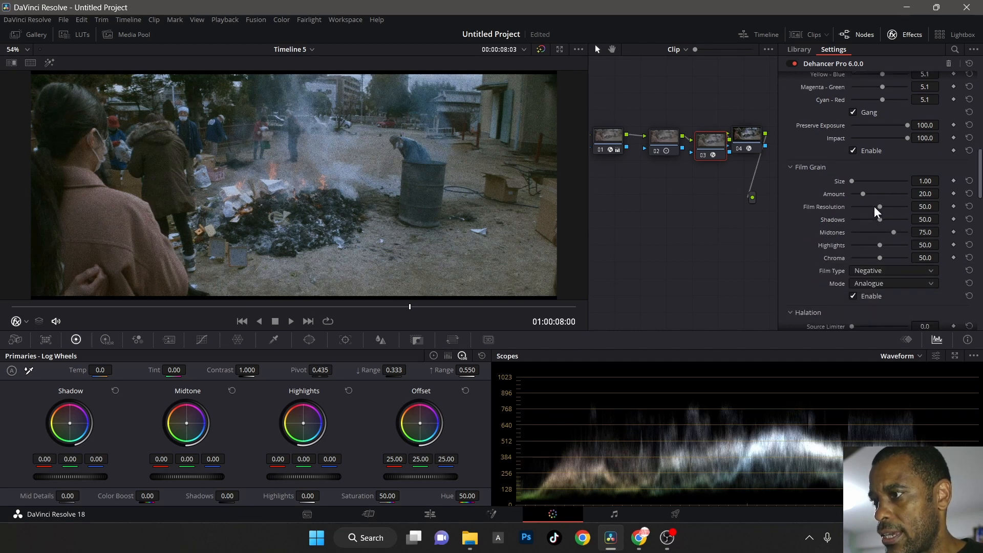
Step: Set Dehancer film grain amount to 5 and film resolution to 100
left_click_drag(878, 206, 908, 206)
type("5")
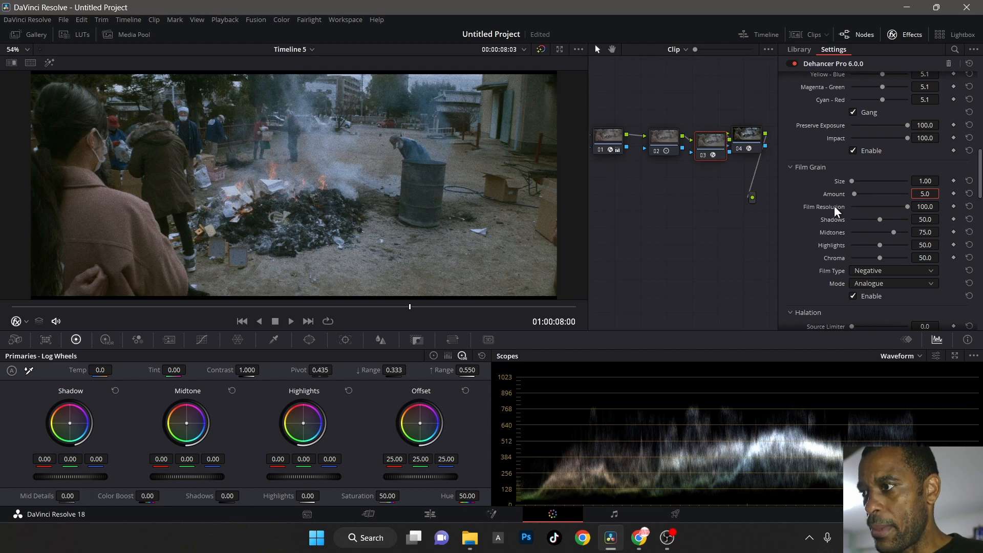
scroll("down", 3)
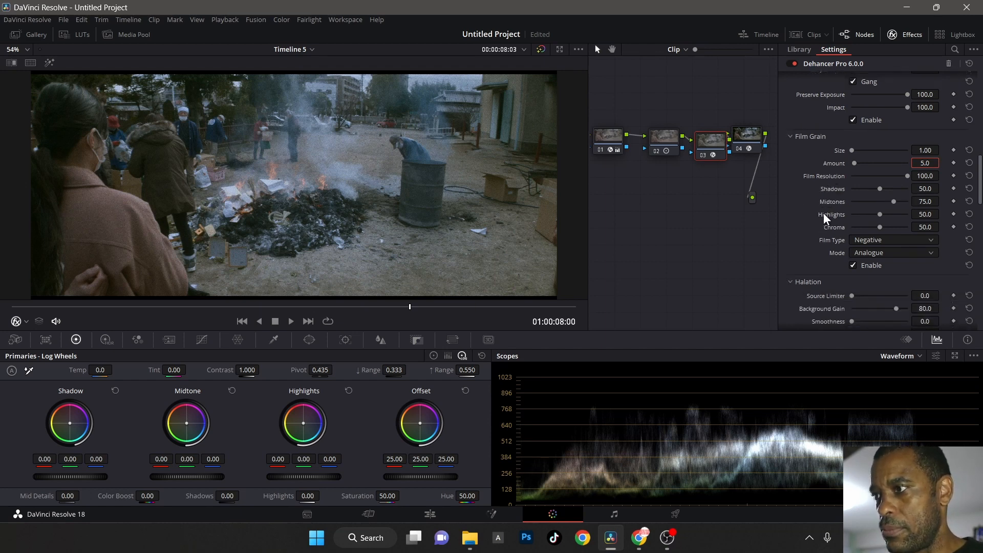
scroll("down", 3)
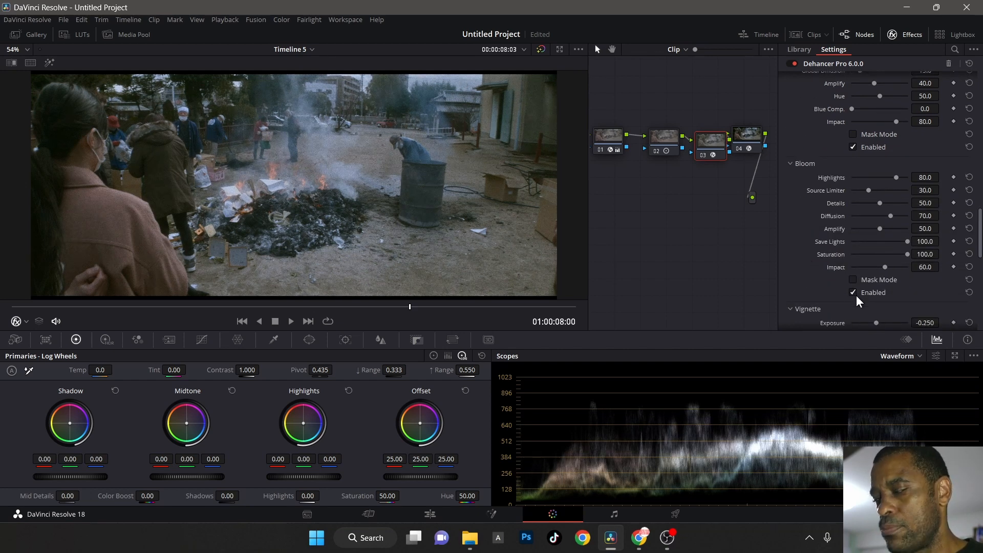
Step: Uncheck Enabled under Dehancer's Bloom settings
left_click(853, 293)
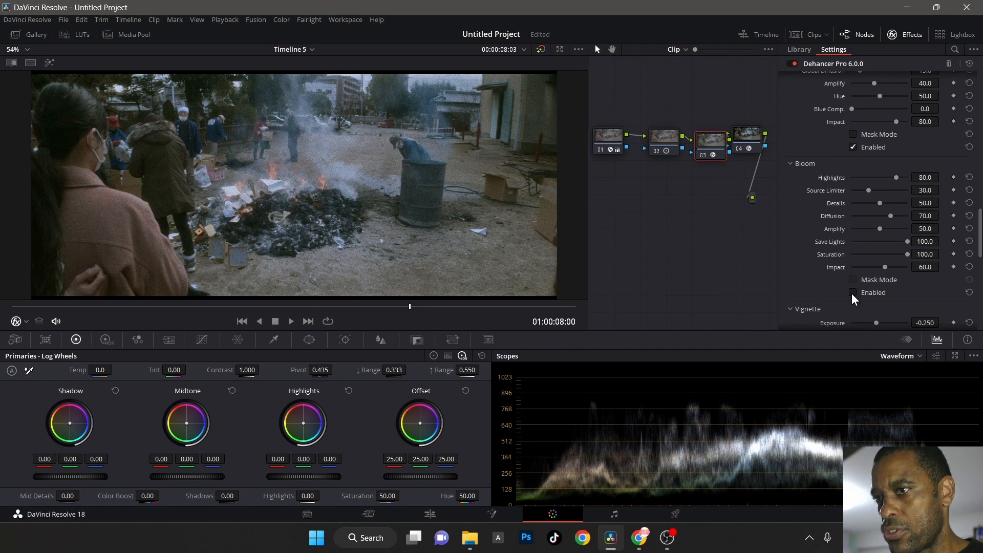
scroll("down", 3)
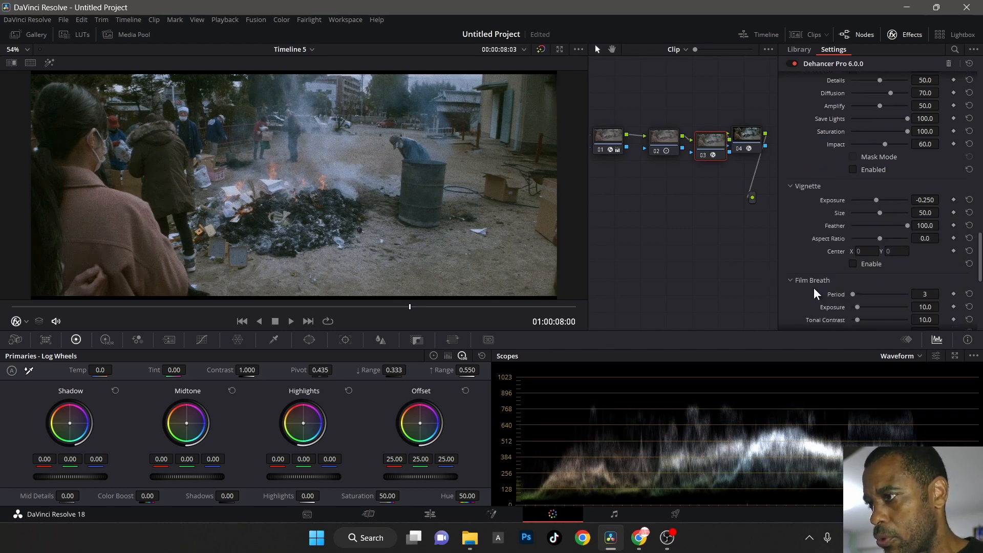
scroll("down", 3)
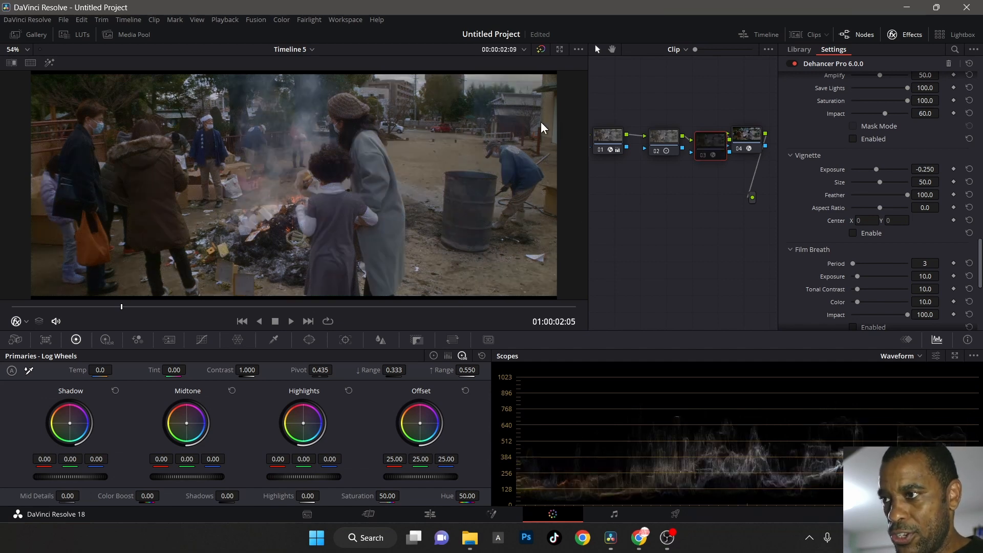
mouse_move(658, 191)
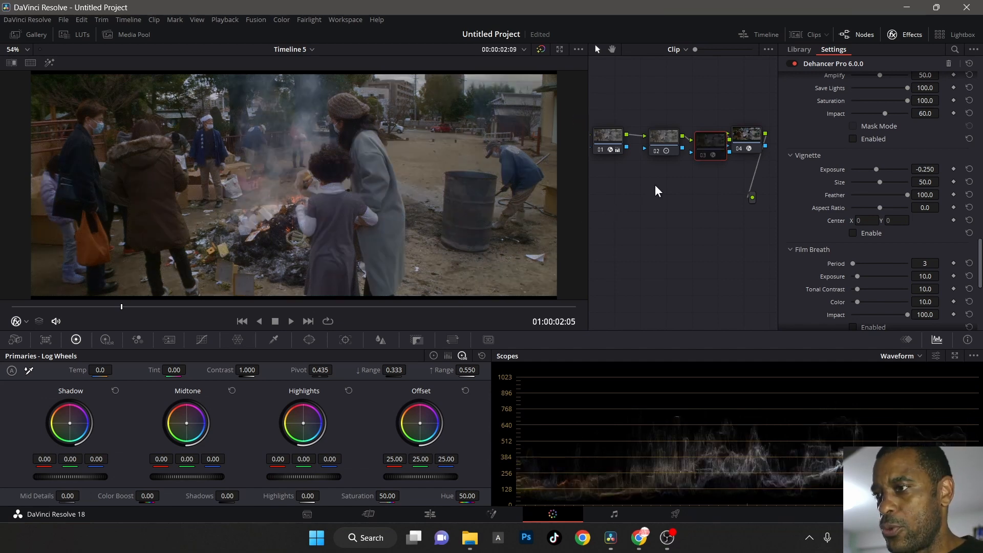